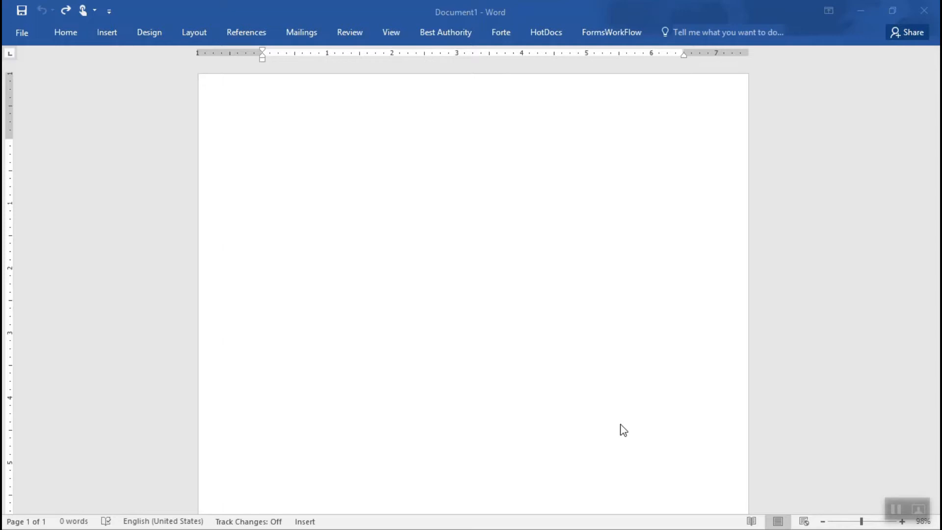
pyautogui.moveTo(302, 32)
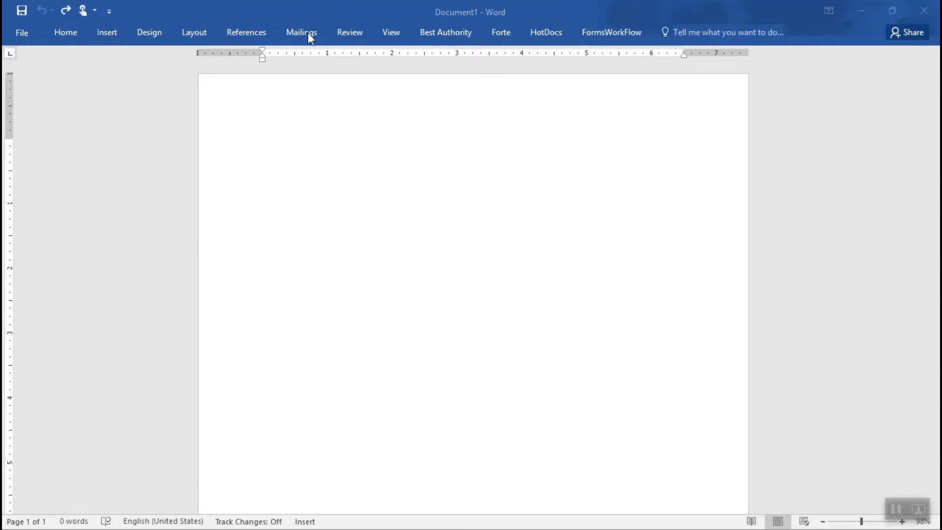
# Step: Switch the ribbon to Mailings to reveal the mail merge and label commands
pyautogui.click(301, 32)
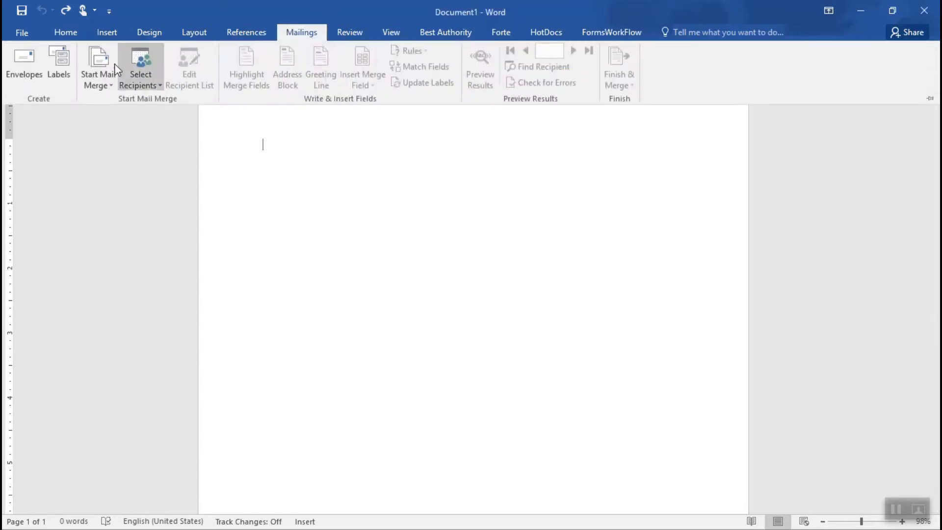
pyautogui.moveTo(59, 64)
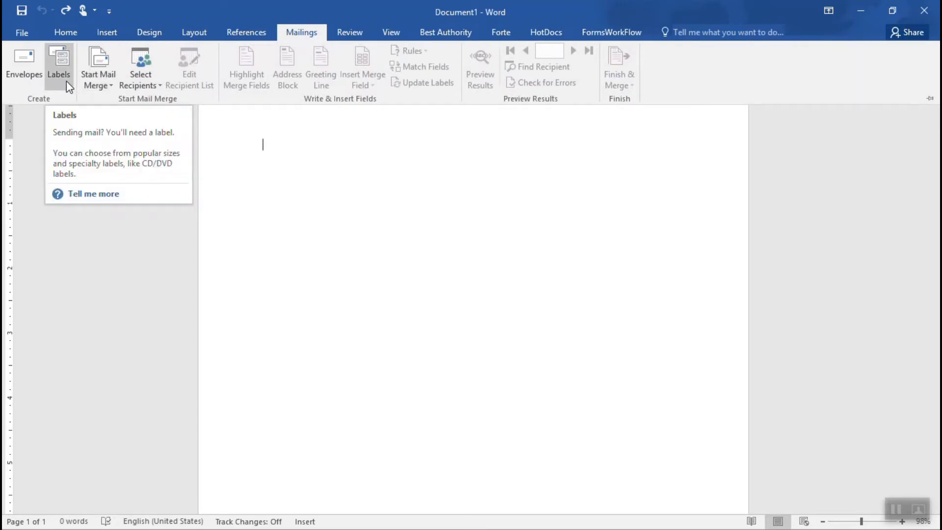
# Step: Open the Envelopes and Labels dialog through the Labels command
pyautogui.click(59, 66)
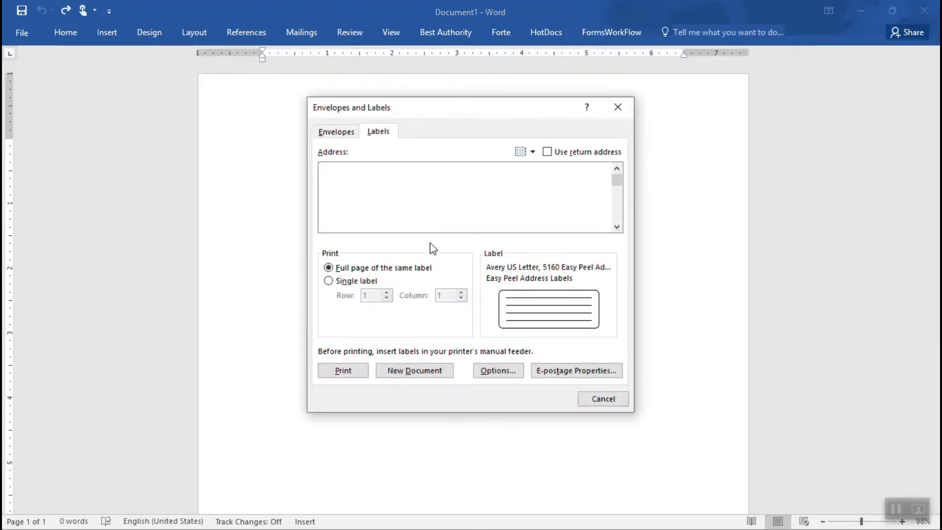
pyautogui.moveTo(375, 146)
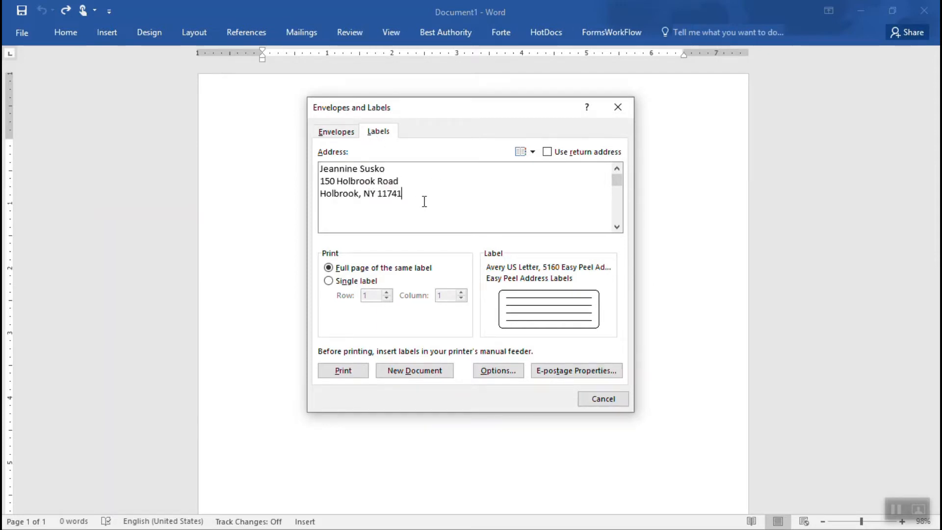
pyautogui.moveTo(383, 276)
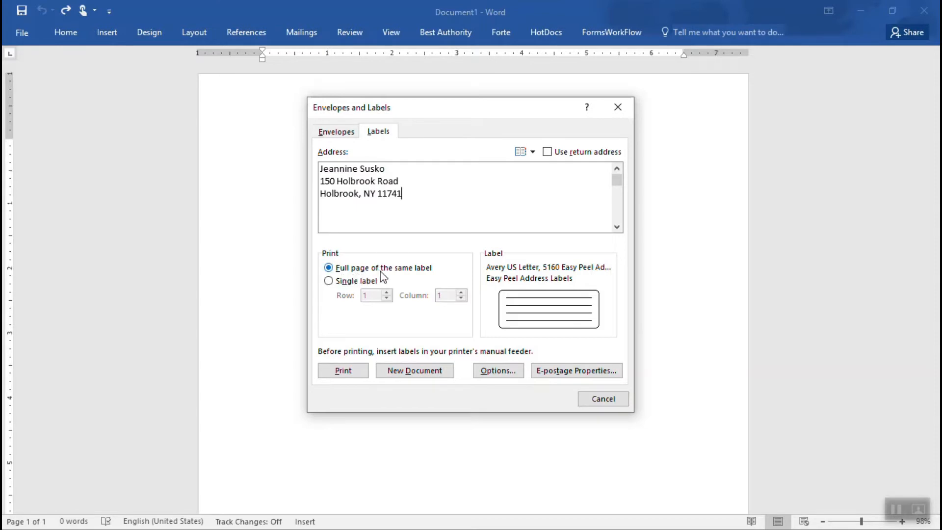
pyautogui.moveTo(425, 278)
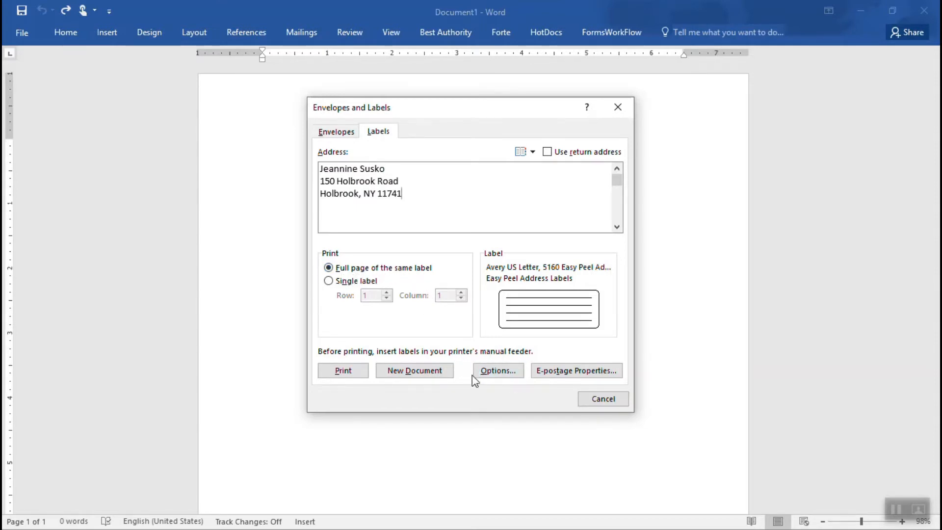
pyautogui.moveTo(498, 370)
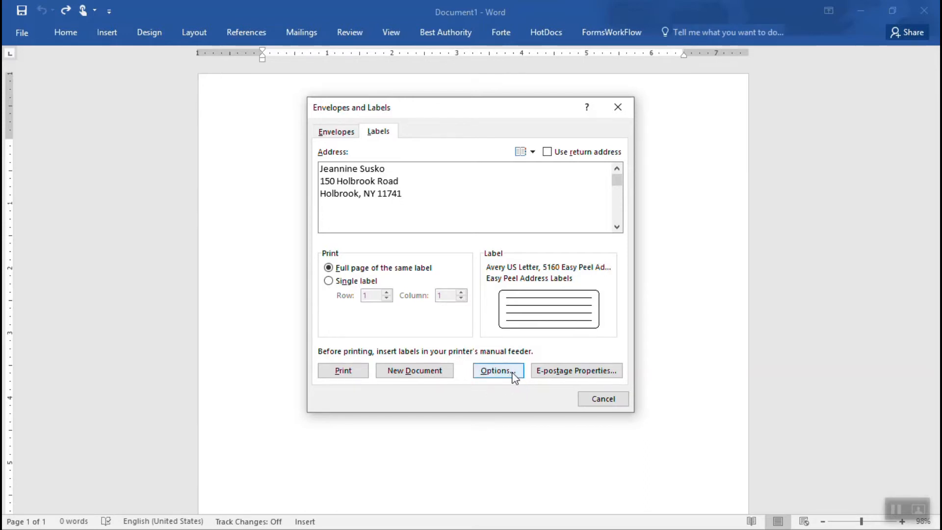
# Step: Open Label Options to review the Avery 5160 Easy Peel Address Labels product
pyautogui.click(494, 370)
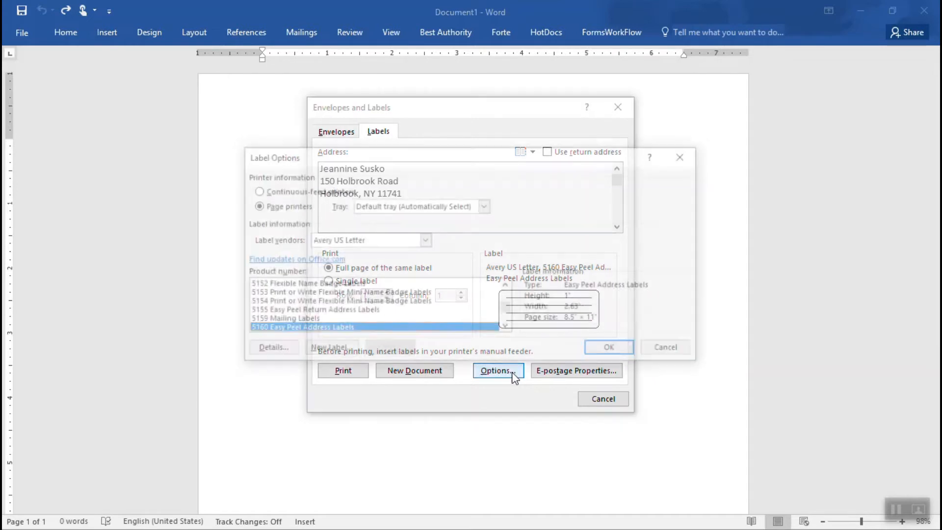
pyautogui.click(498, 370)
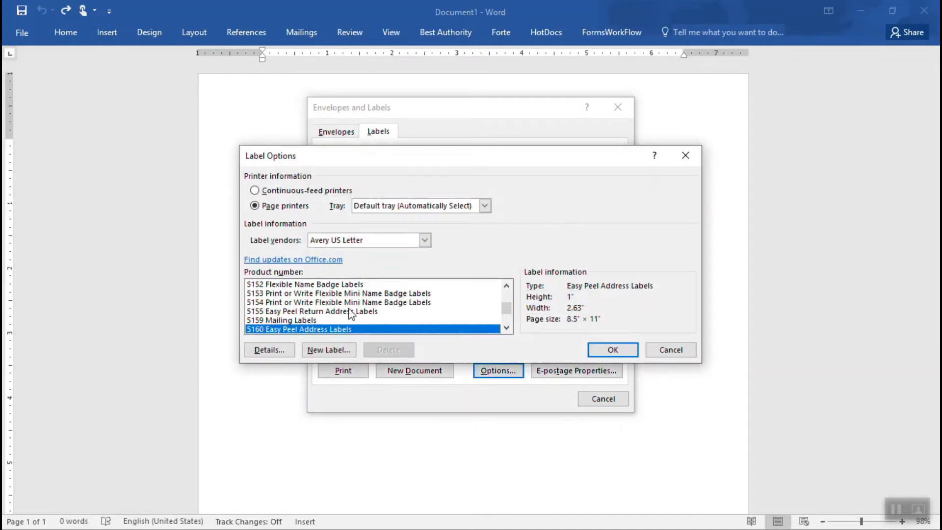
pyautogui.moveTo(435, 254)
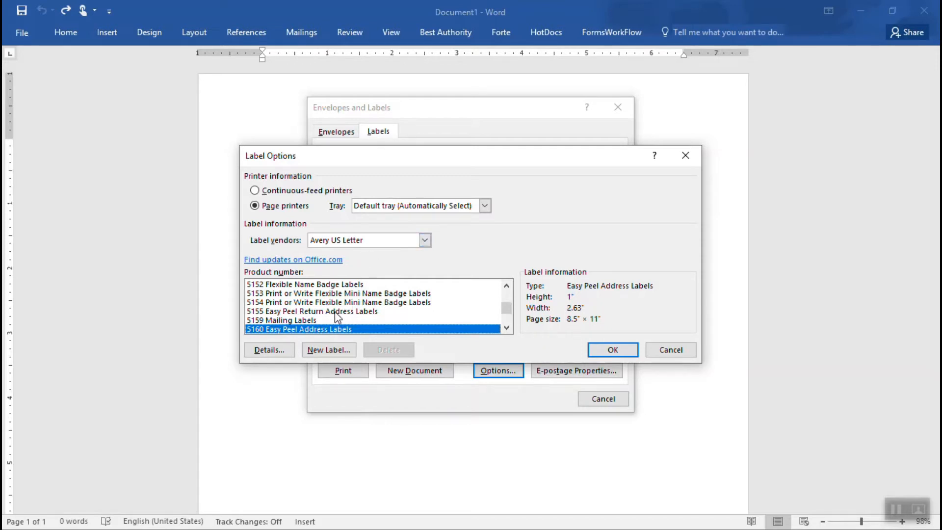
pyautogui.moveTo(258, 338)
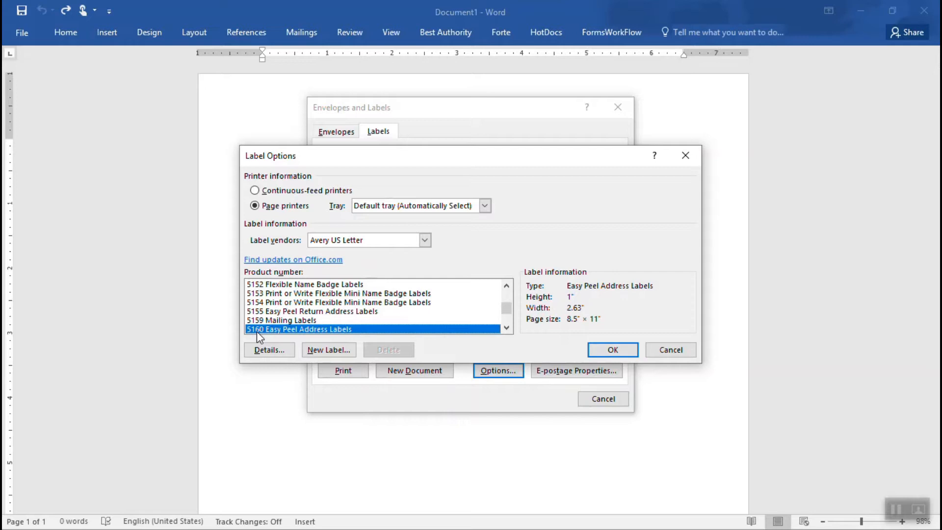
pyautogui.moveTo(271, 334)
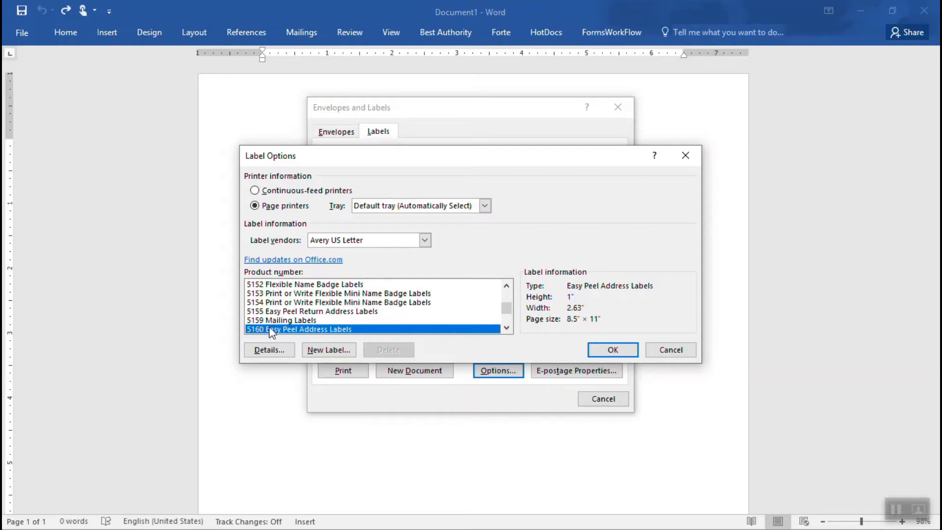
pyautogui.moveTo(612, 350)
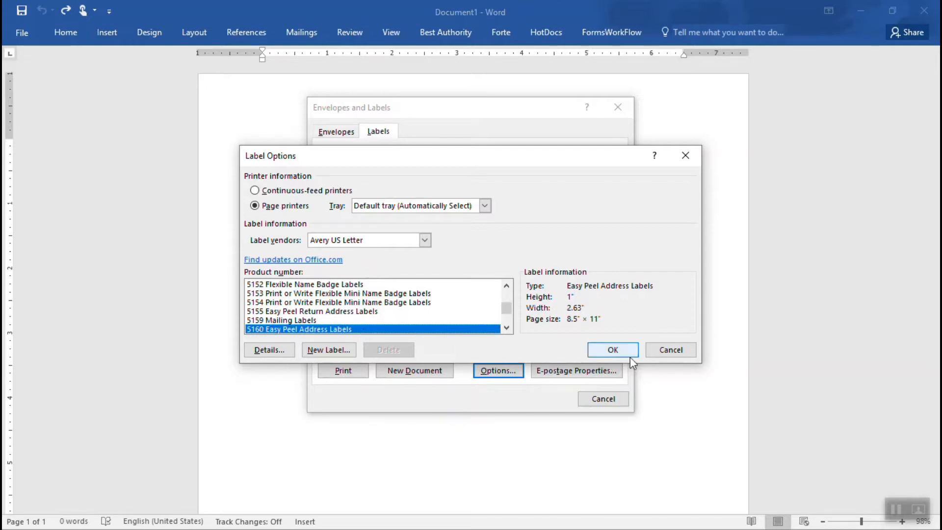
# Step: Confirm Avery 5160 labels and generate a new full-page label document
pyautogui.click(612, 350)
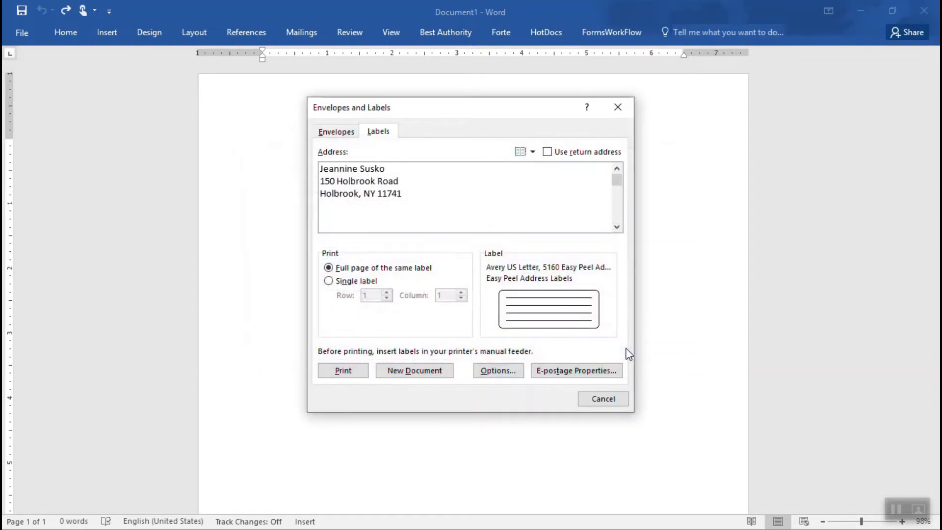
pyautogui.moveTo(488, 401)
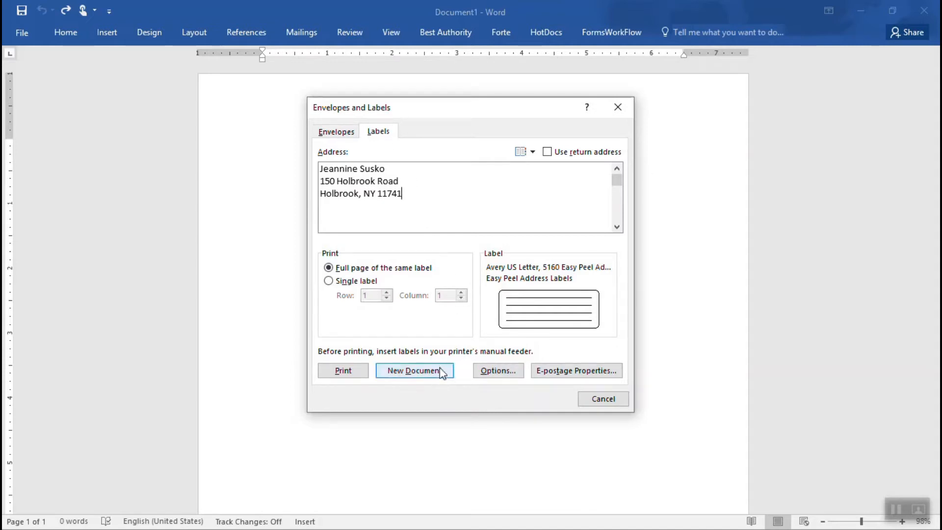
pyautogui.click(415, 370)
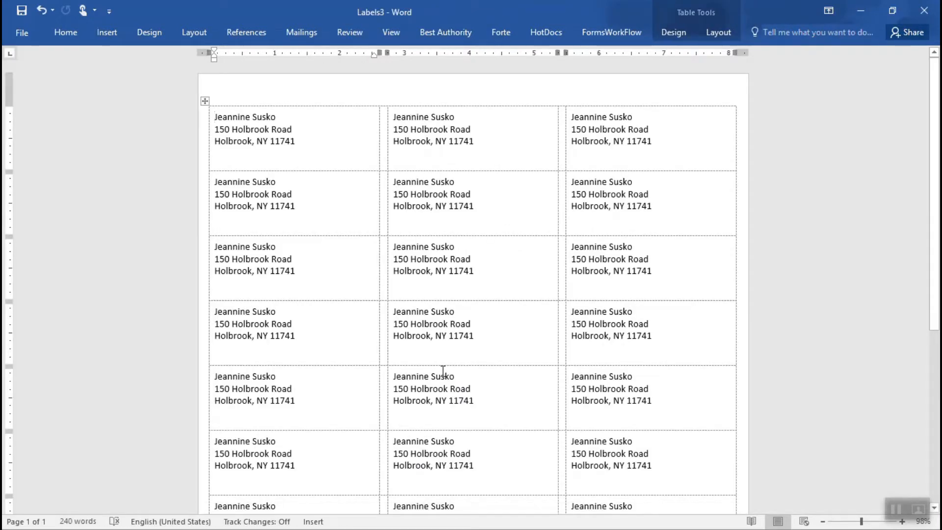
# Step: Scroll through the label page and place the cursor in the first label
pyautogui.scroll(-3)
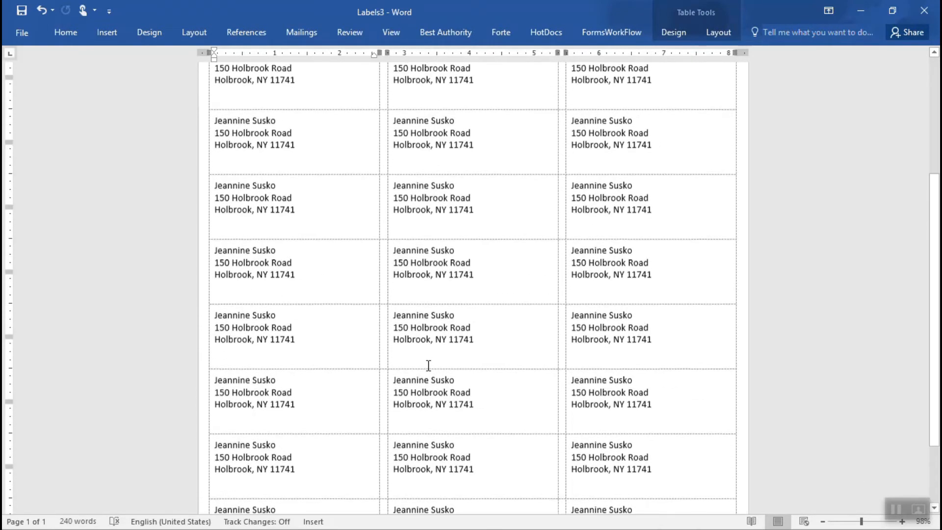
pyautogui.scroll(3)
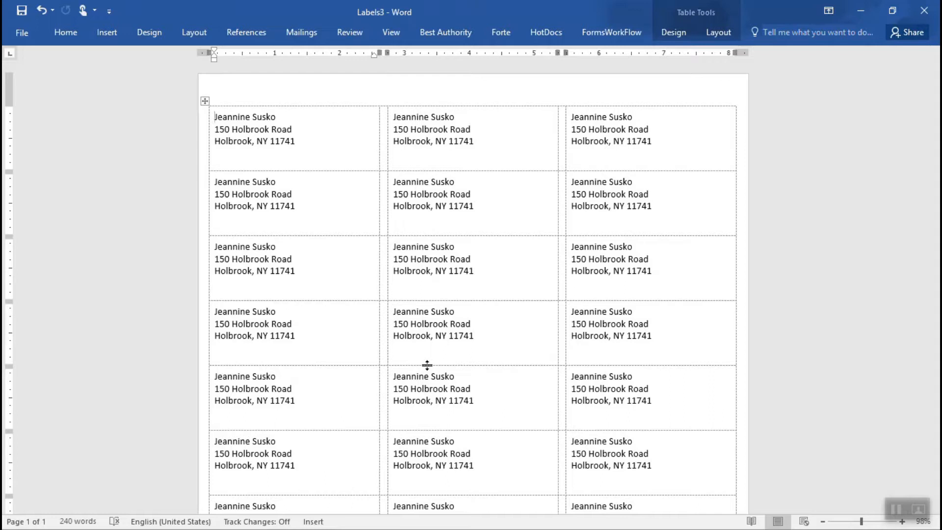
pyautogui.click(215, 117)
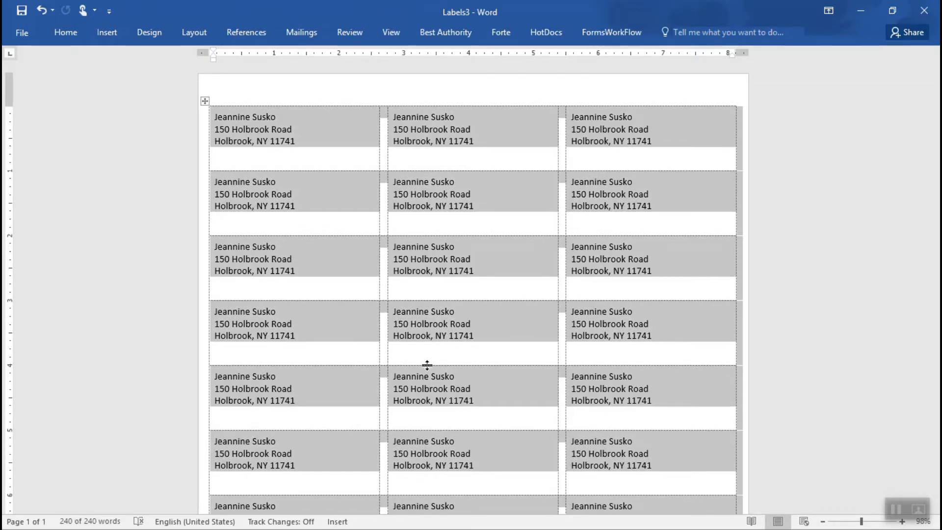
pyautogui.moveTo(497, 488)
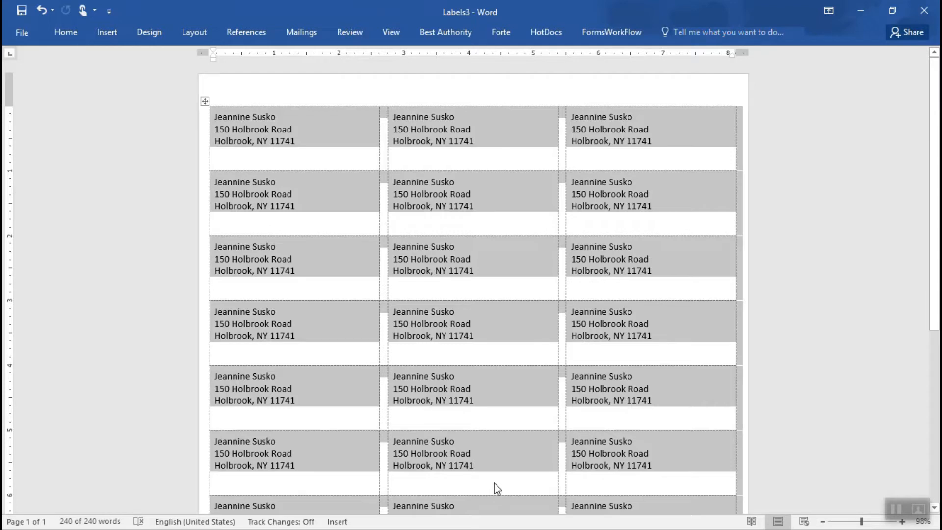
# Step: Give all label text a script-style font in red
pyautogui.click(65, 33)
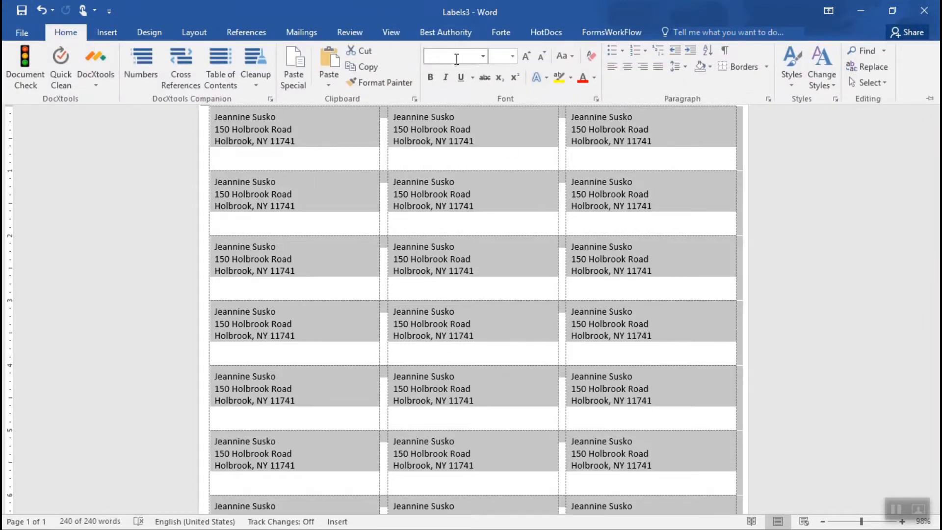
pyautogui.click(484, 56)
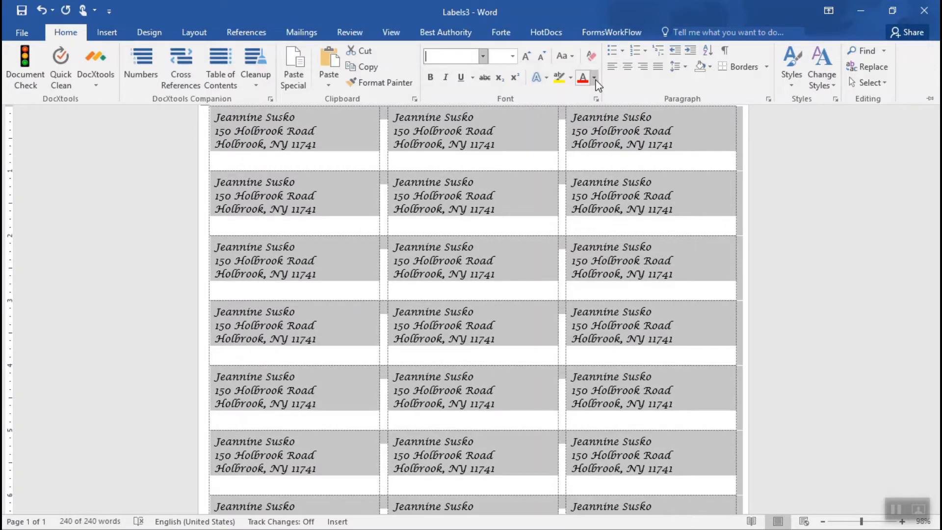
pyautogui.moveTo(583, 78)
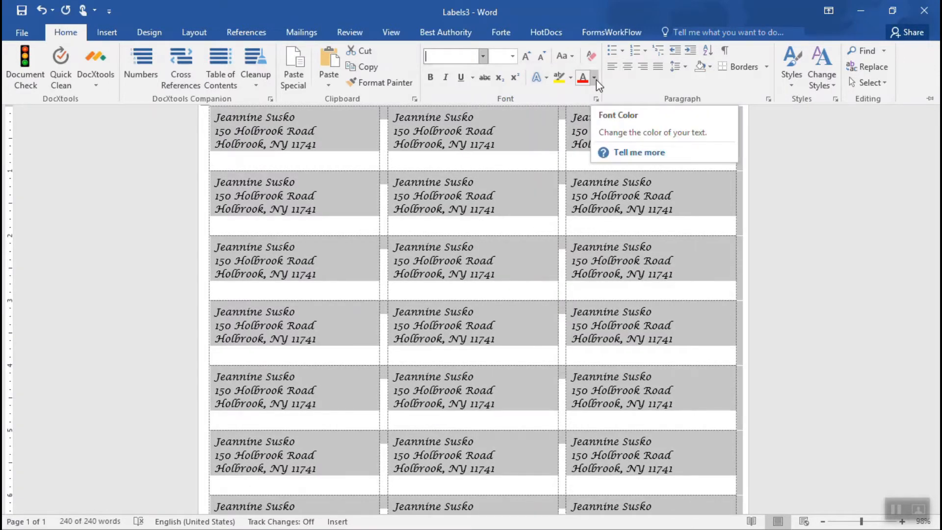
pyautogui.click(595, 78)
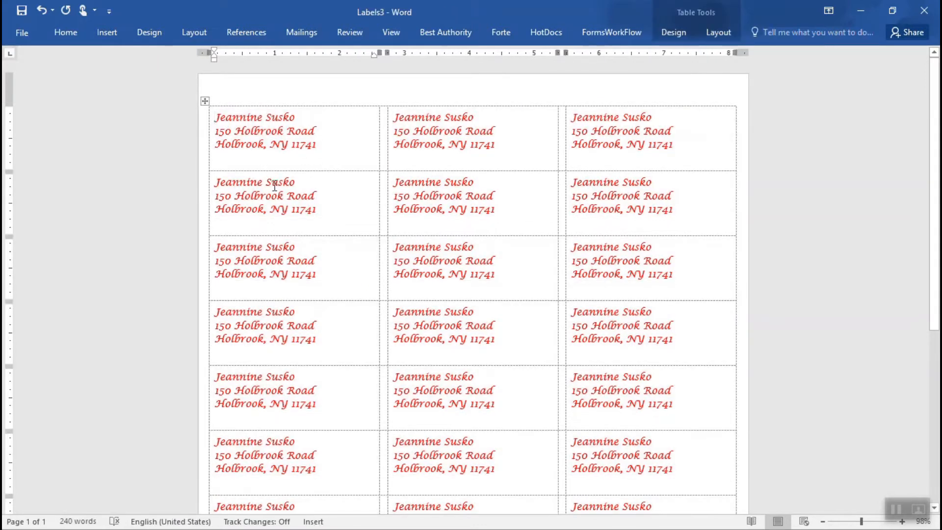
# Step: Deselect the labels and launch Online Pictures from the Insert ribbon
pyautogui.click(216, 117)
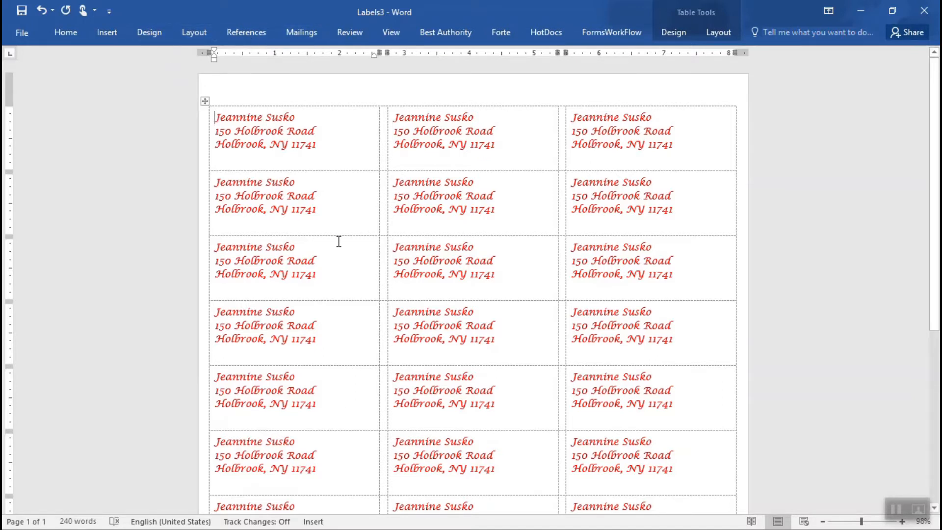
pyautogui.click(107, 32)
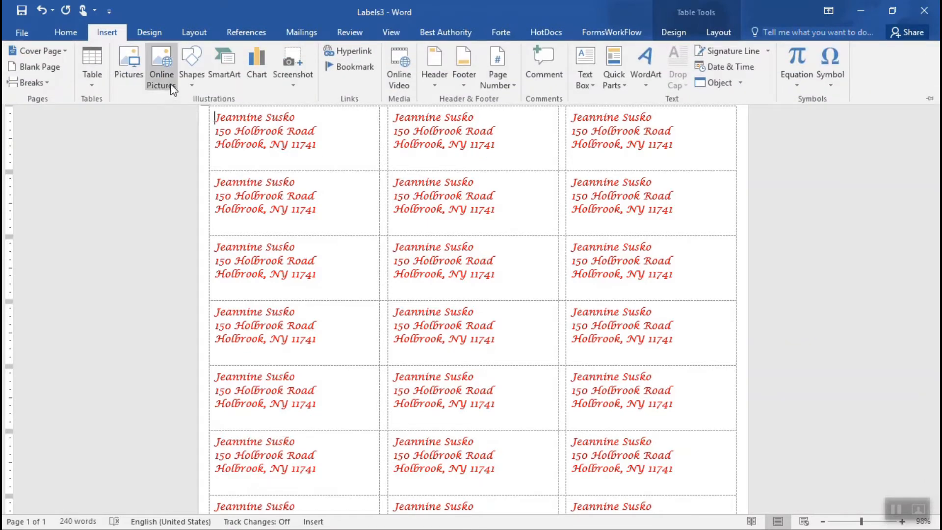
pyautogui.click(161, 63)
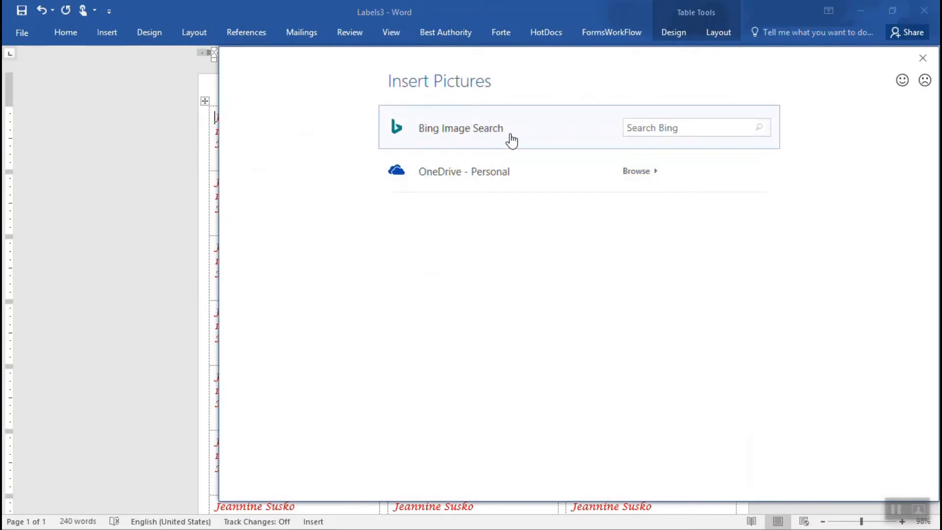
# Step: Search Bing for 'happy holidays' and select a colourful Happy Holidays image
pyautogui.click(691, 128)
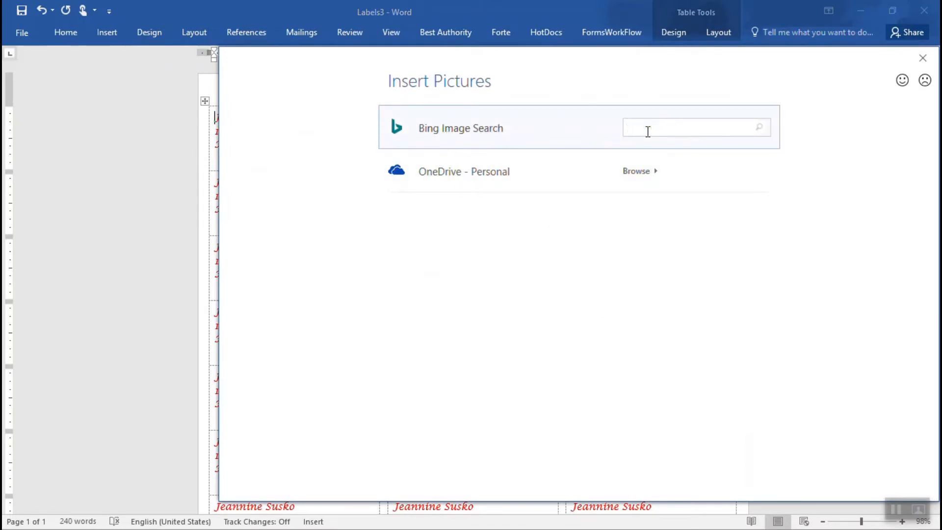
pyautogui.write('happ')
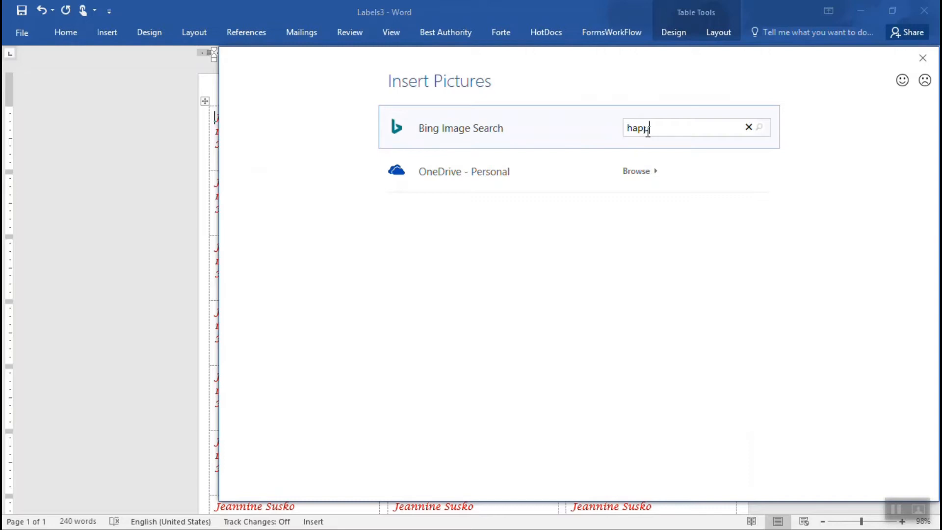
pyautogui.write('y holidays')
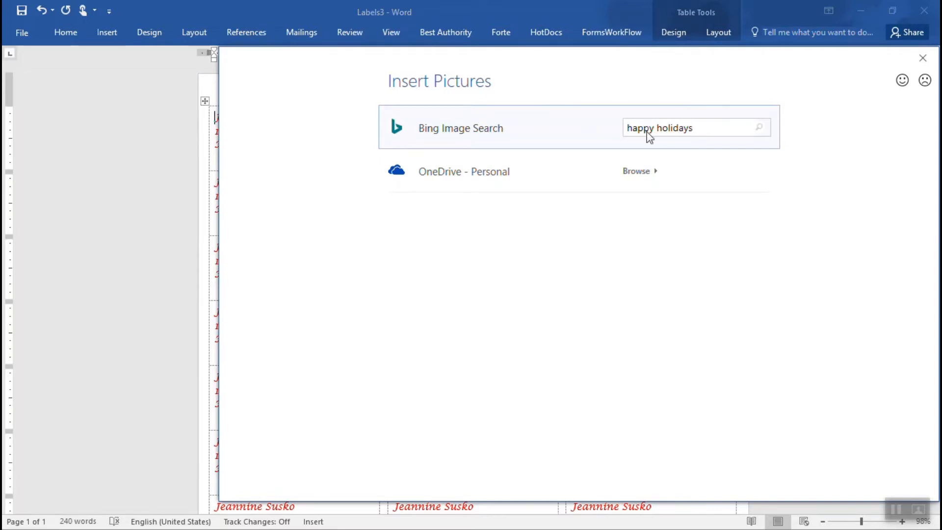
pyautogui.click(759, 128)
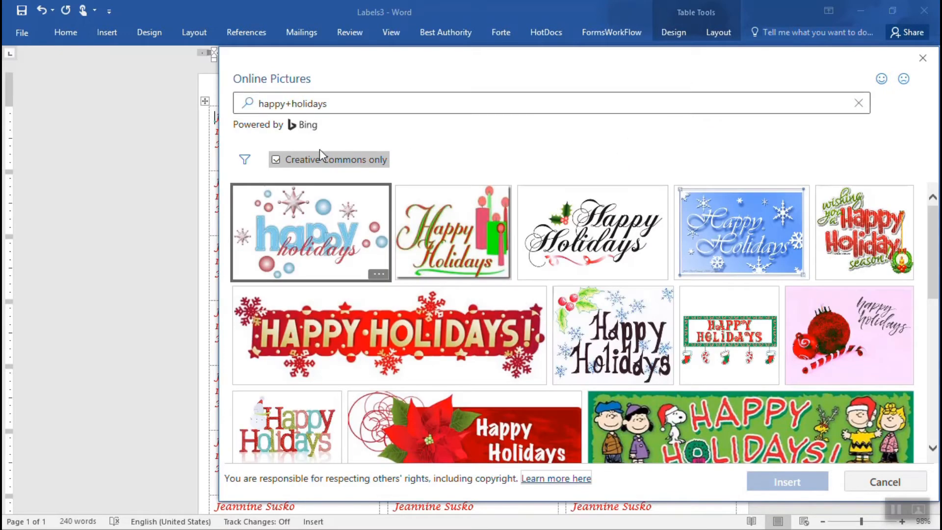
pyautogui.click(310, 232)
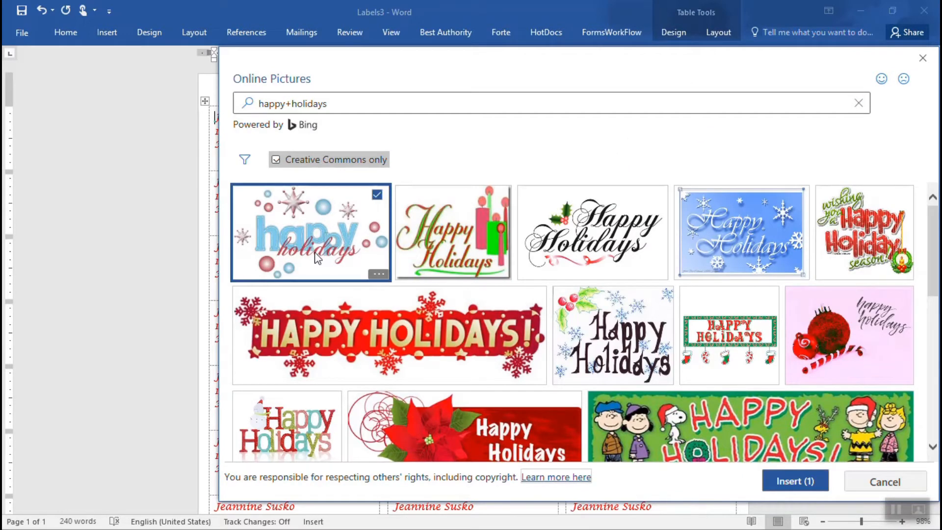
pyautogui.moveTo(313, 428)
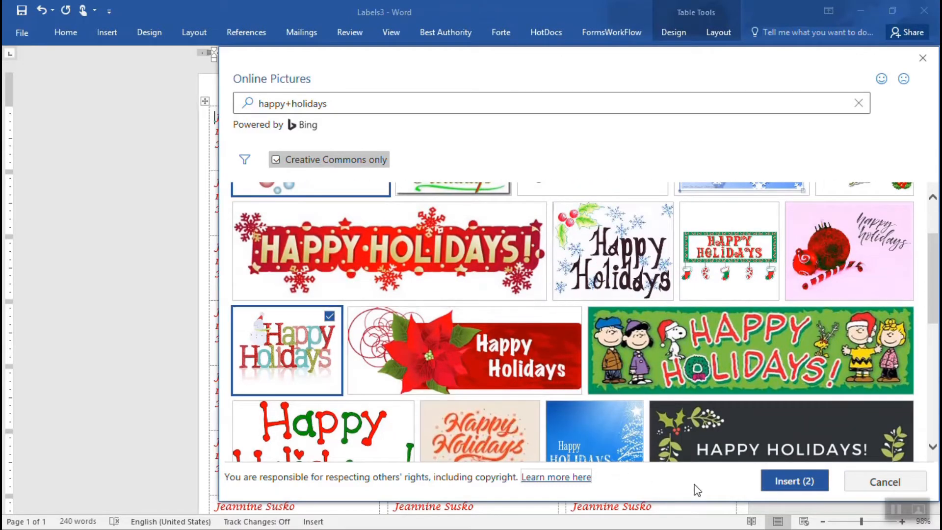
pyautogui.scroll(3)
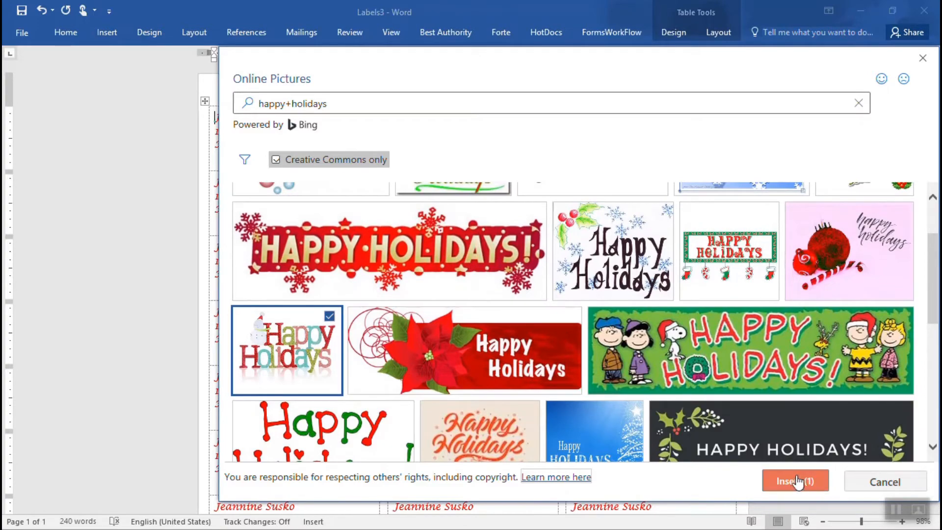
# Step: Insert the Happy Holidays picture into the first label and shrink it
pyautogui.click(795, 481)
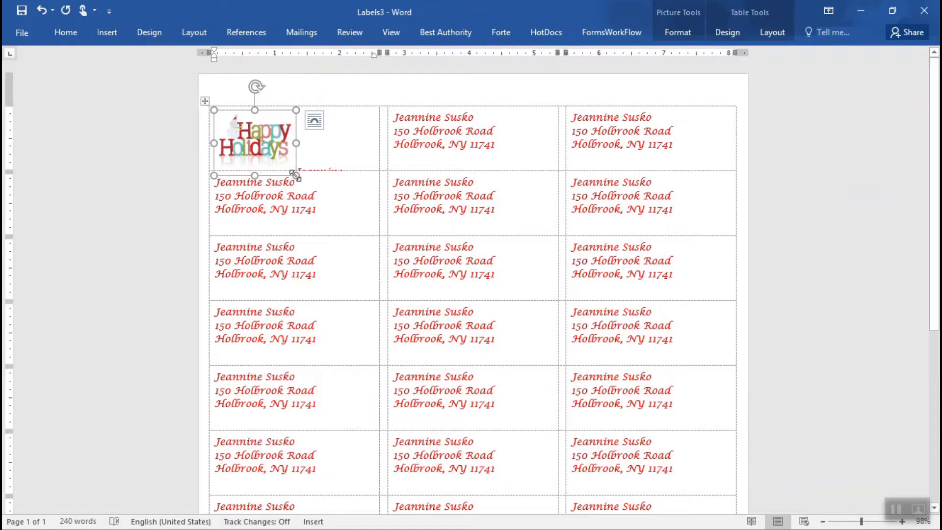
pyautogui.moveTo(255, 143); pyautogui.dragTo(237, 129)
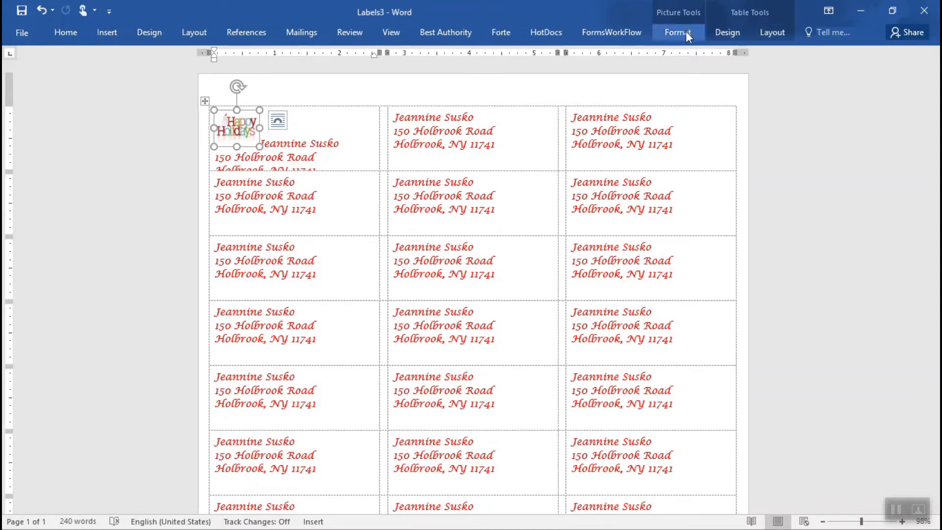
# Step: Set the holiday picture's text wrapping to Tight
pyautogui.click(678, 32)
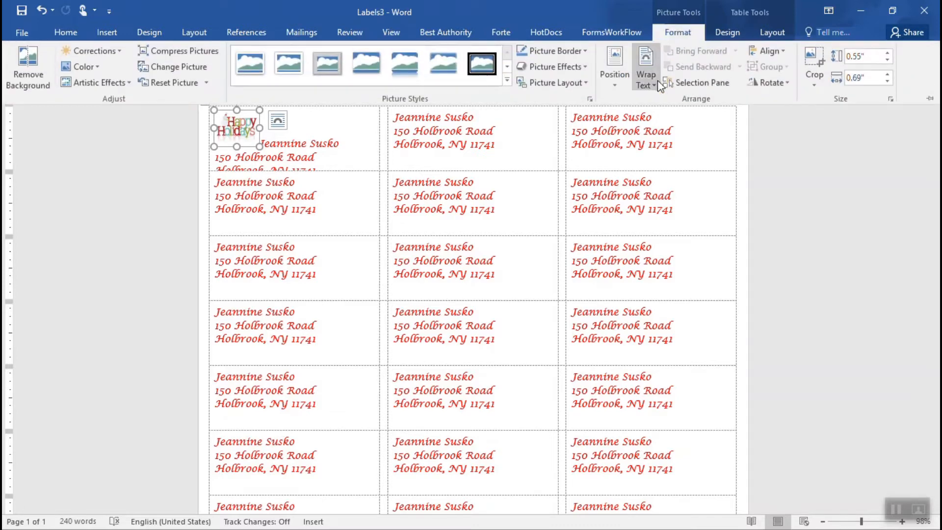
pyautogui.click(645, 68)
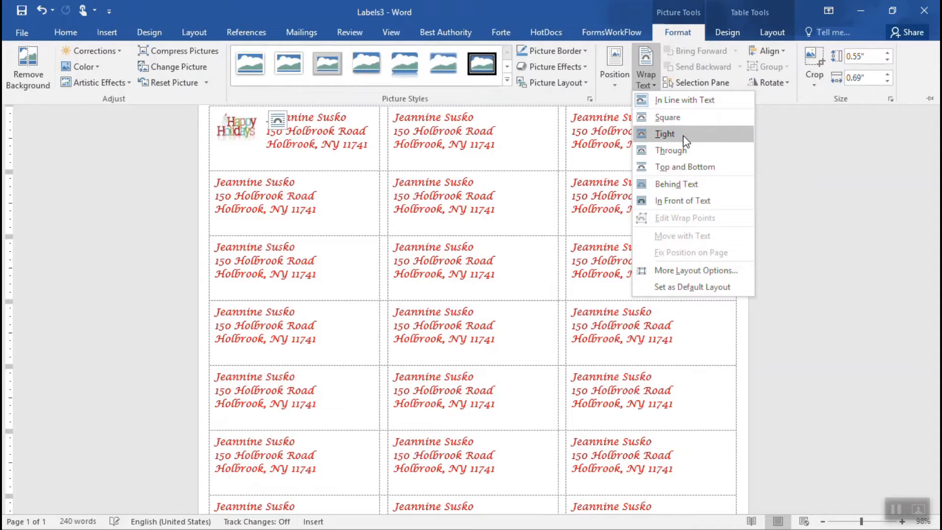
pyautogui.click(664, 134)
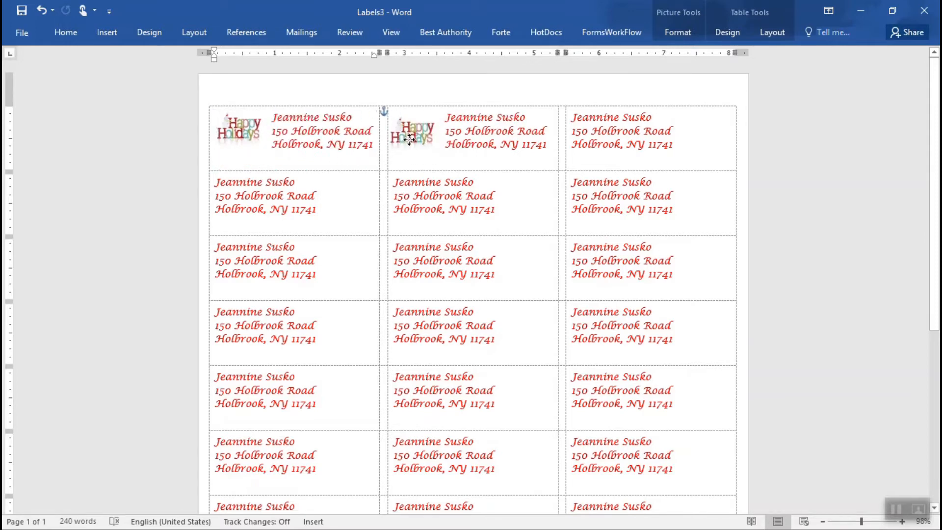
# Step: Paste the Happy Holidays picture into the third label, deselect it, and create blank Document4
pyautogui.click(413, 131)
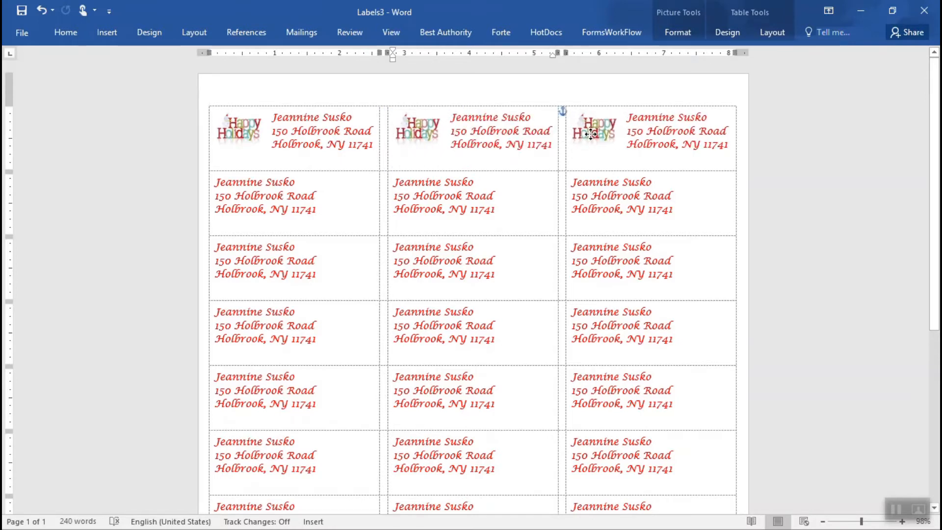
pyautogui.click(594, 131)
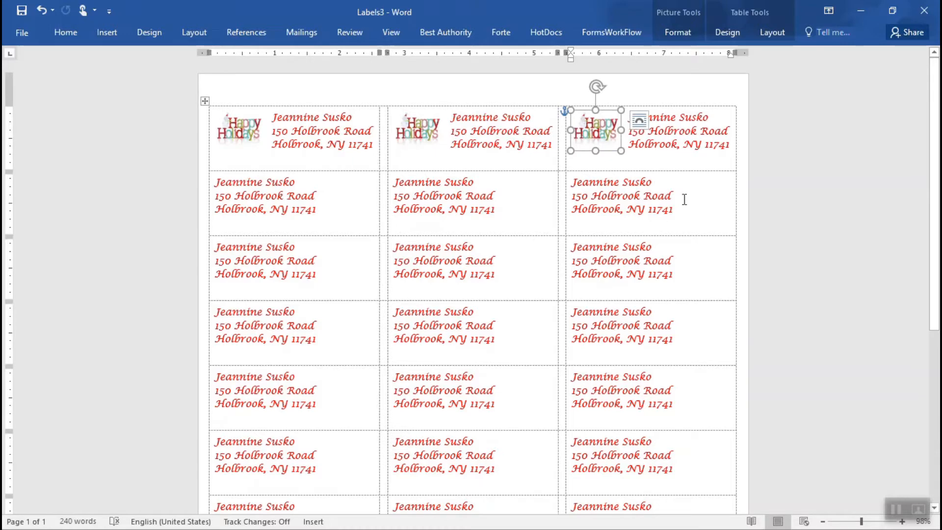
pyautogui.click(695, 217)
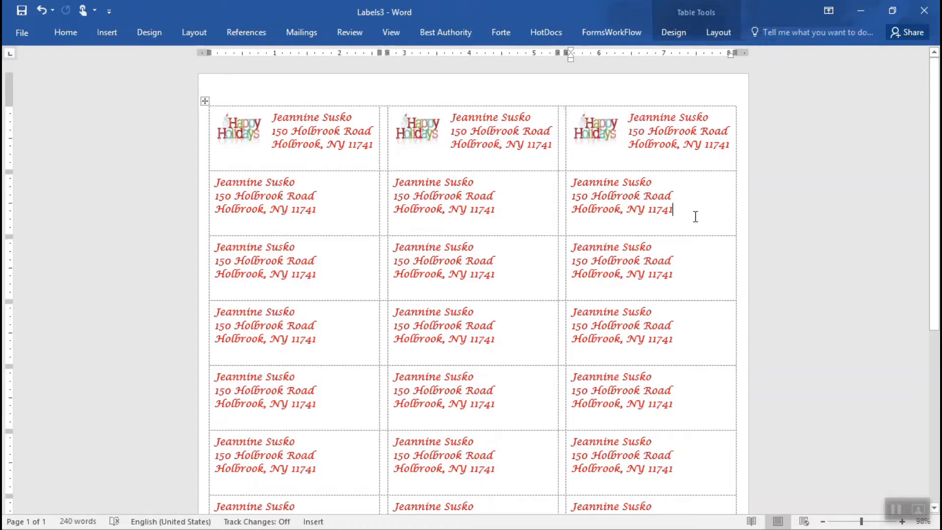
pyautogui.moveTo(377, 228)
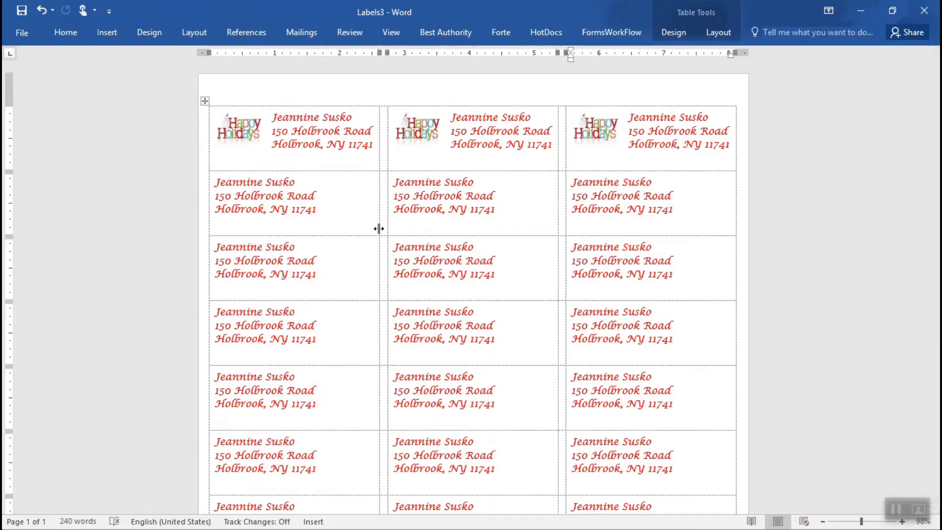
pyautogui.click(674, 209)
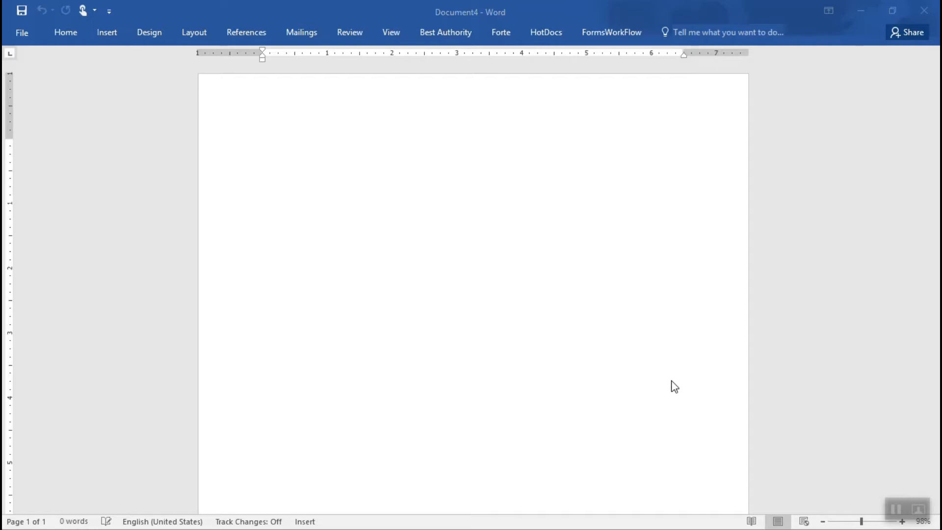
pyautogui.moveTo(224, 83)
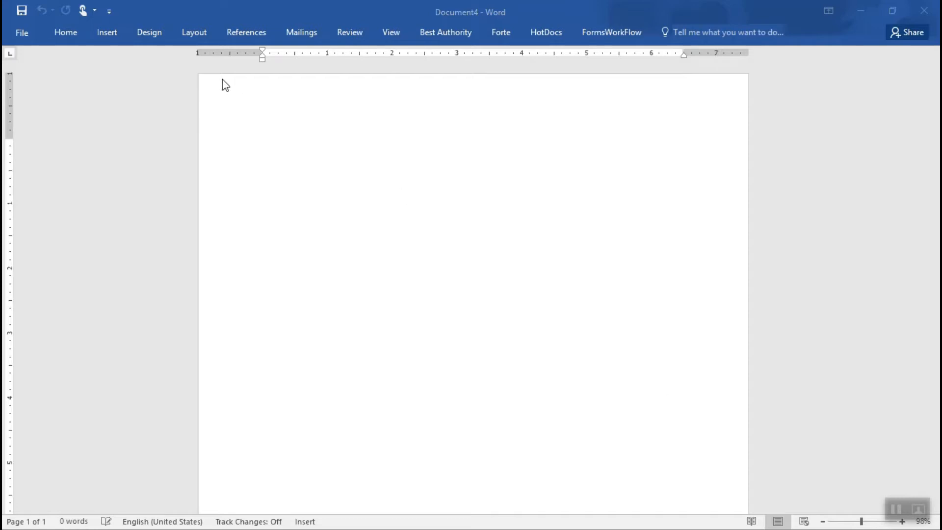
pyautogui.moveTo(305, 40)
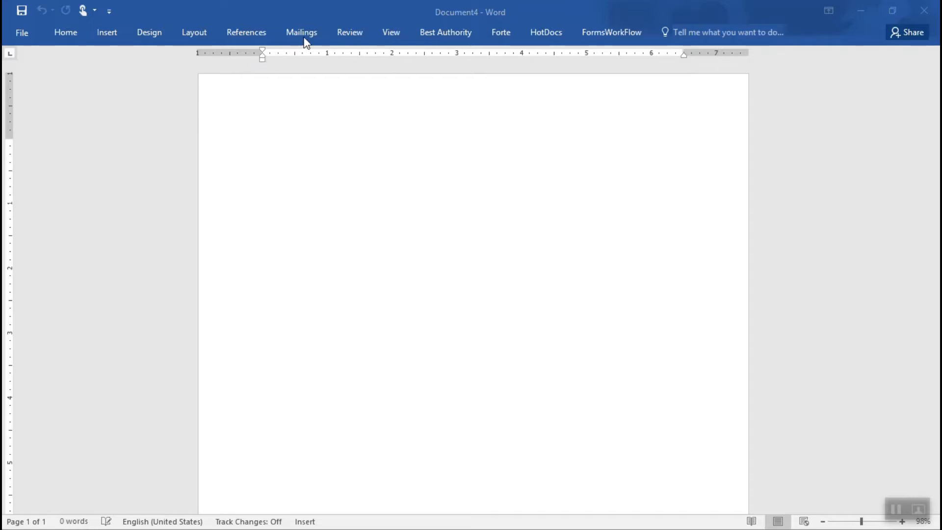
# Step: Start a label mail merge using Avery US Letter 5160 Easy Peel Address Labels
pyautogui.click(302, 31)
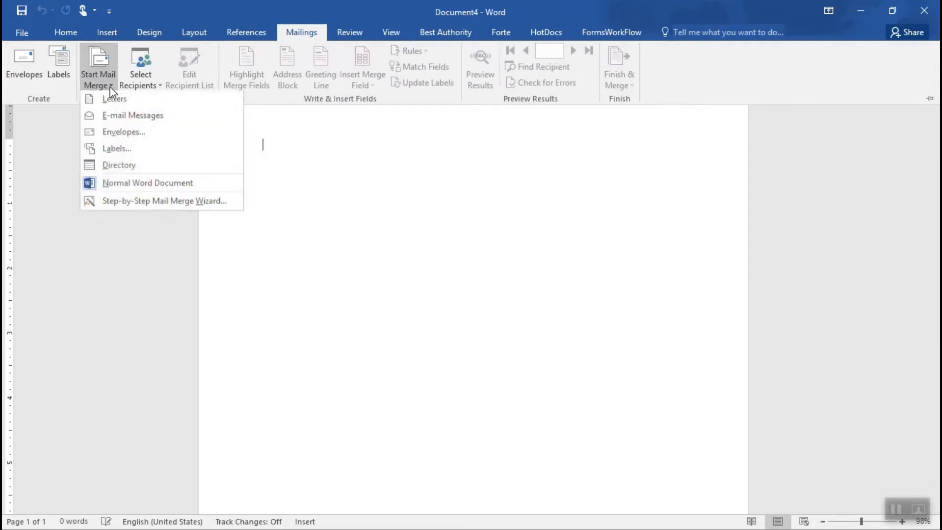
pyautogui.moveTo(156, 150)
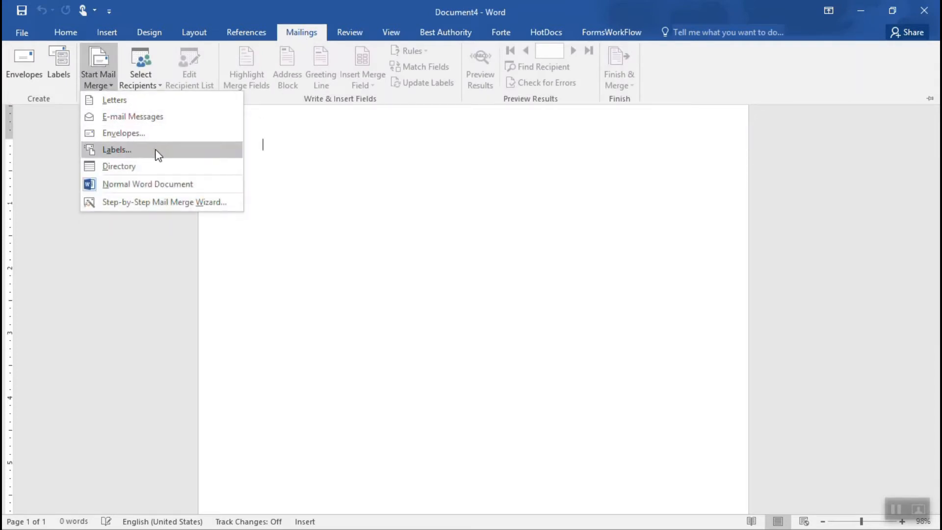
pyautogui.click(117, 150)
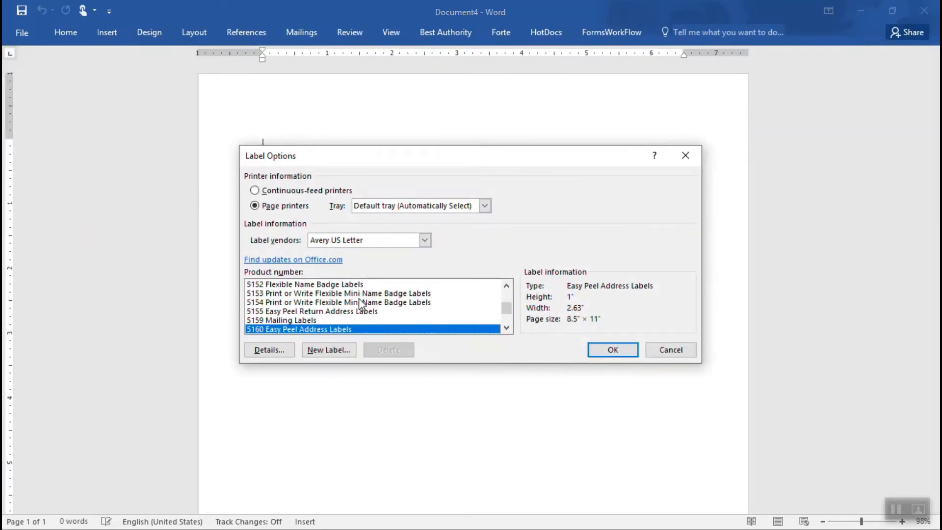
pyautogui.moveTo(373, 264)
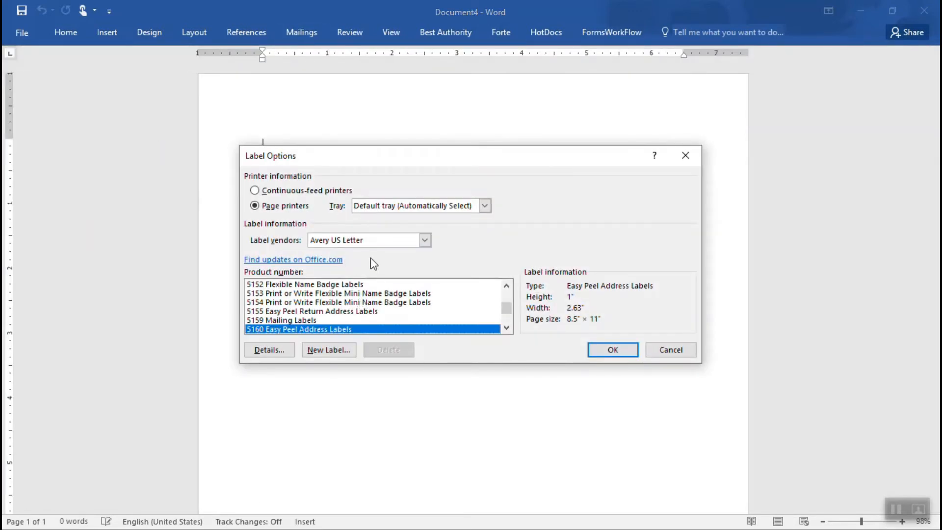
pyautogui.moveTo(340, 259)
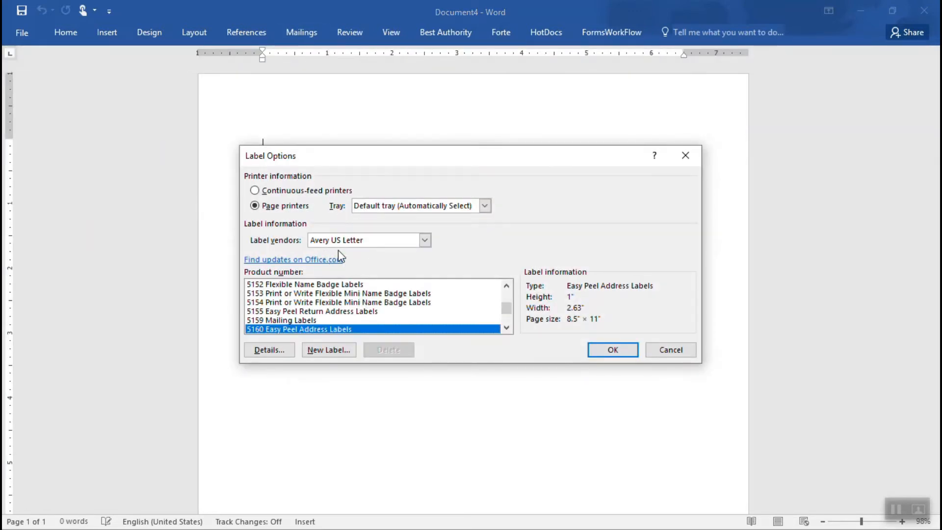
pyautogui.moveTo(329, 335)
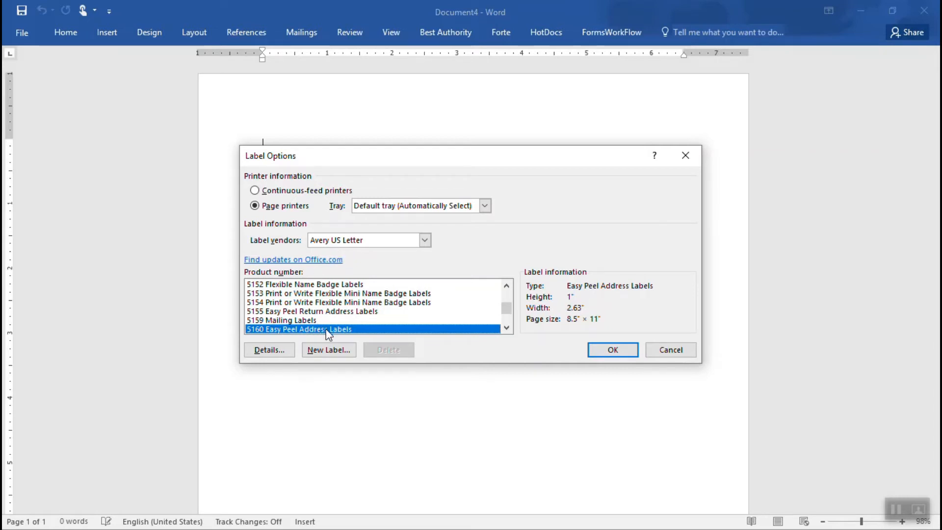
pyautogui.scroll(-3)
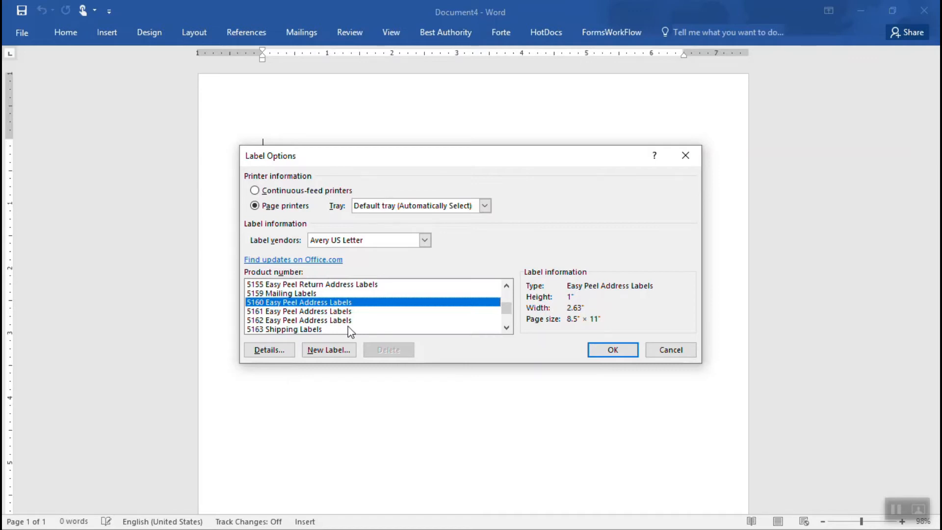
pyautogui.moveTo(306, 310)
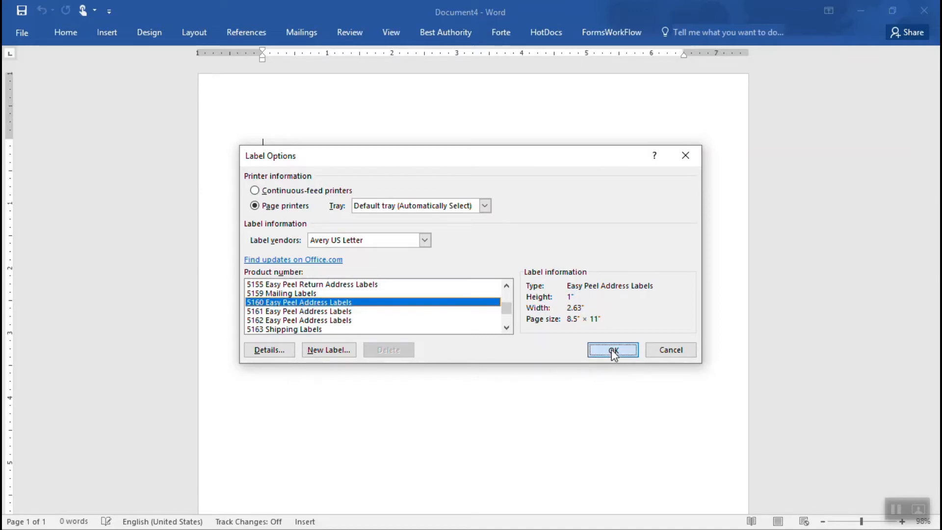
pyautogui.click(612, 350)
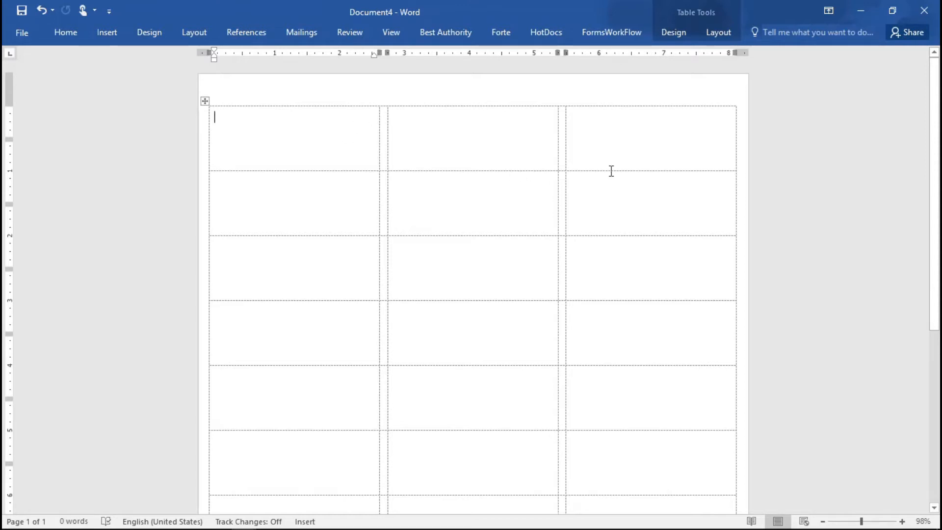
pyautogui.moveTo(622, 152)
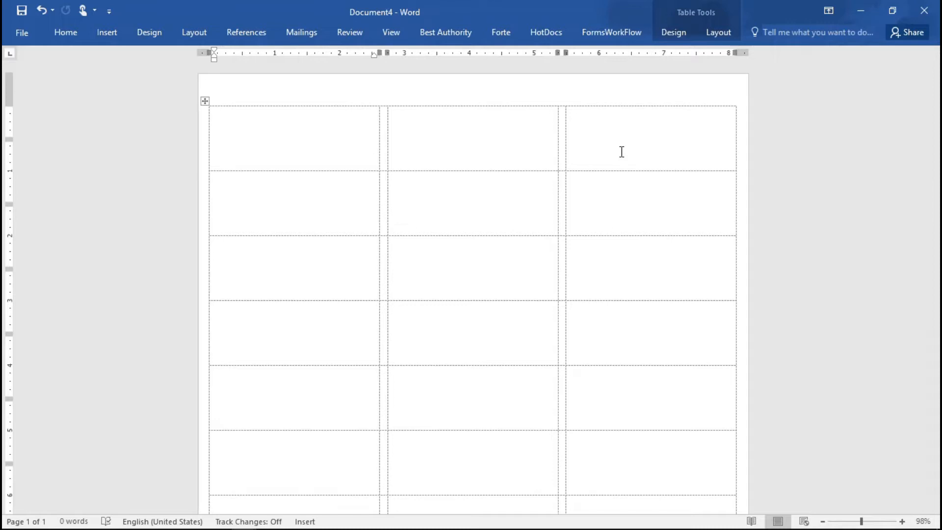
pyautogui.moveTo(675, 84)
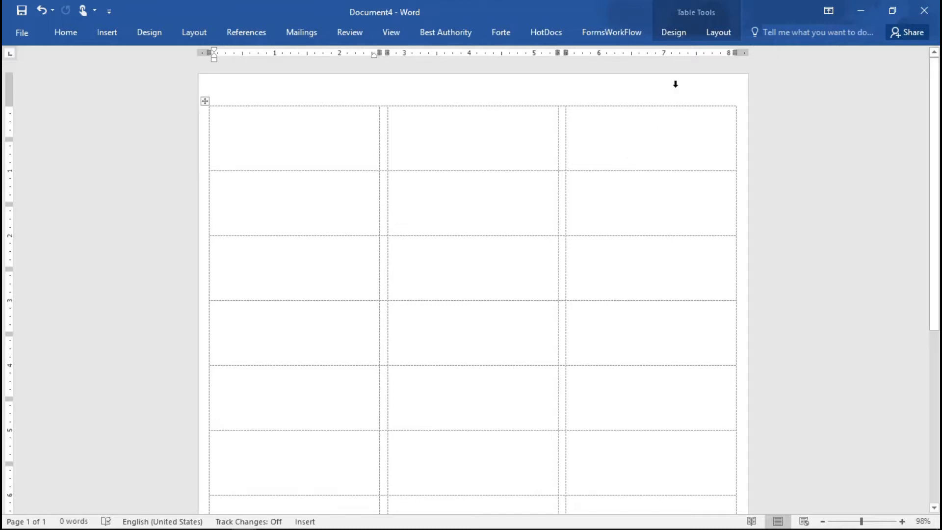
pyautogui.click(294, 136)
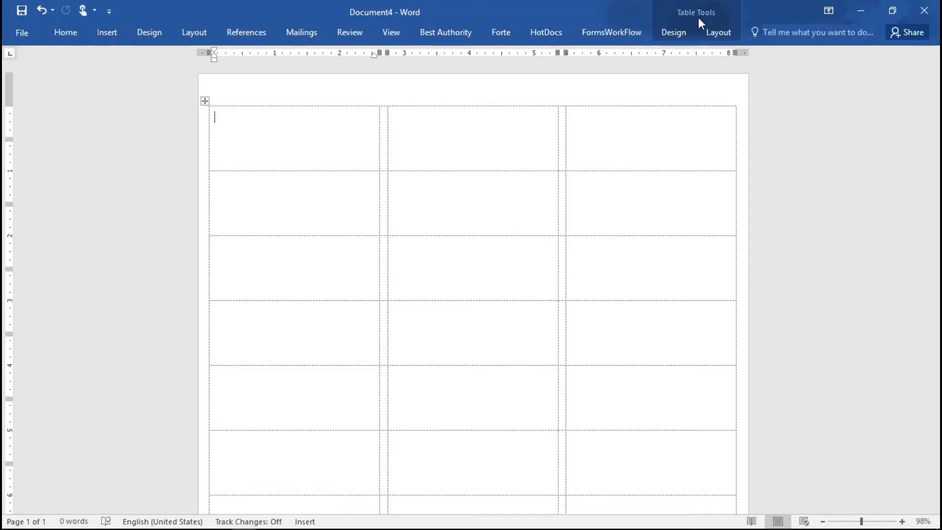
pyautogui.moveTo(677, 14)
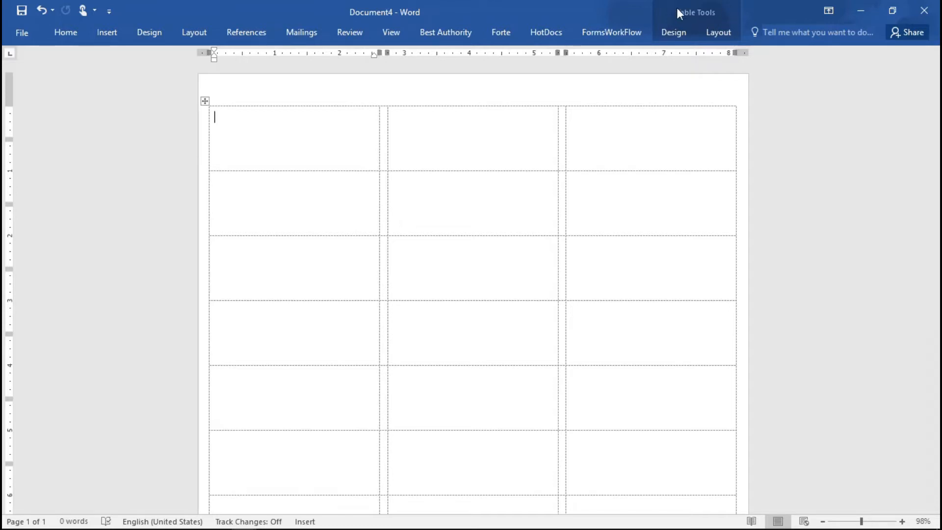
pyautogui.moveTo(696, 56)
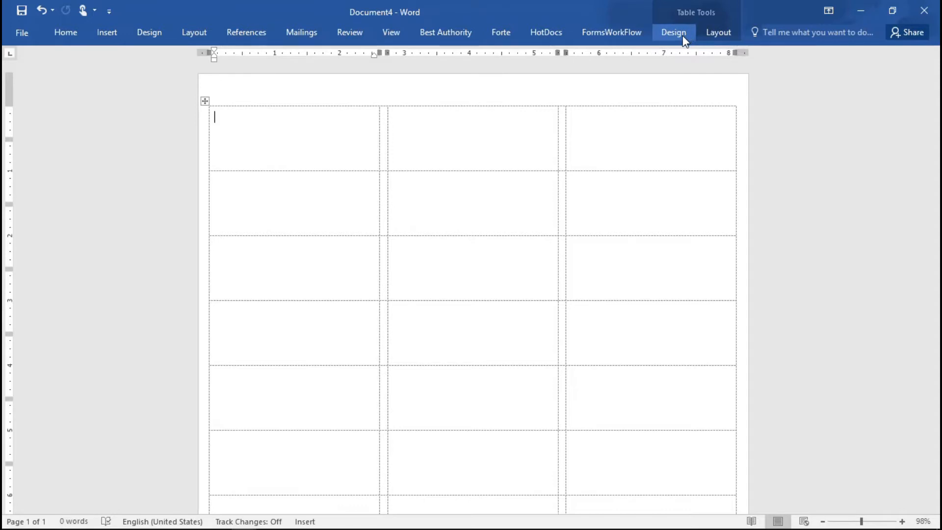
pyautogui.click(673, 32)
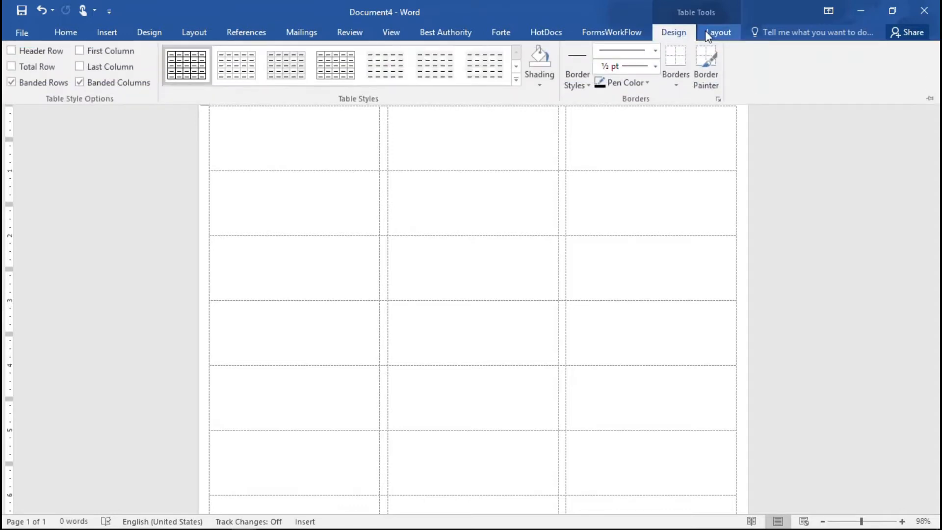
pyautogui.click(717, 32)
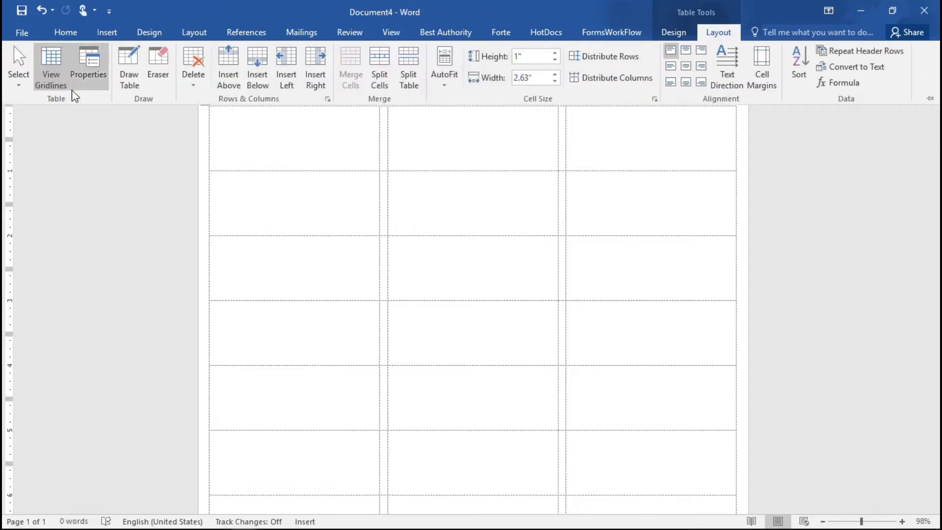
pyautogui.moveTo(51, 67)
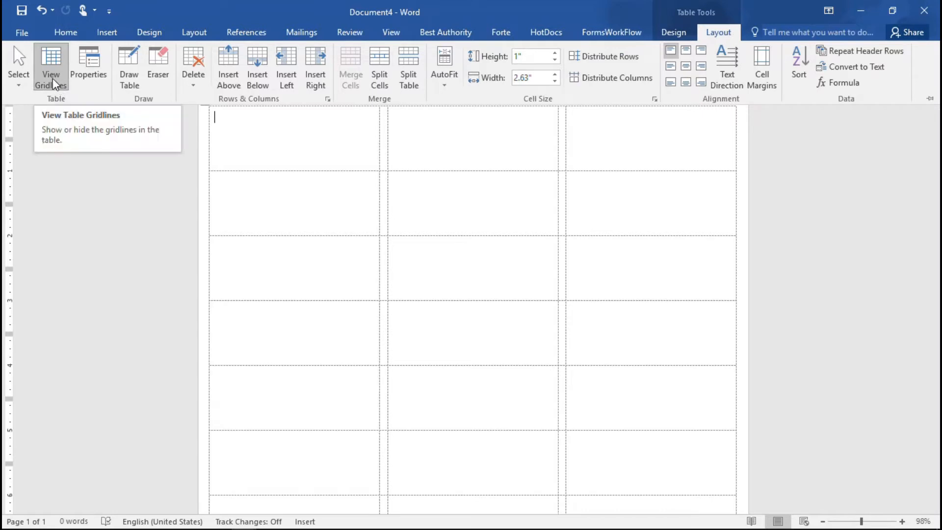
pyautogui.click(51, 66)
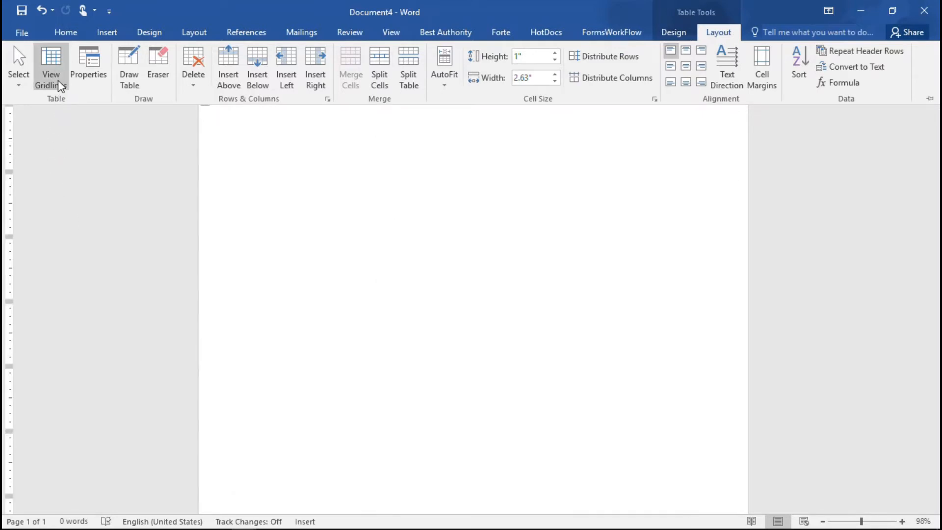
pyautogui.click(51, 67)
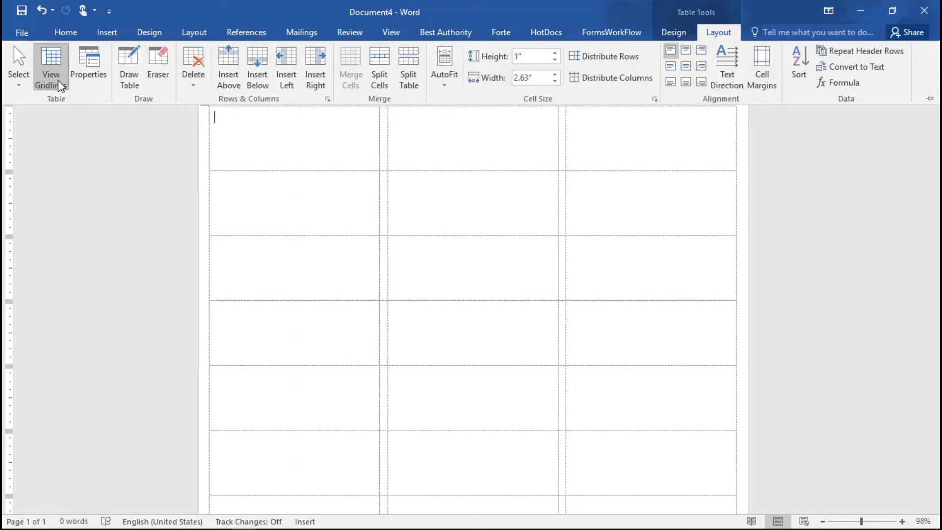
pyautogui.moveTo(725, 41)
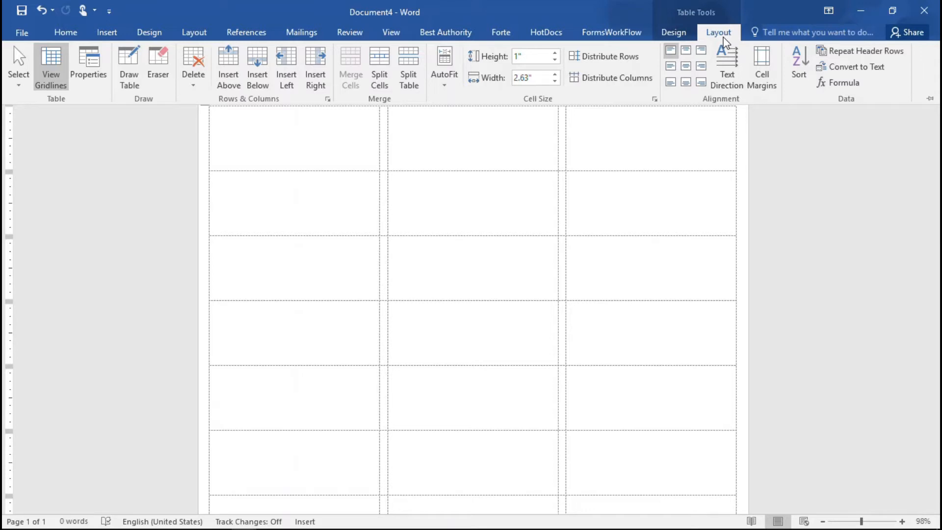
pyautogui.moveTo(21, 32)
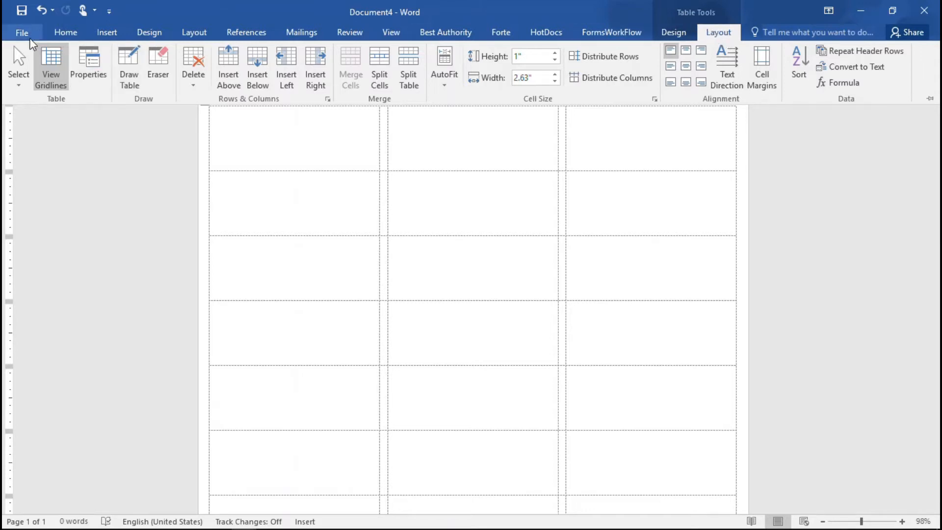
pyautogui.moveTo(52, 67)
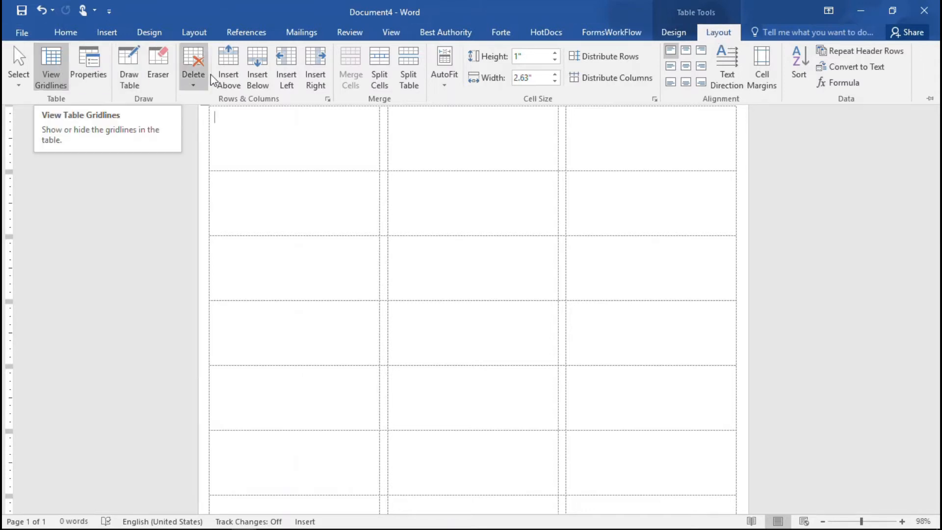
# Step: Begin a new recipient list with Type a New List, placing the cursor in the first field
pyautogui.click(302, 32)
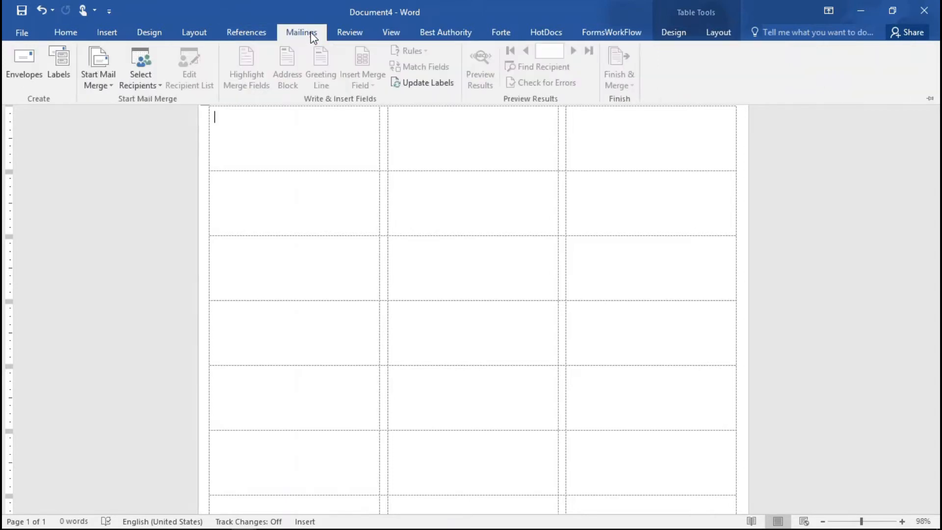
pyautogui.moveTo(115, 91)
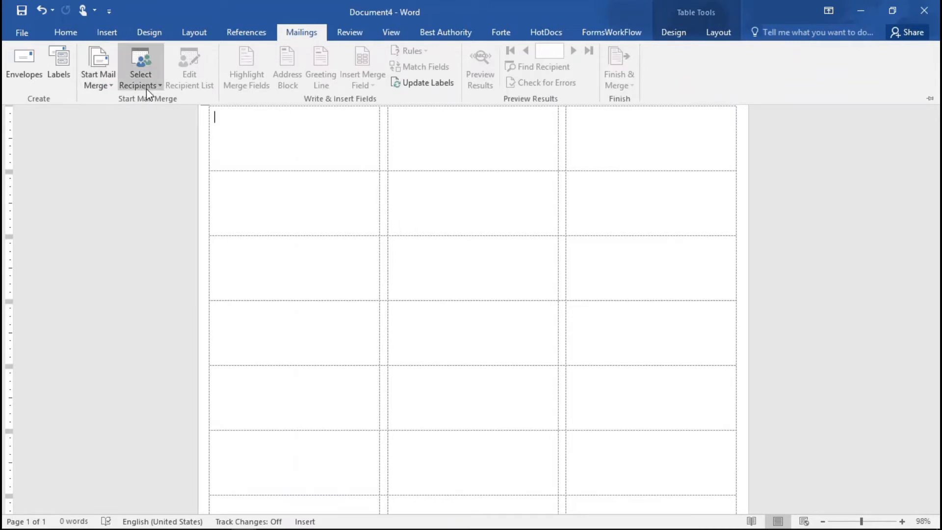
pyautogui.moveTo(141, 66)
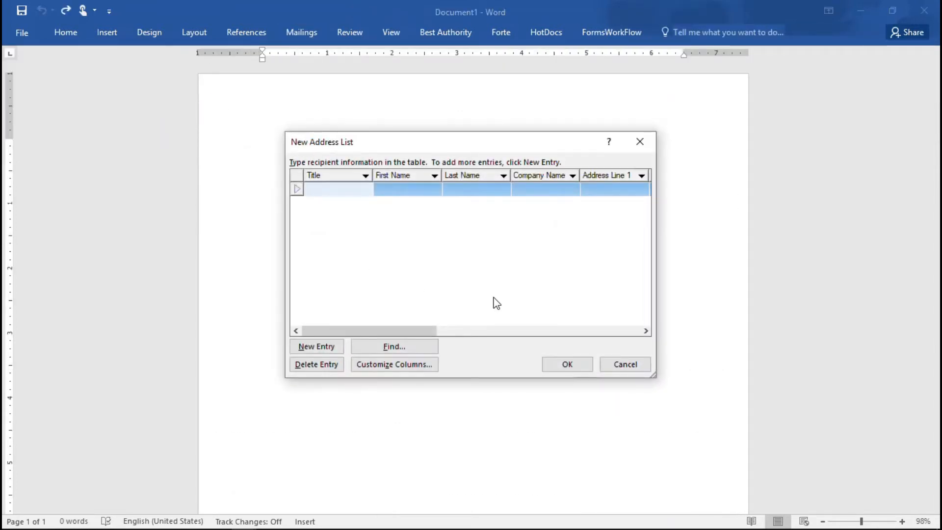
pyautogui.click(336, 190)
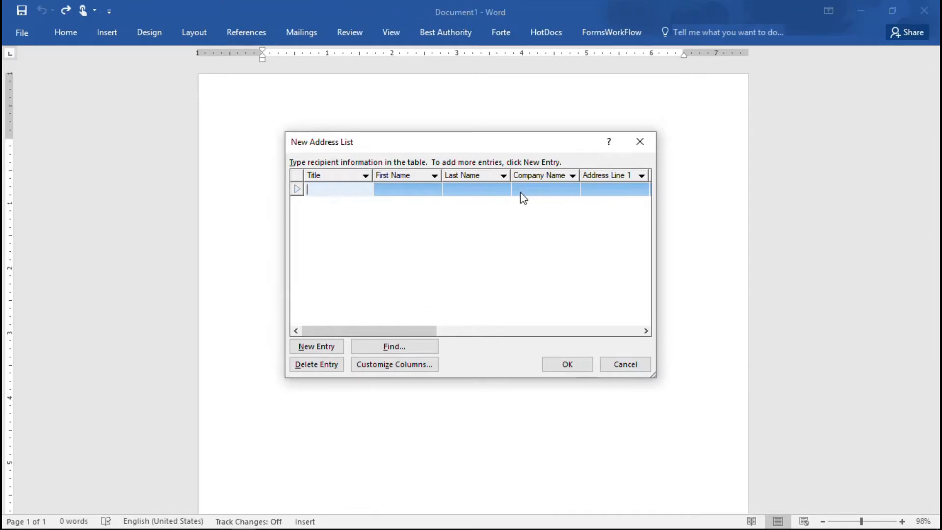
pyautogui.moveTo(616, 211)
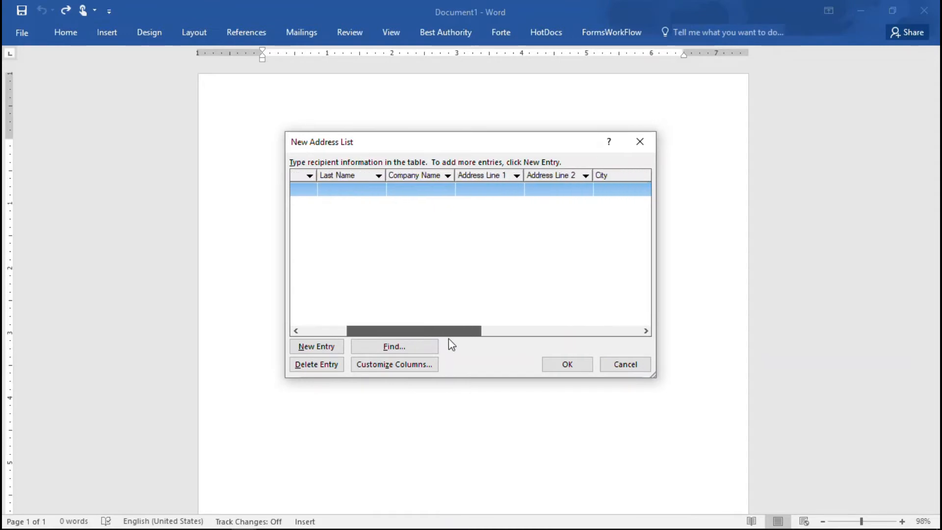
pyautogui.hscroll(3)
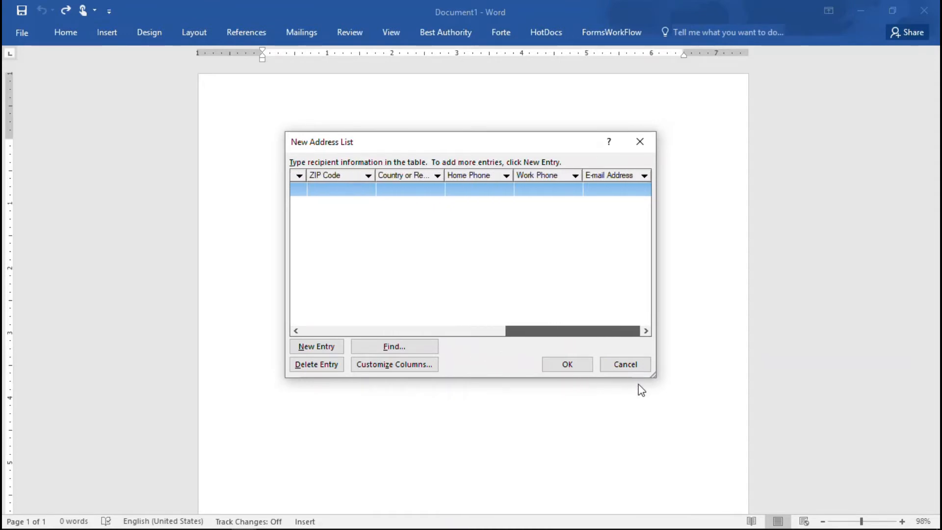
pyautogui.hscroll(-3)
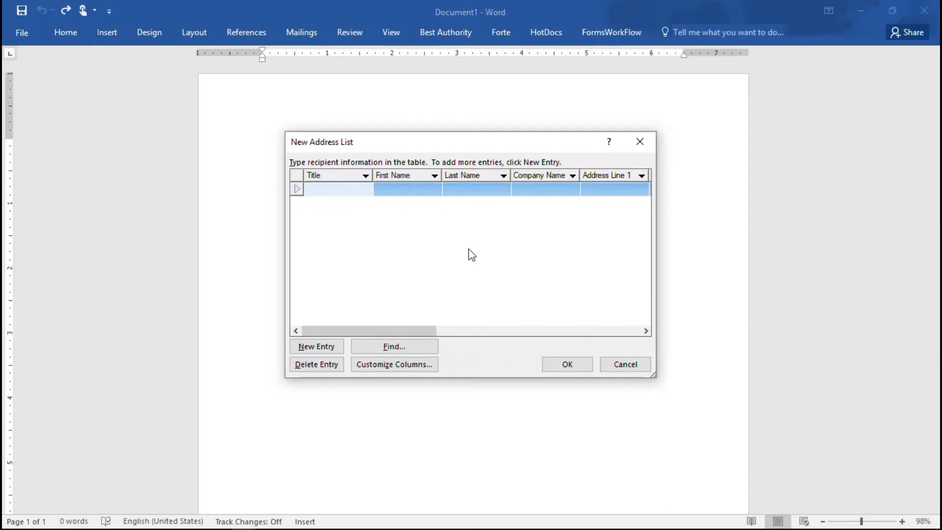
pyautogui.click(337, 189)
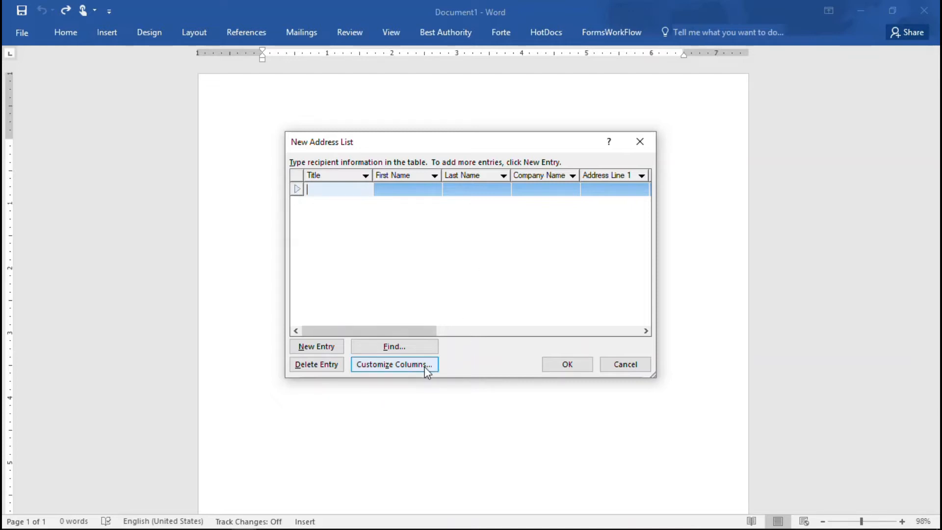
pyautogui.moveTo(469, 180)
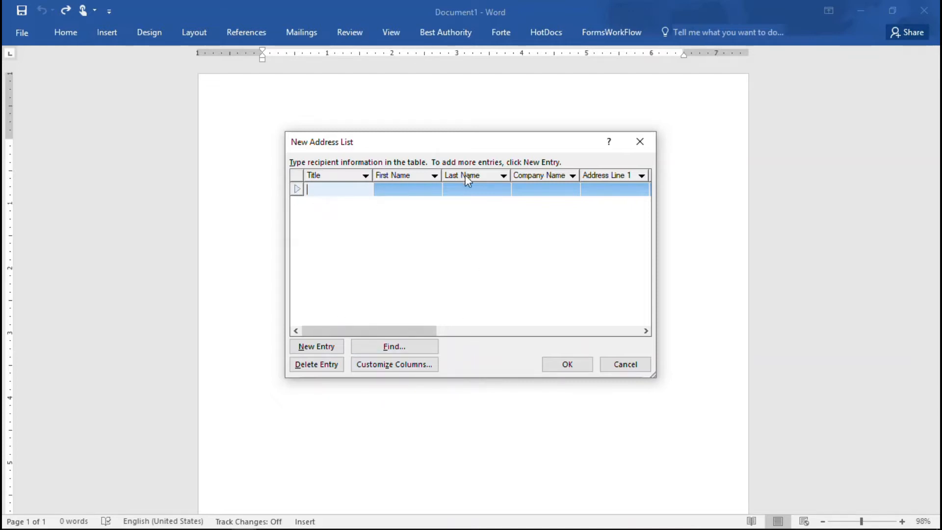
pyautogui.moveTo(552, 200)
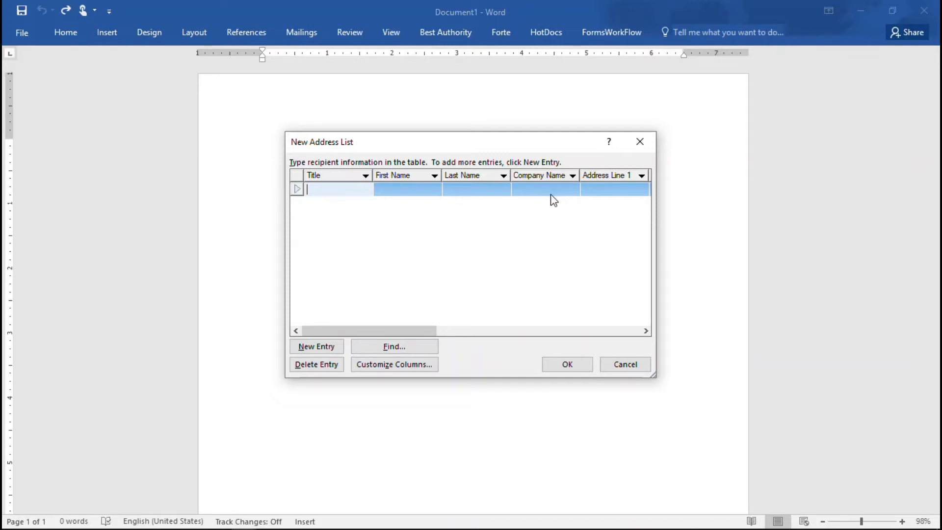
pyautogui.moveTo(394, 365)
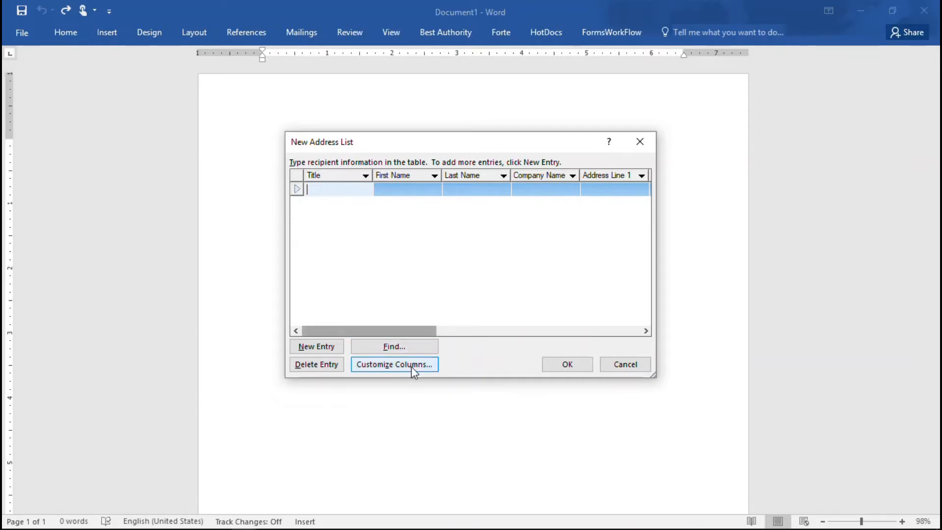
# Step: Delete the Title and Company Name fields from the recipient list's columns
pyautogui.click(394, 364)
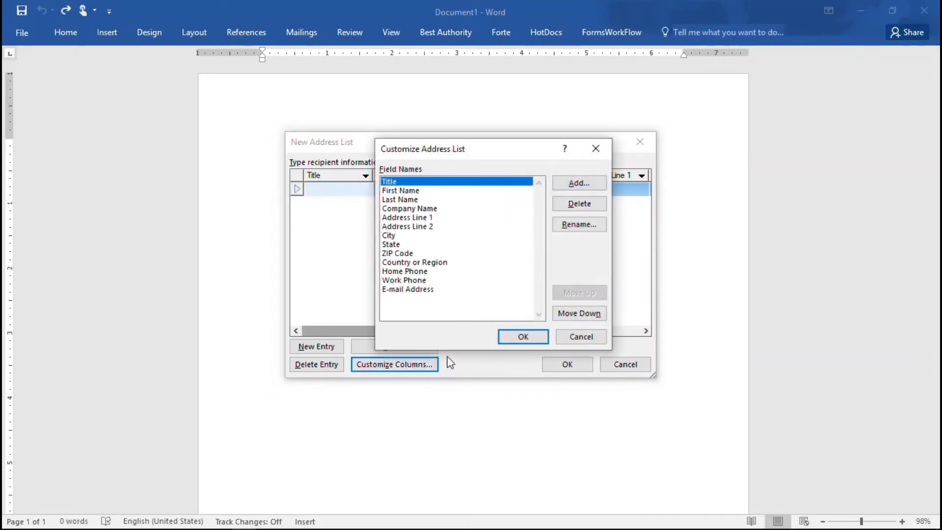
pyautogui.moveTo(403, 183)
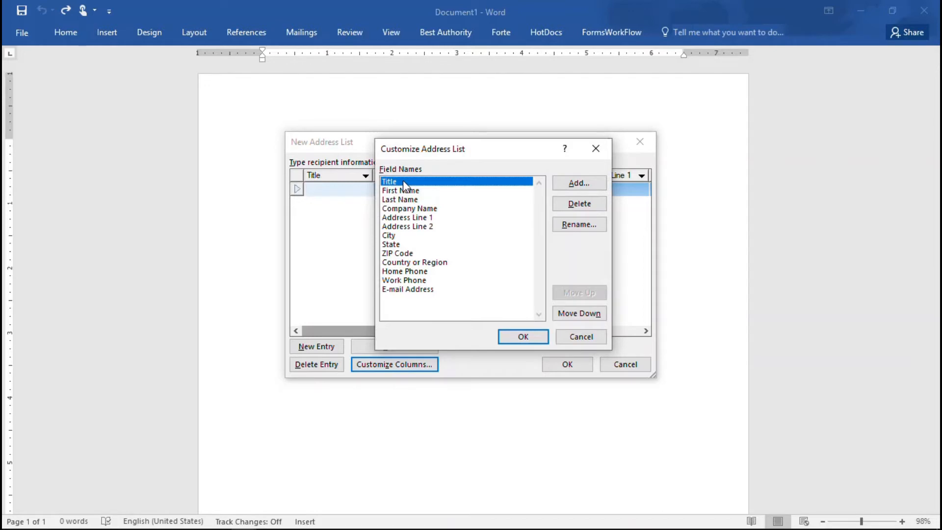
pyautogui.click(578, 204)
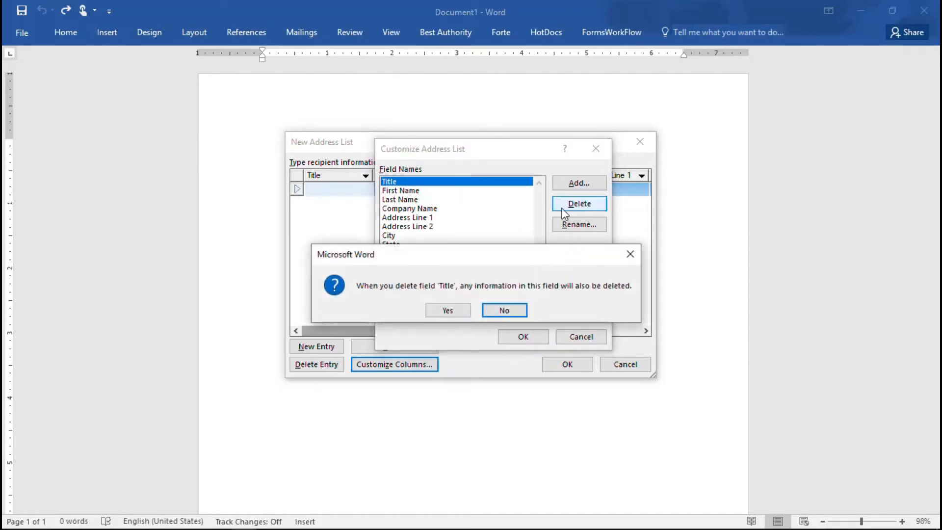
pyautogui.click(447, 310)
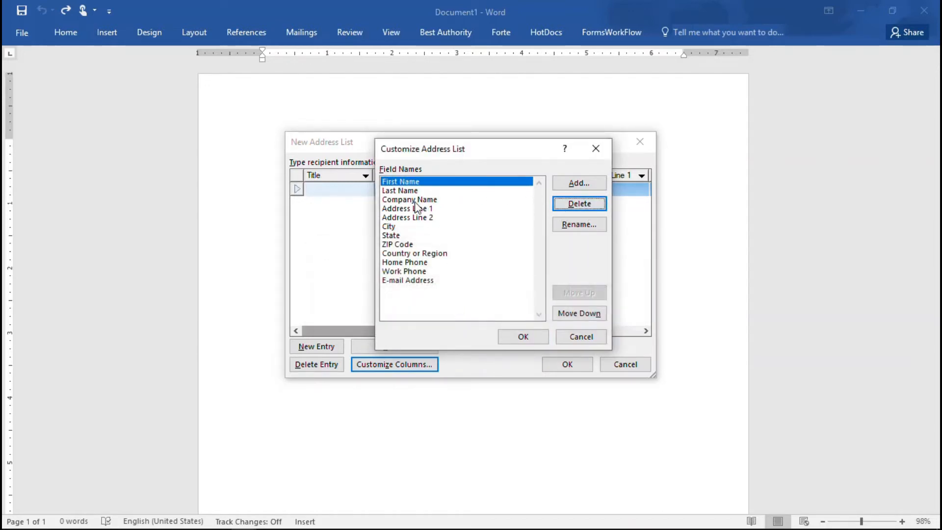
pyautogui.click(410, 199)
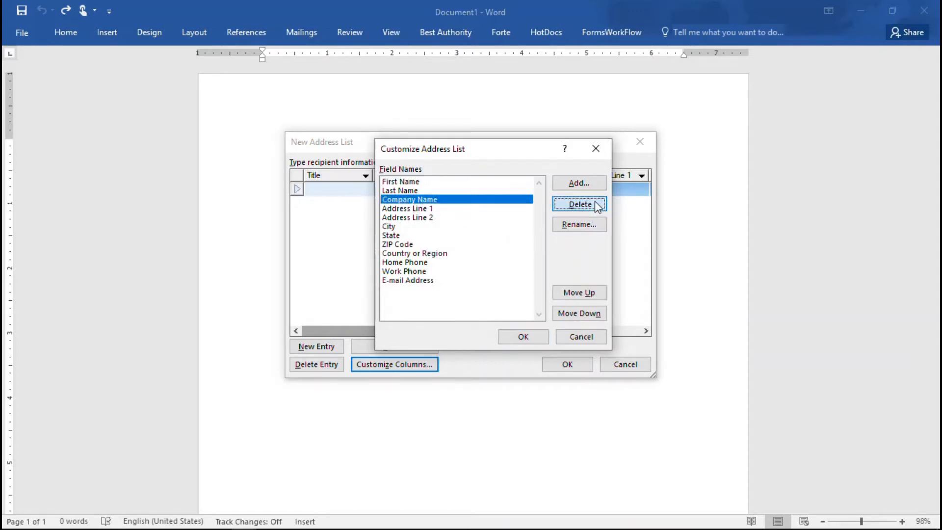
pyautogui.click(578, 203)
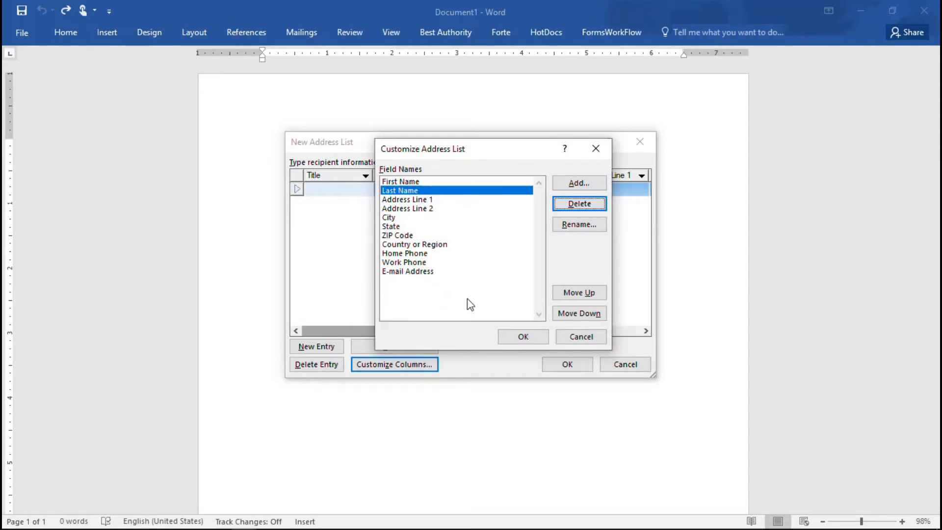
pyautogui.moveTo(492, 264)
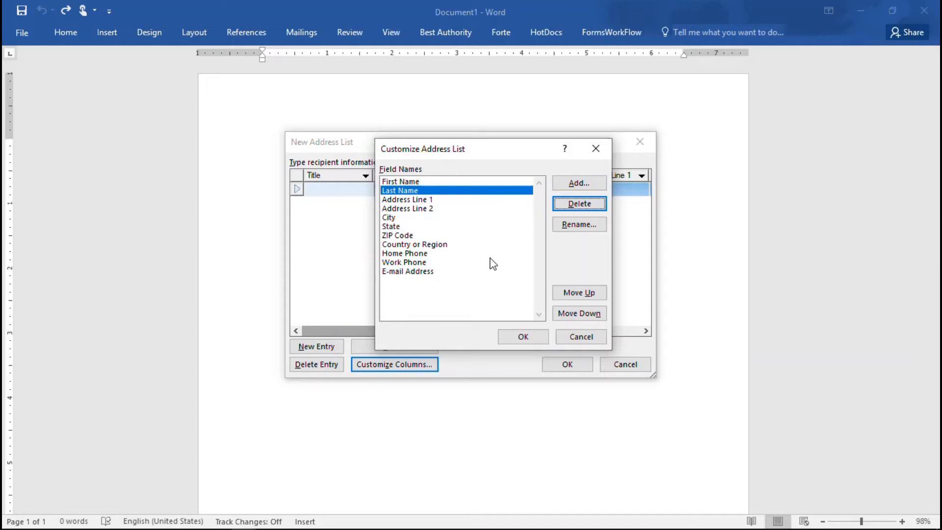
pyautogui.moveTo(570, 197)
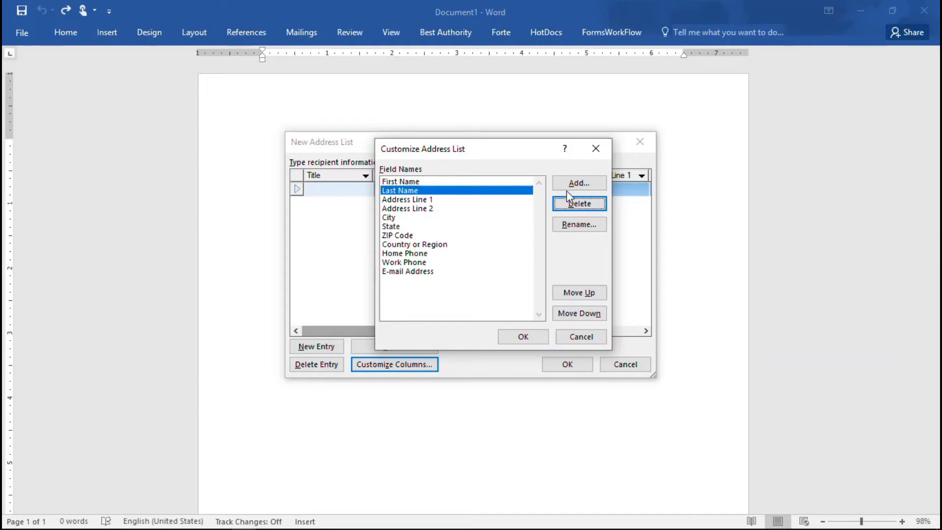
# Step: Add a temporary Test field to the address list, then delete it again
pyautogui.click(578, 182)
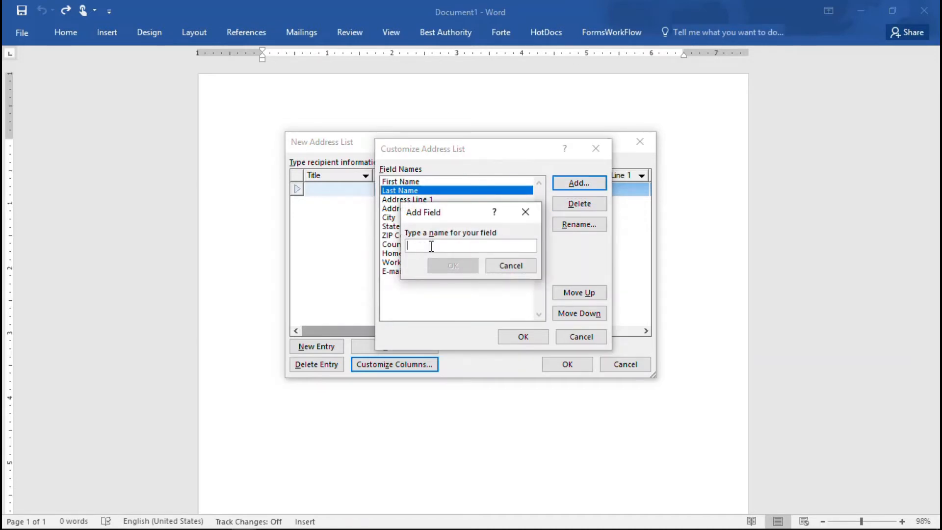
pyautogui.write('T')
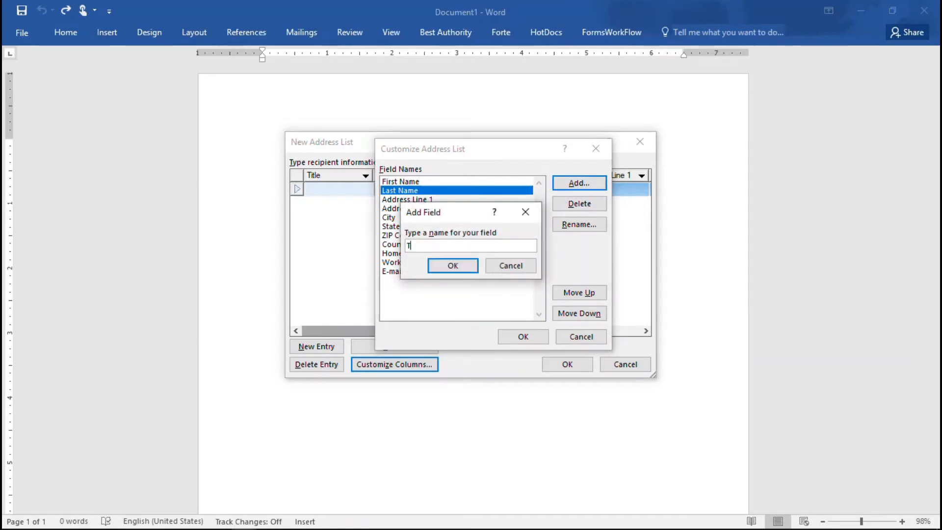
pyautogui.click(453, 265)
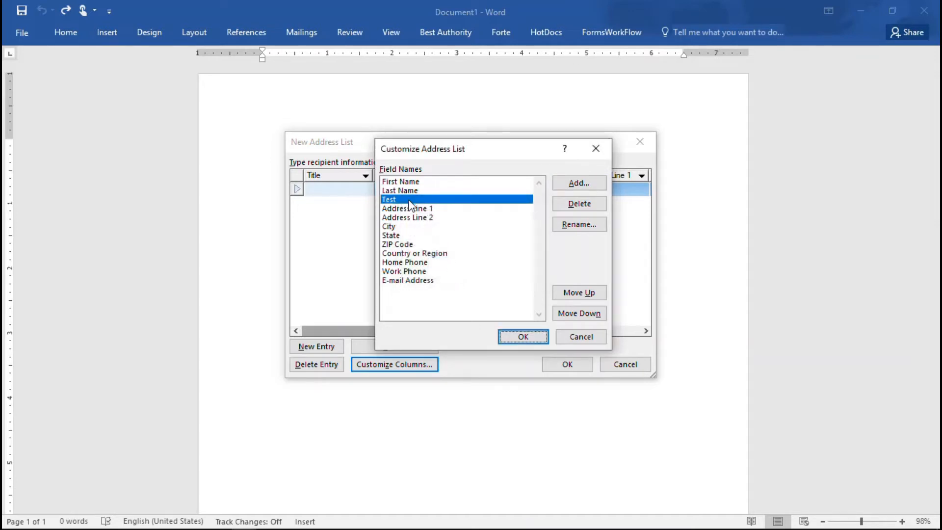
pyautogui.click(578, 203)
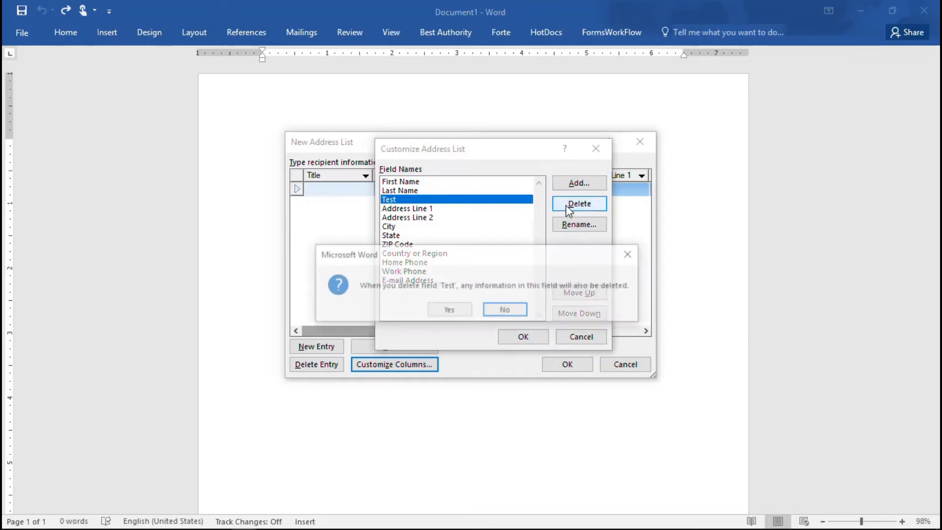
pyautogui.click(449, 309)
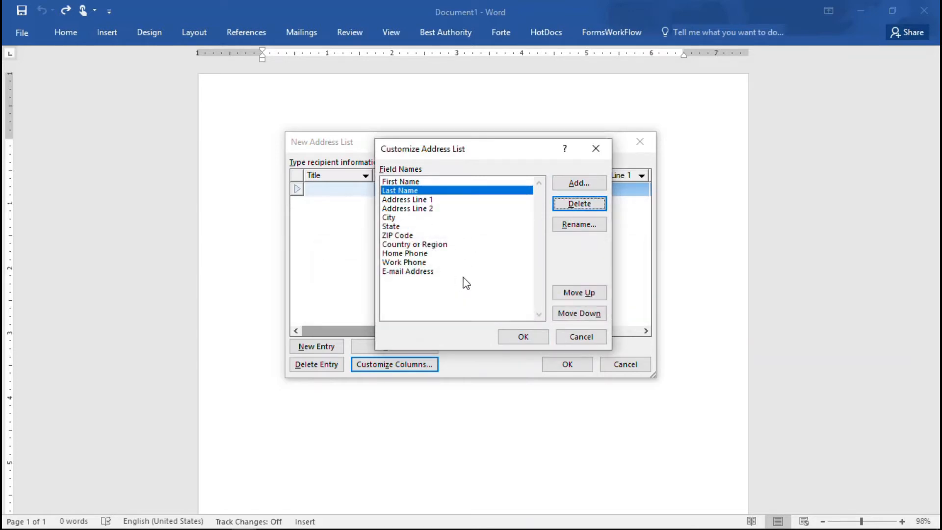
pyautogui.moveTo(462, 281)
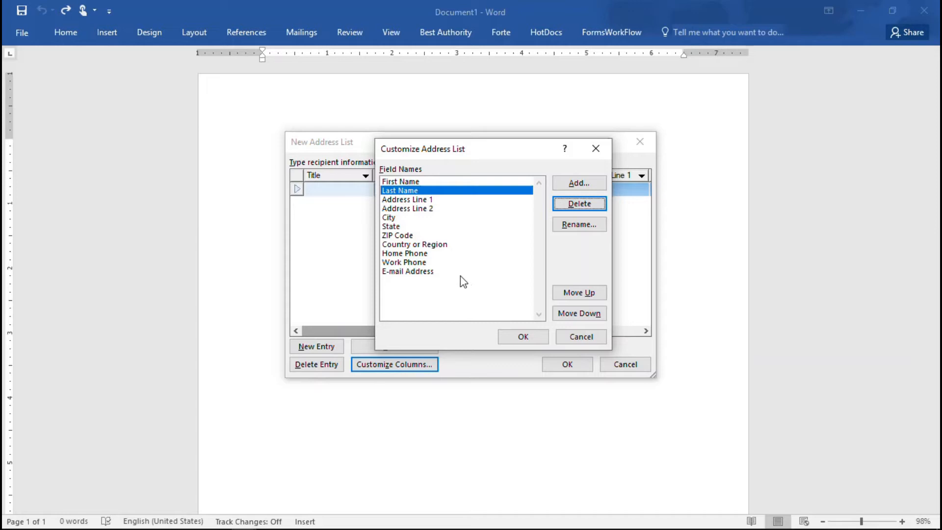
# Step: Delete the Home Phone, Work Phone, E-mail Address and Country or Region fields
pyautogui.click(405, 253)
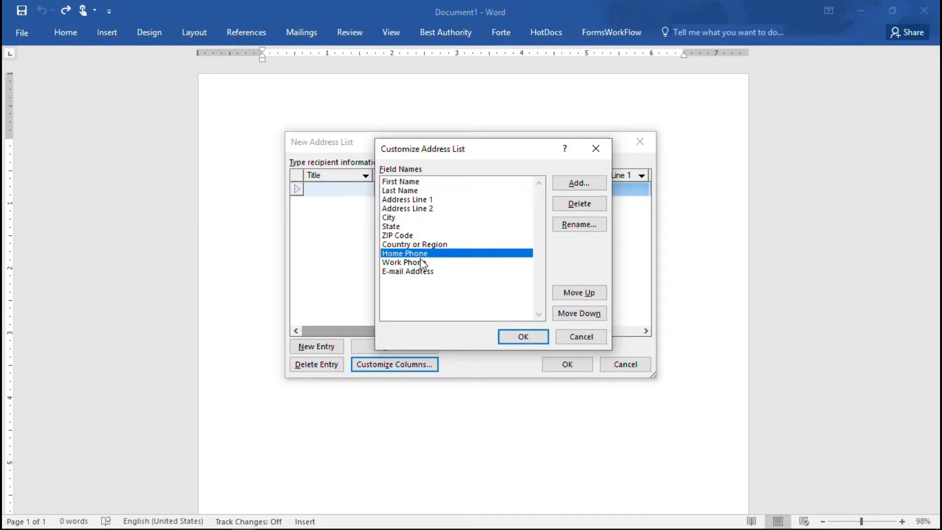
pyautogui.moveTo(421, 273)
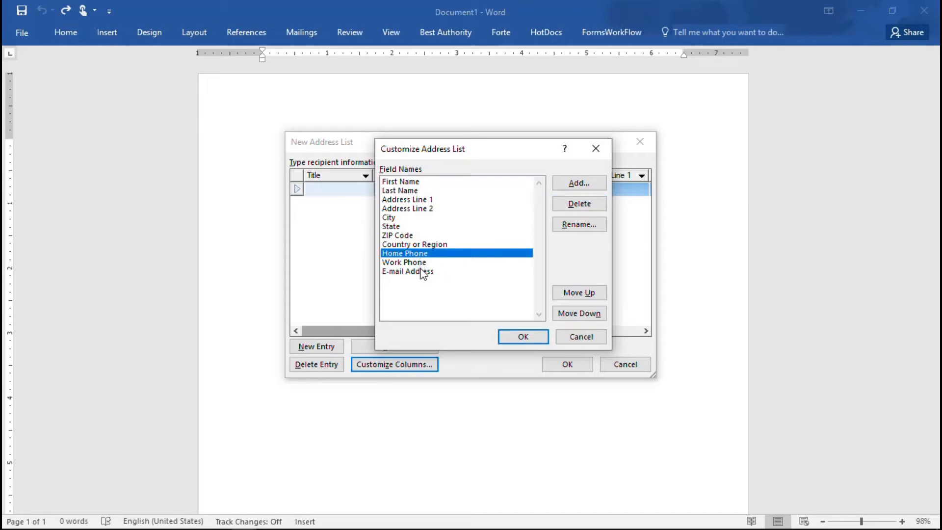
pyautogui.click(579, 203)
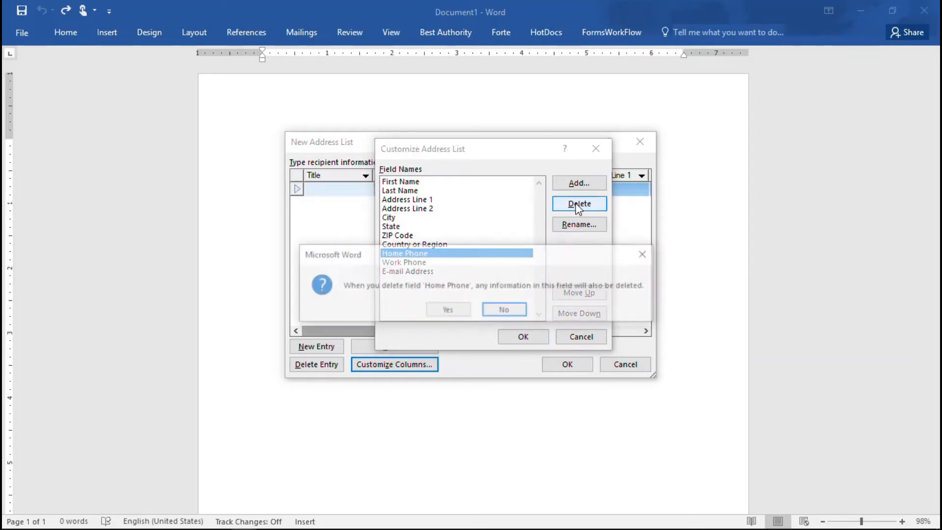
pyautogui.click(447, 309)
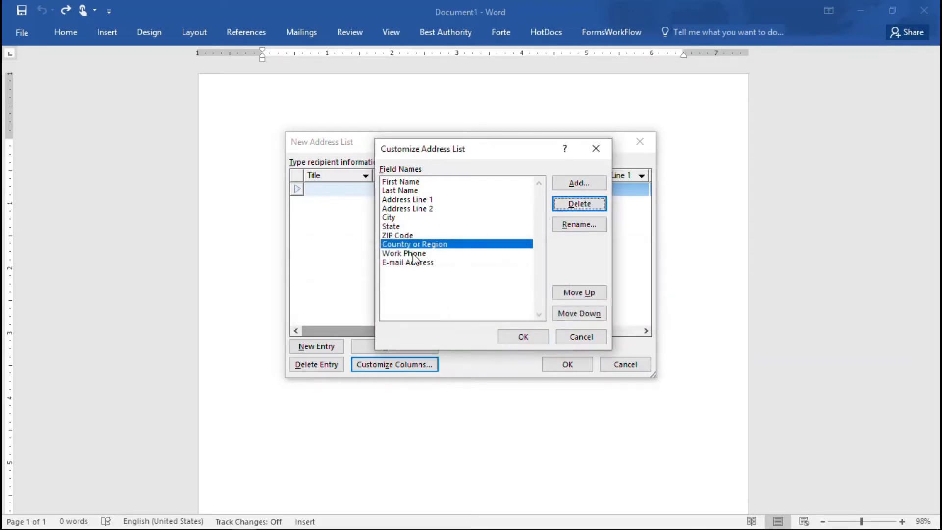
pyautogui.click(578, 203)
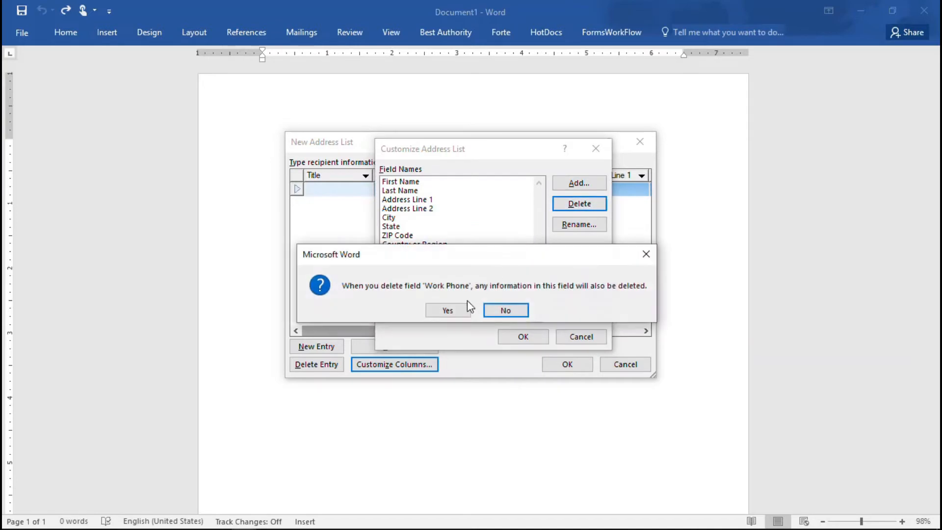
pyautogui.click(447, 310)
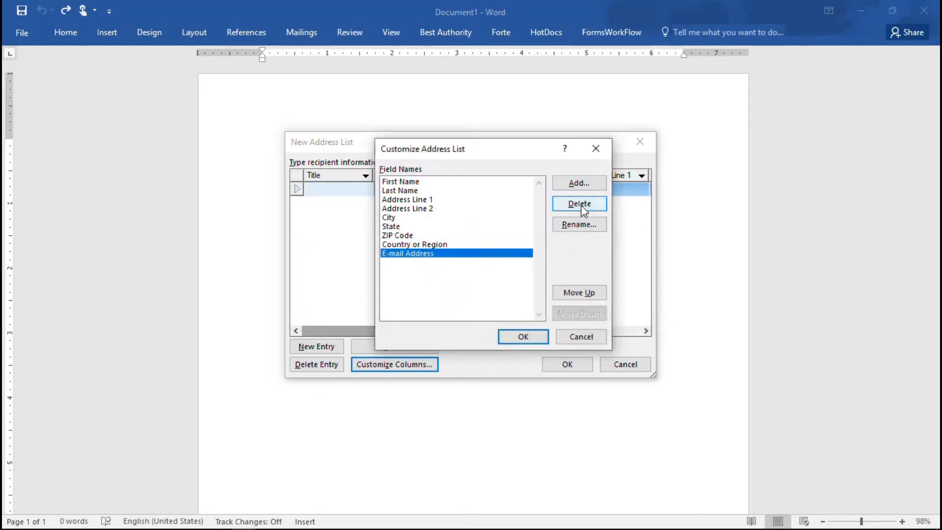
pyautogui.click(578, 203)
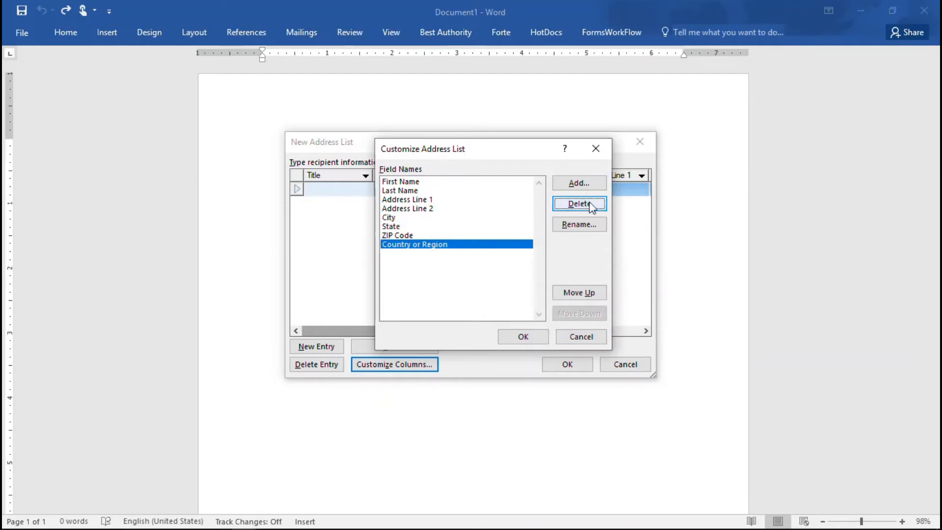
pyautogui.moveTo(581, 207)
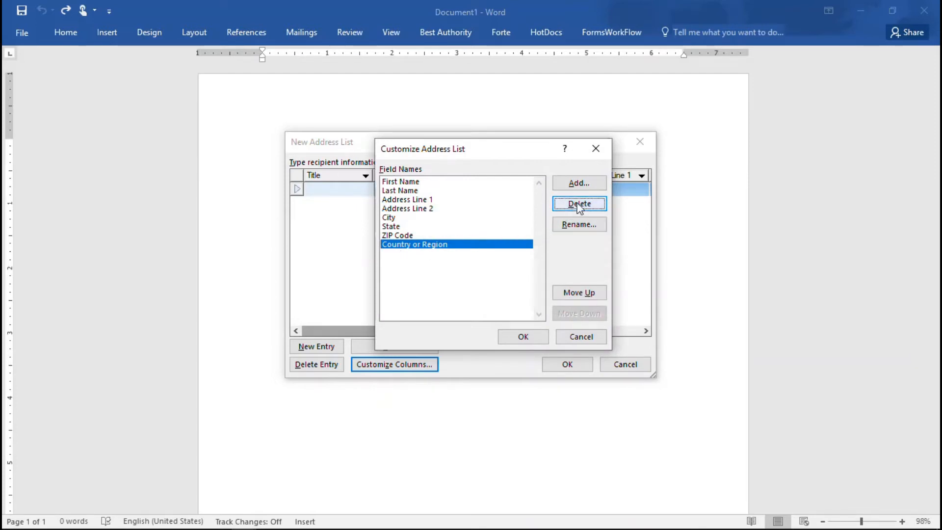
pyautogui.click(578, 204)
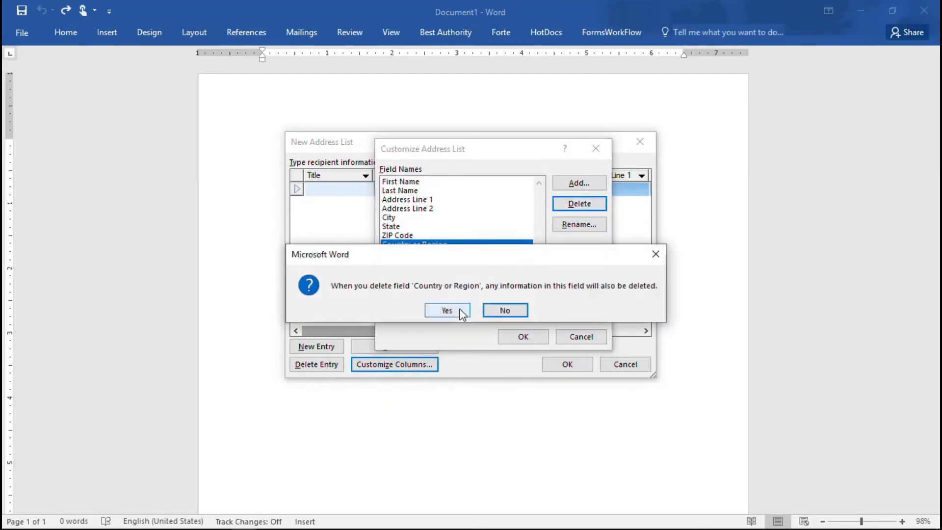
pyautogui.click(446, 310)
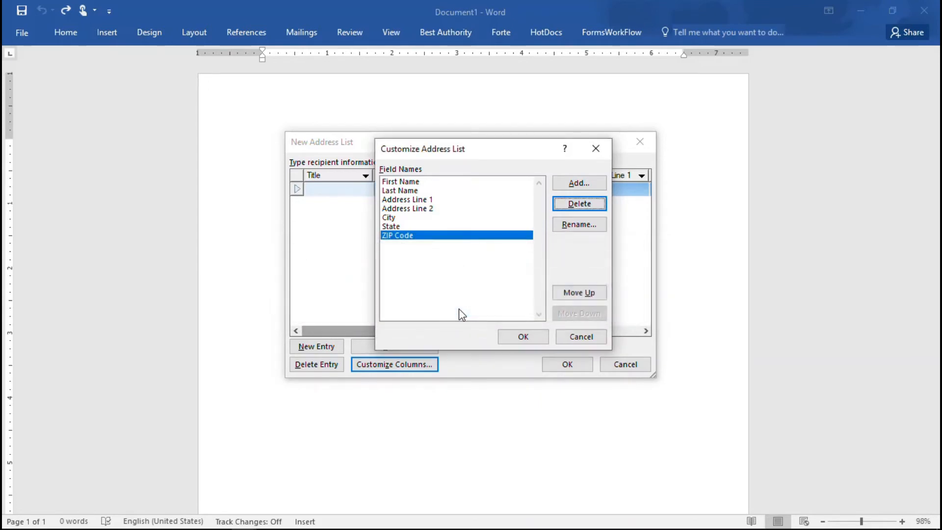
pyautogui.moveTo(466, 318)
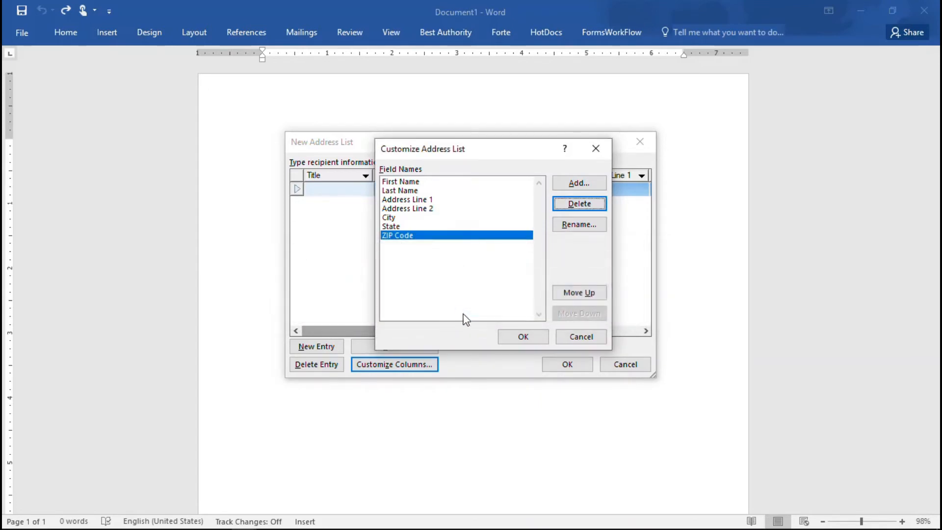
# Step: Accept the trimmed field list in Customize Address List to return to New Address List
pyautogui.click(522, 337)
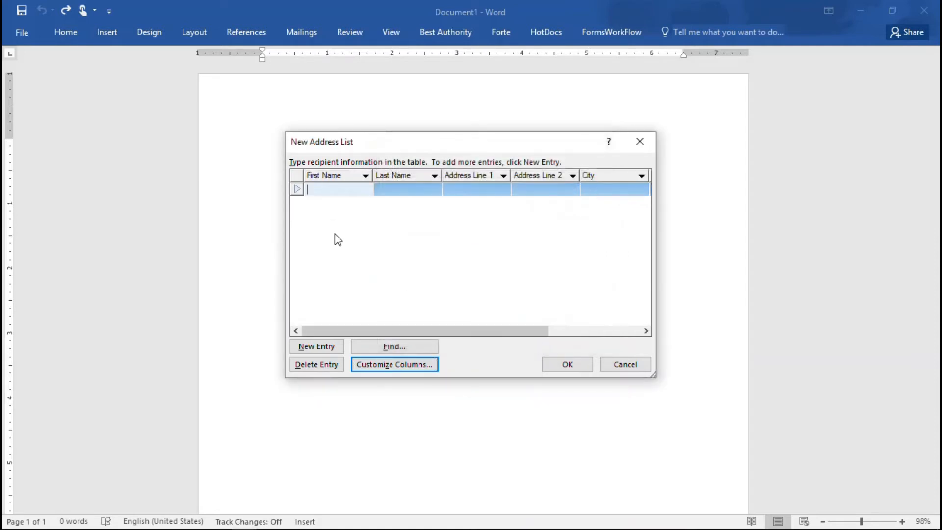
pyautogui.moveTo(357, 191)
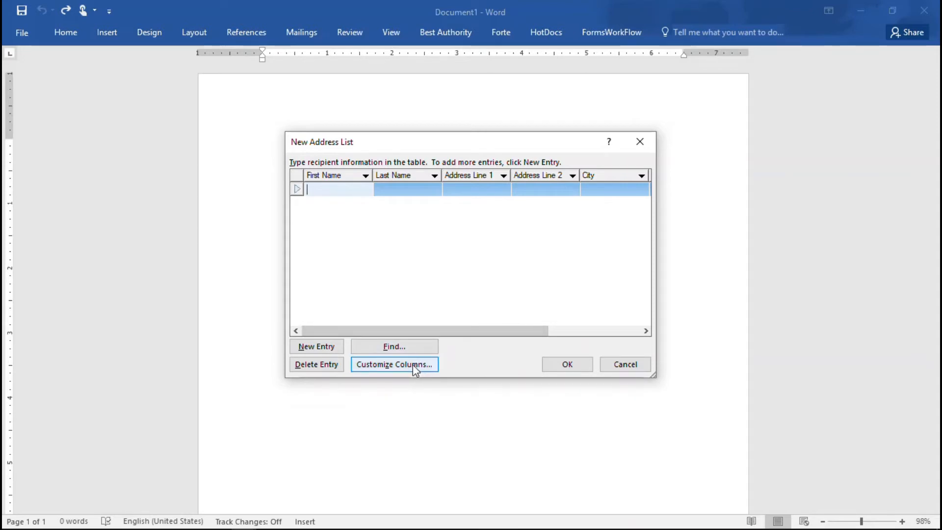
pyautogui.moveTo(333, 193)
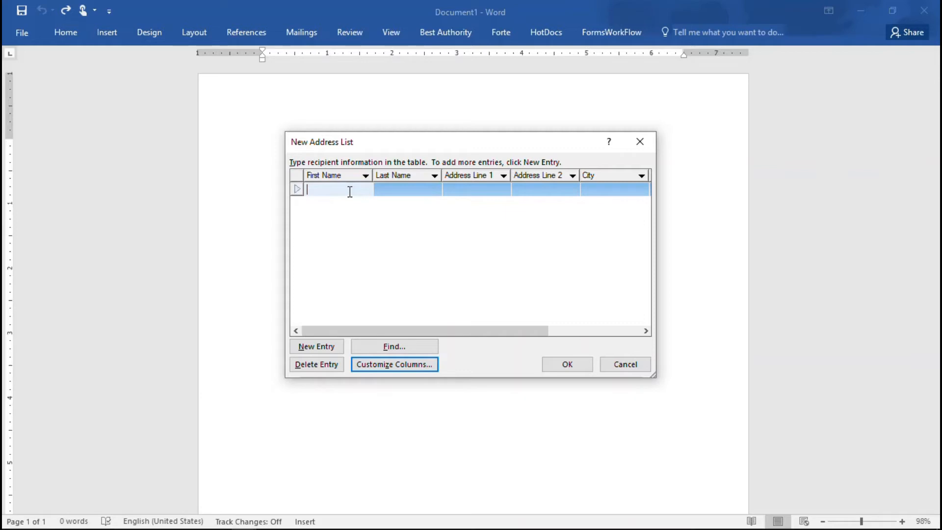
# Step: Enter Jane Doe, 413 West 16th Street, Apt 5F, New York, NY 10011 as the first recipient
pyautogui.write('Jane')
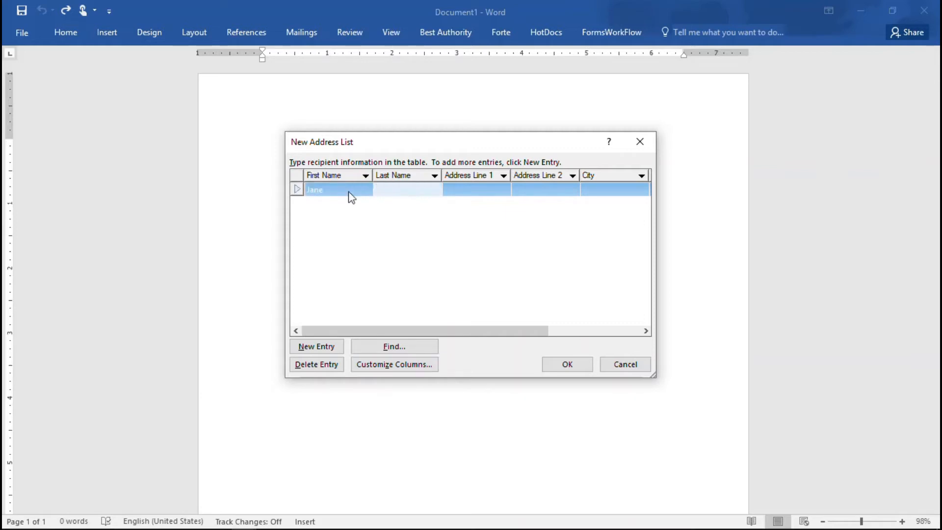
pyautogui.write('D')
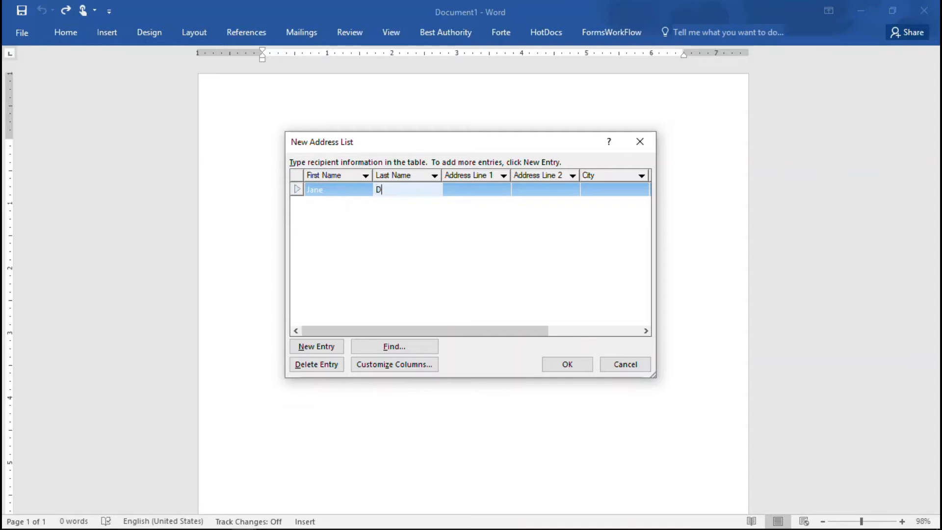
pyautogui.write('oe')
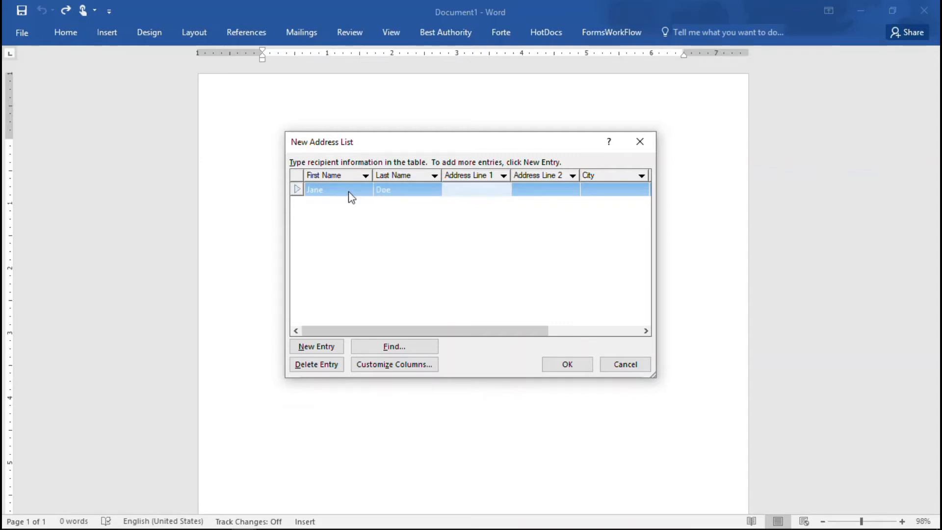
pyautogui.write('413 West')
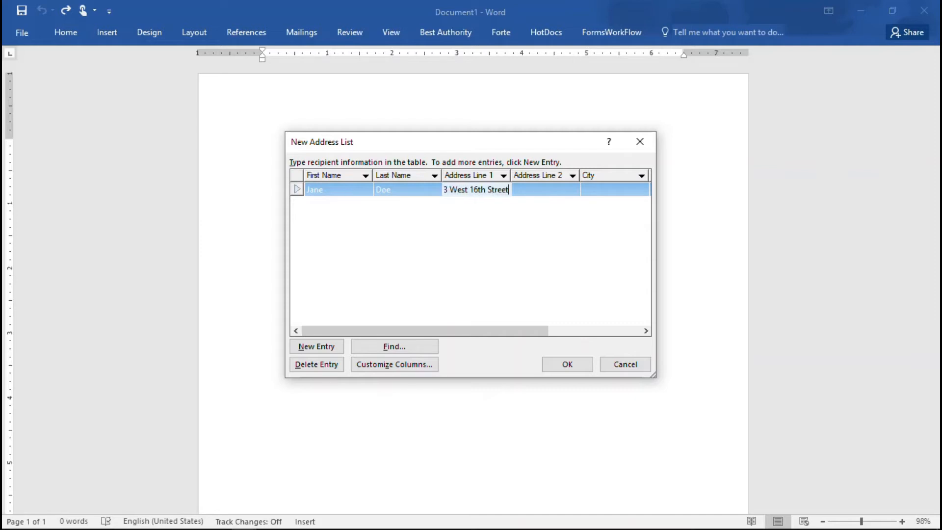
pyautogui.write('A')
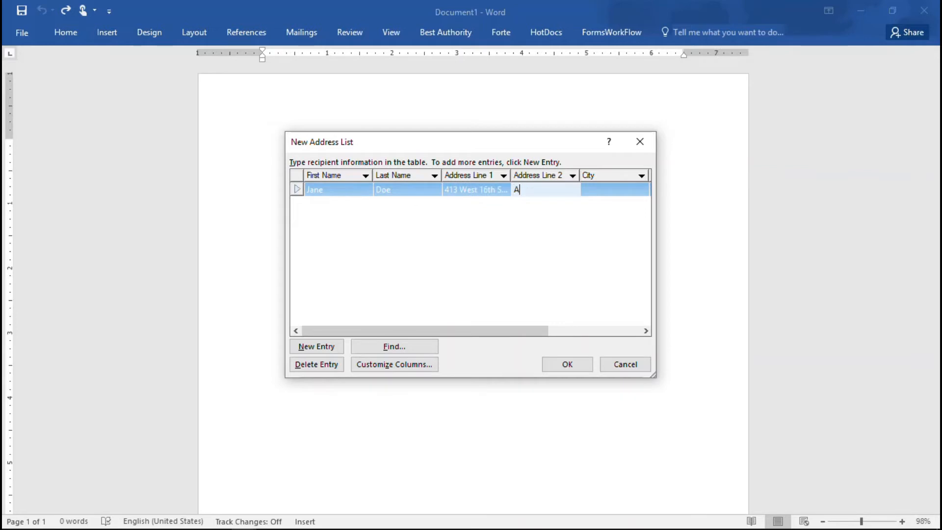
pyautogui.write('pt 5F')
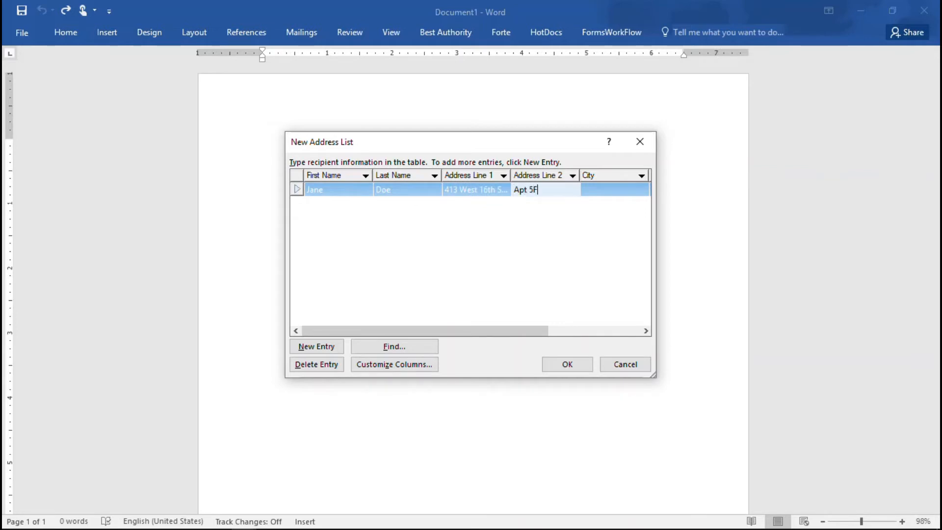
pyautogui.write('Ne')
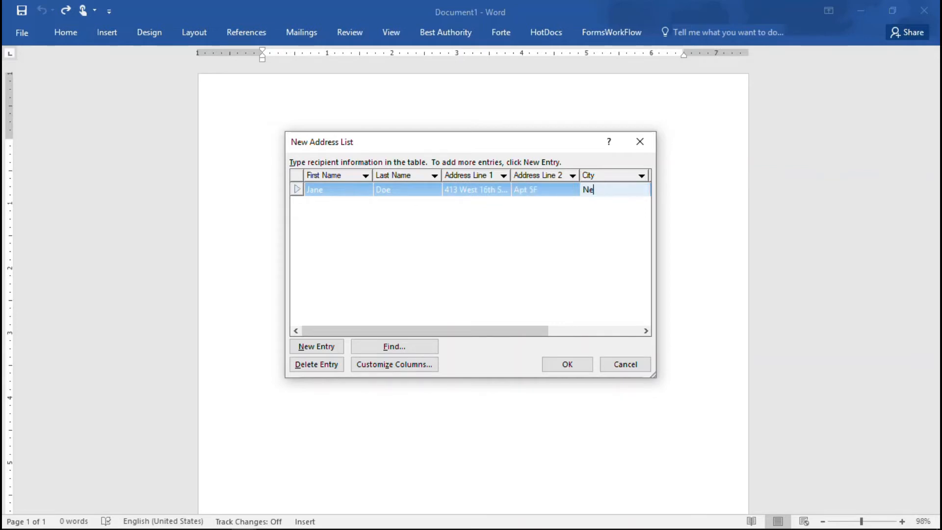
pyautogui.write('w Yor')
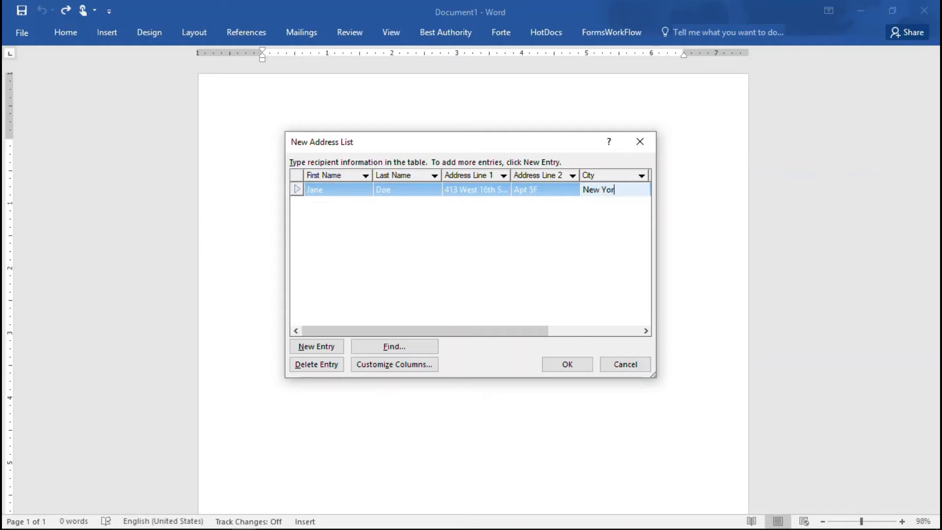
pyautogui.hscroll(3)
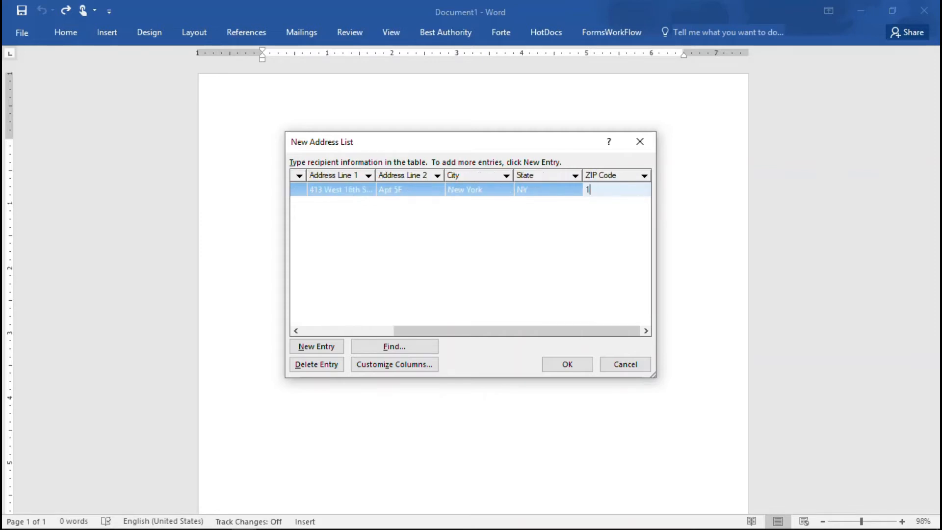
pyautogui.write('1')
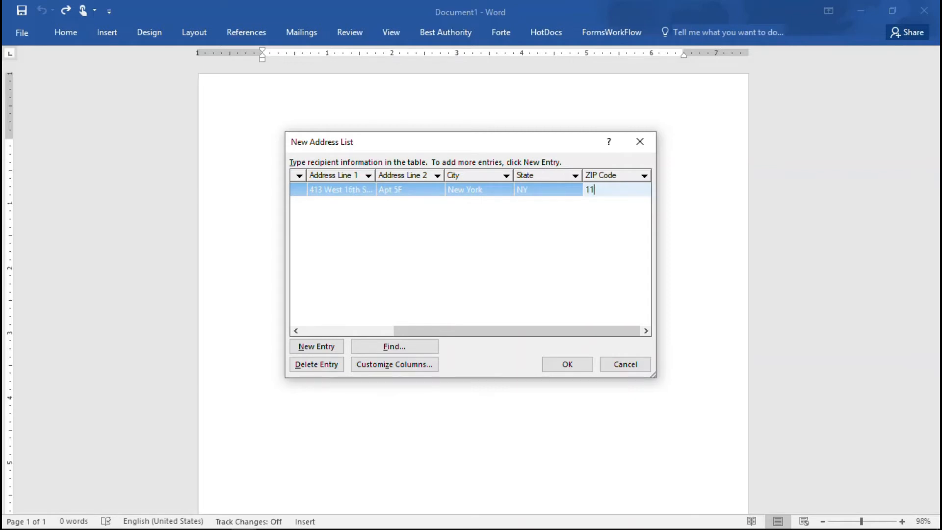
pyautogui.write('0011')
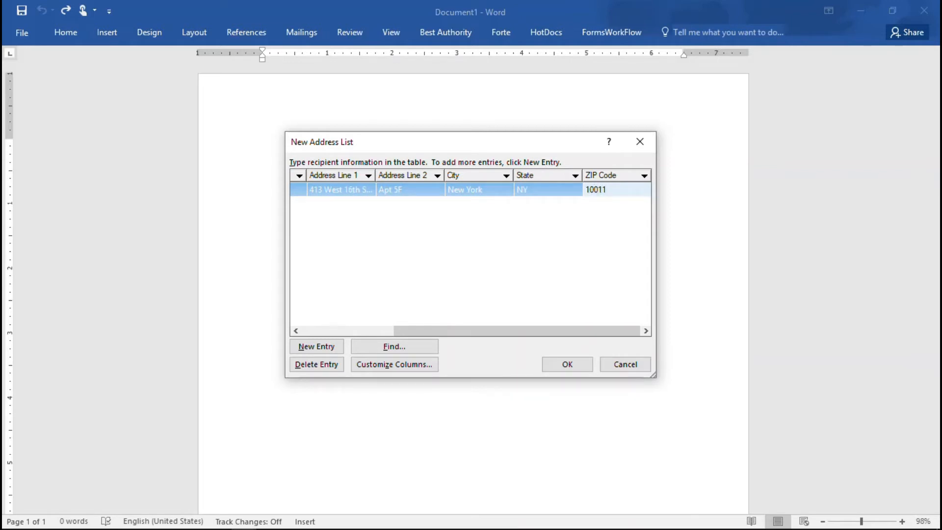
pyautogui.moveTo(276, 194)
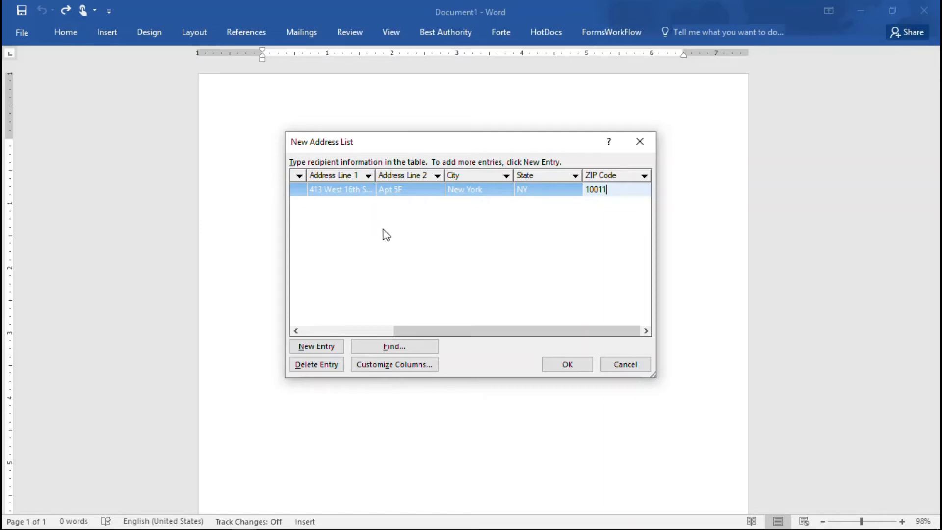
pyautogui.moveTo(399, 289)
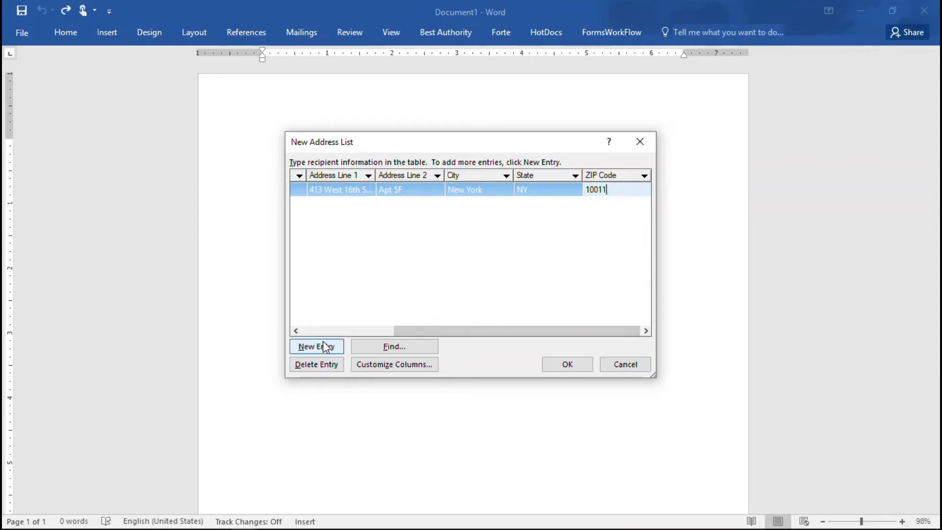
# Step: Add a blank second recipient row below Jane Doe with New Entry
pyautogui.click(316, 346)
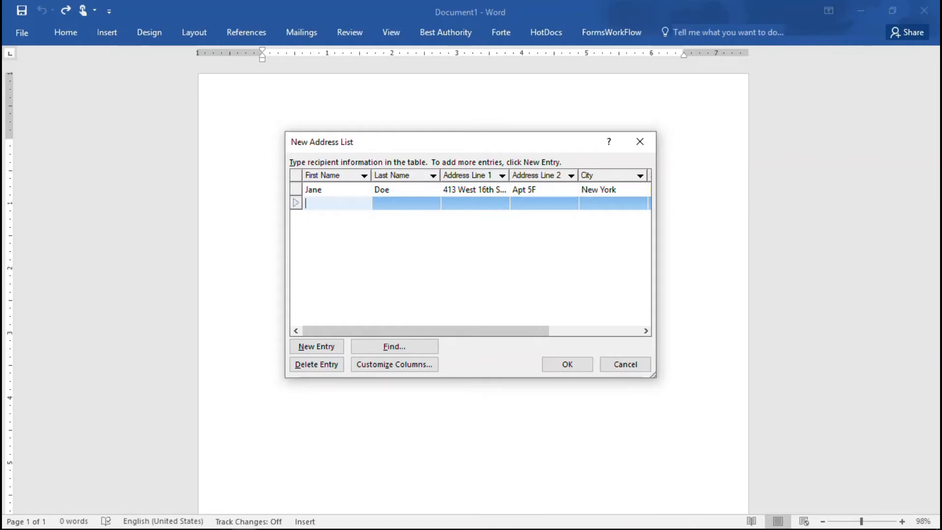
pyautogui.moveTo(745, 524)
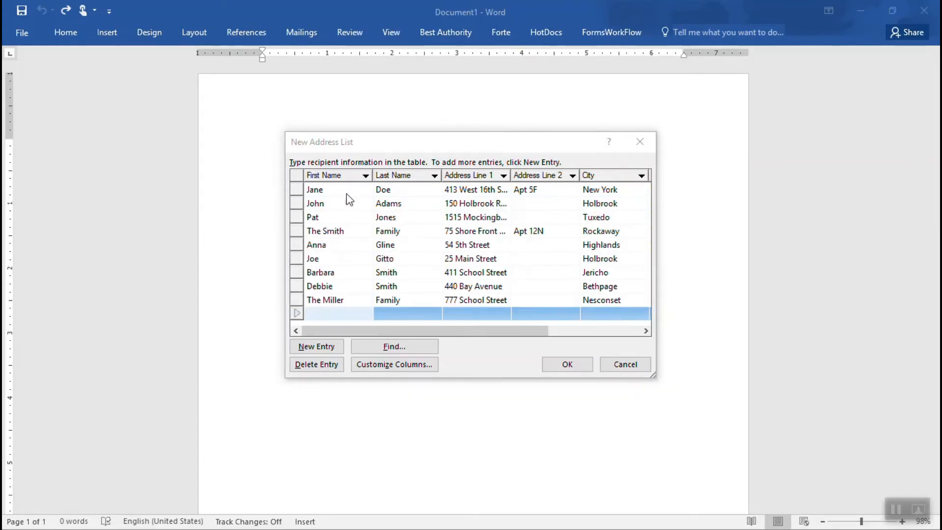
pyautogui.moveTo(391, 294)
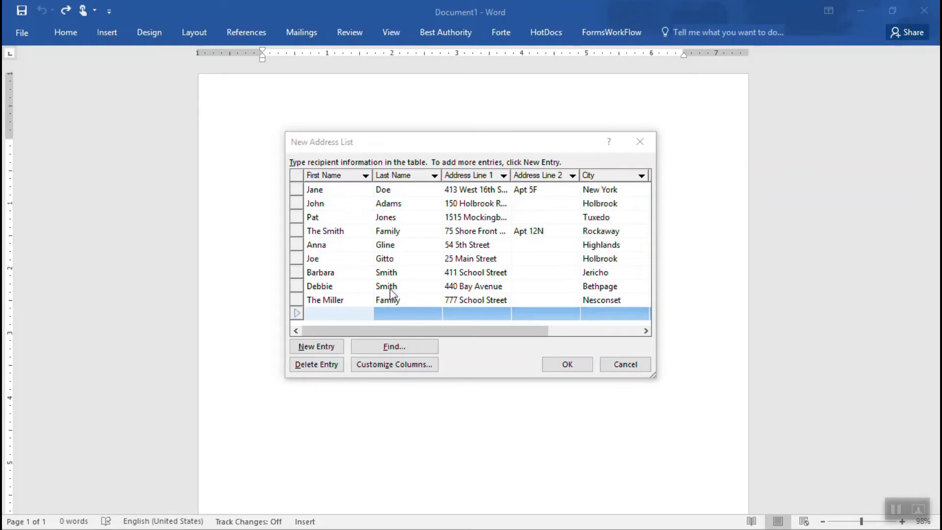
pyautogui.moveTo(501, 359)
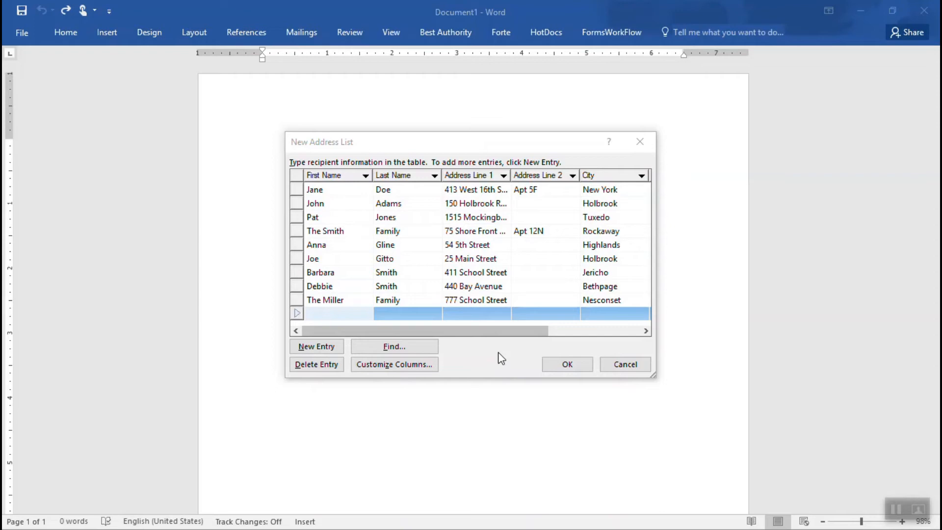
pyautogui.moveTo(519, 364)
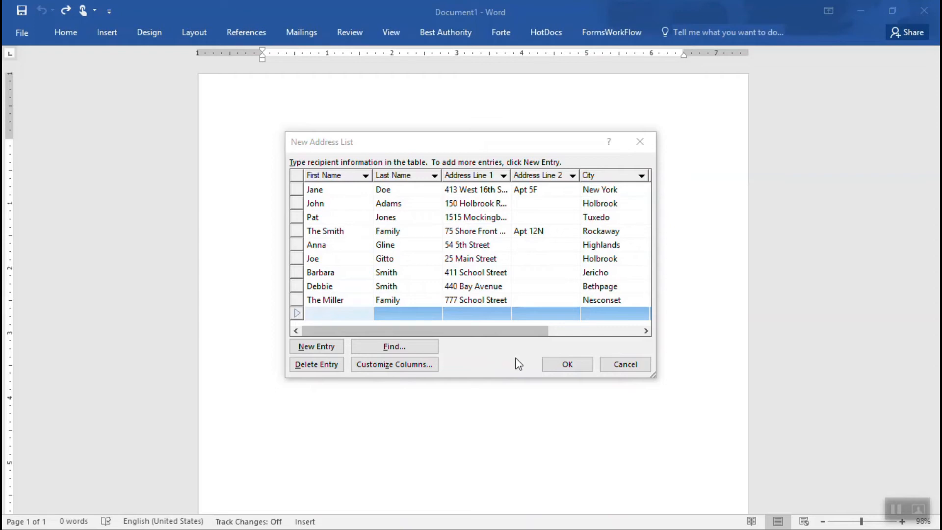
pyautogui.moveTo(566, 365)
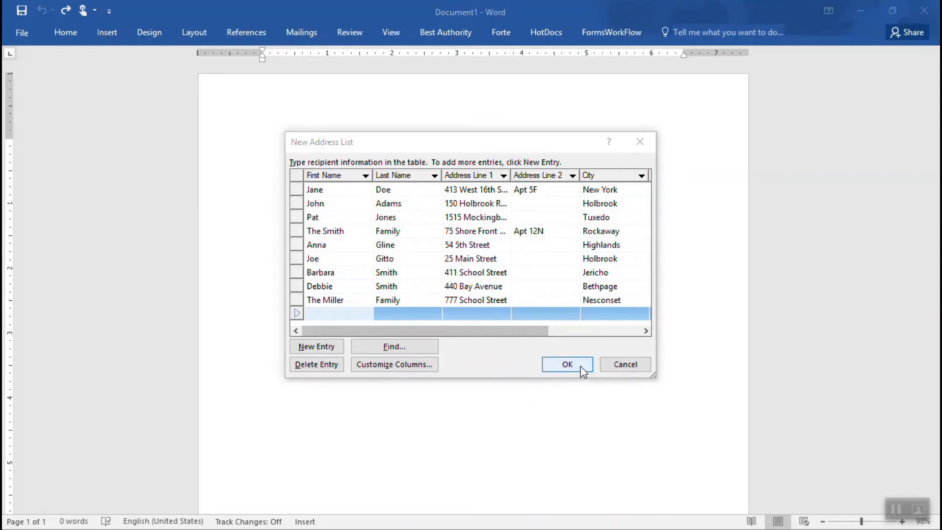
pyautogui.moveTo(353, 307)
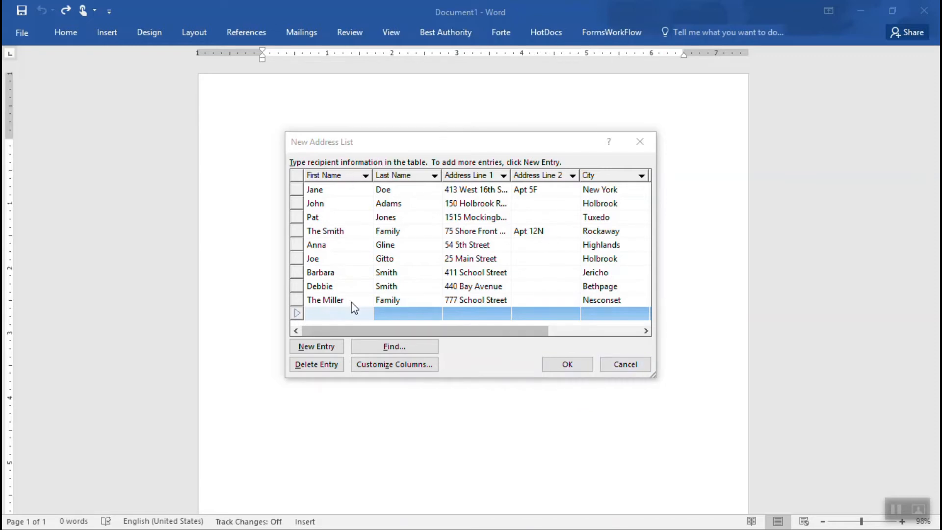
pyautogui.moveTo(621, 353)
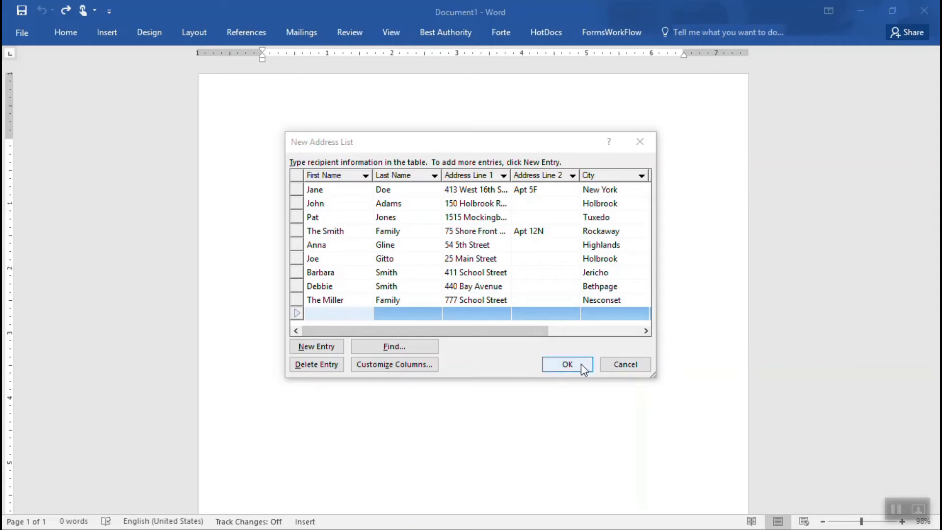
# Step: Accept the nine-entry address list, bringing up the Save Address List dialog
pyautogui.click(567, 364)
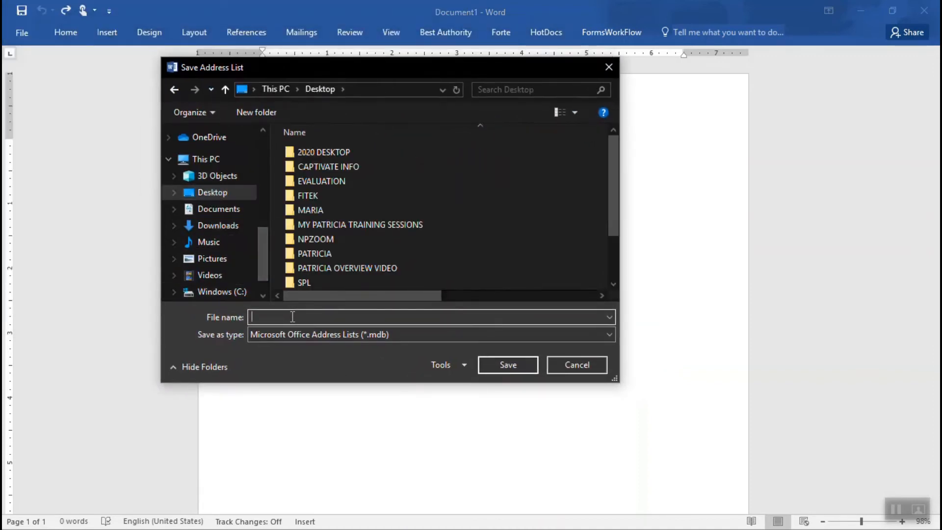
# Step: Save the nine-recipient address list as 'Susko Labels' and return to the blank document
pyautogui.write('Su')
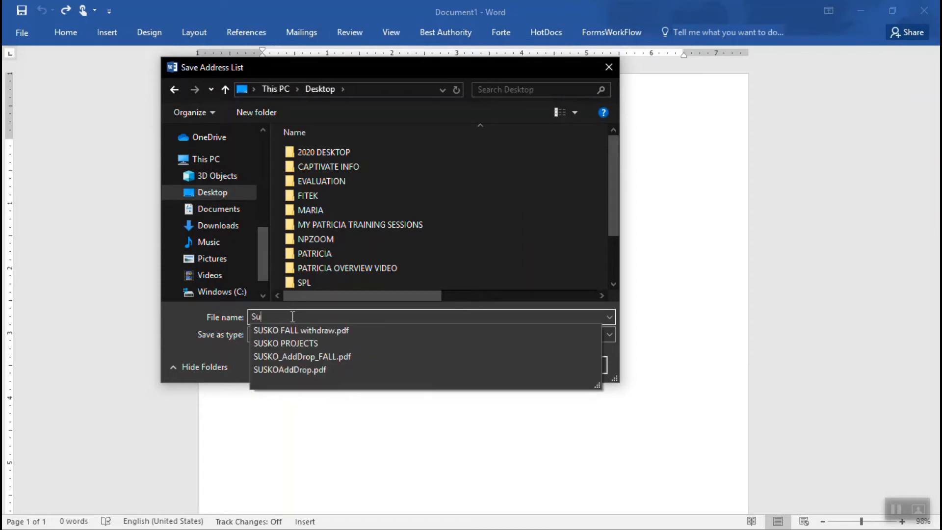
pyautogui.write('sko')
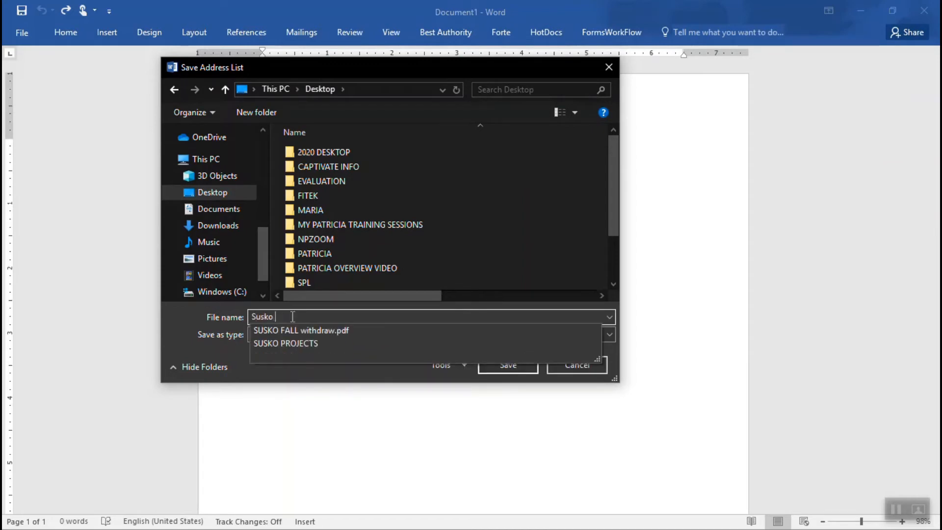
pyautogui.write('Labels')
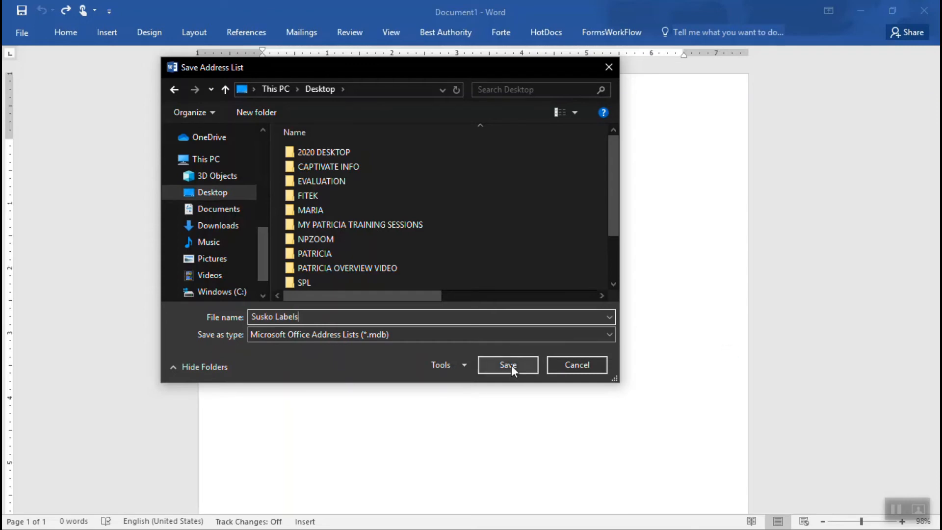
pyautogui.click(508, 365)
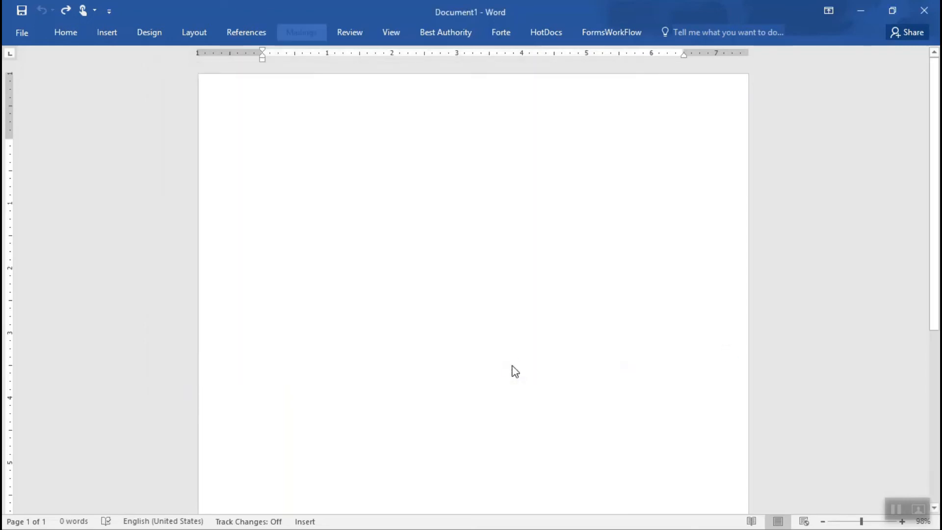
pyautogui.moveTo(514, 367)
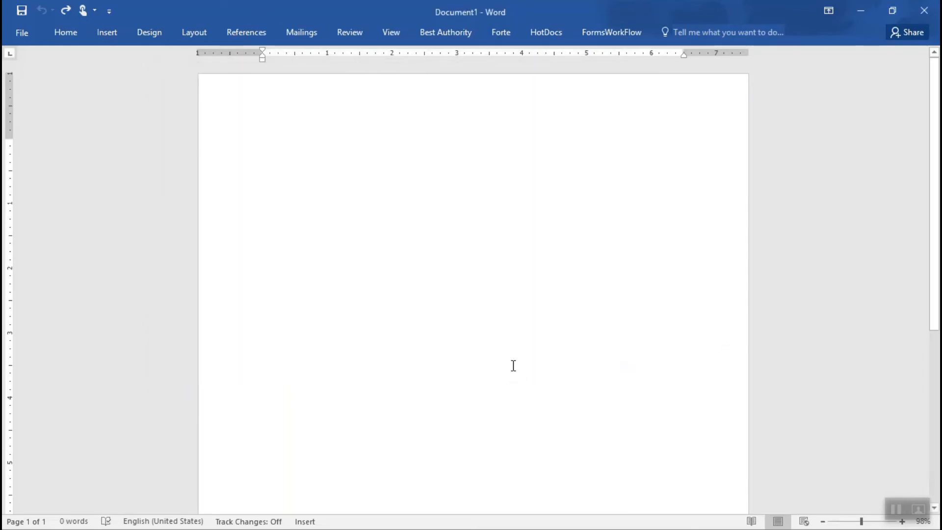
pyautogui.click(263, 144)
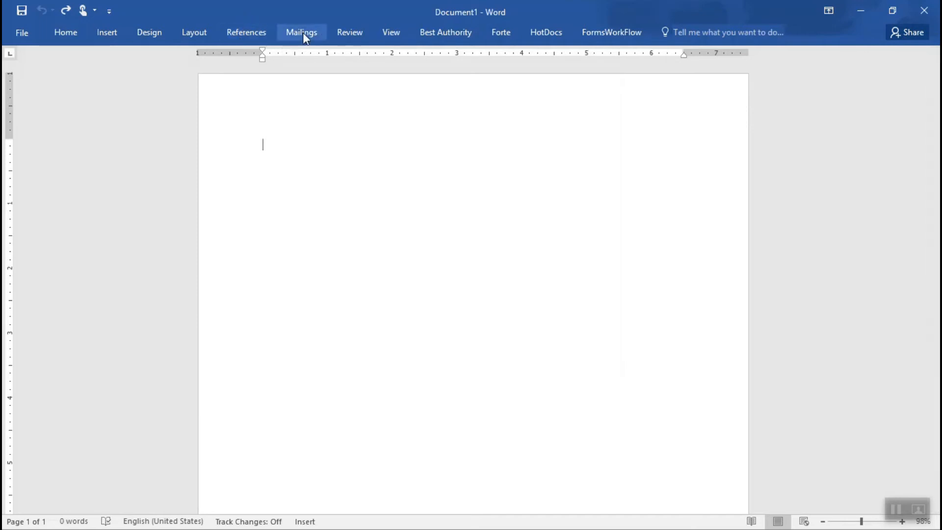
# Step: Open the mail merge recipient list and select the Susko Labels.mdb data source
pyautogui.click(301, 33)
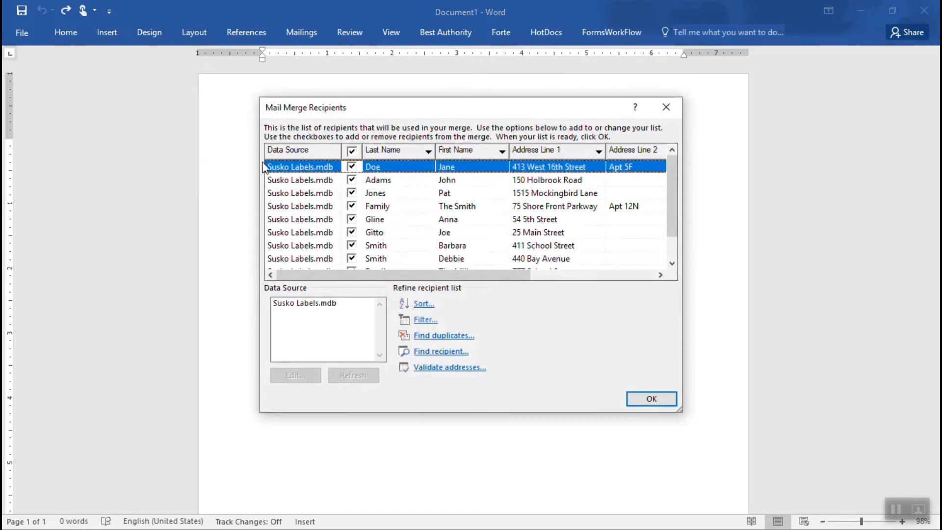
pyautogui.moveTo(452, 186)
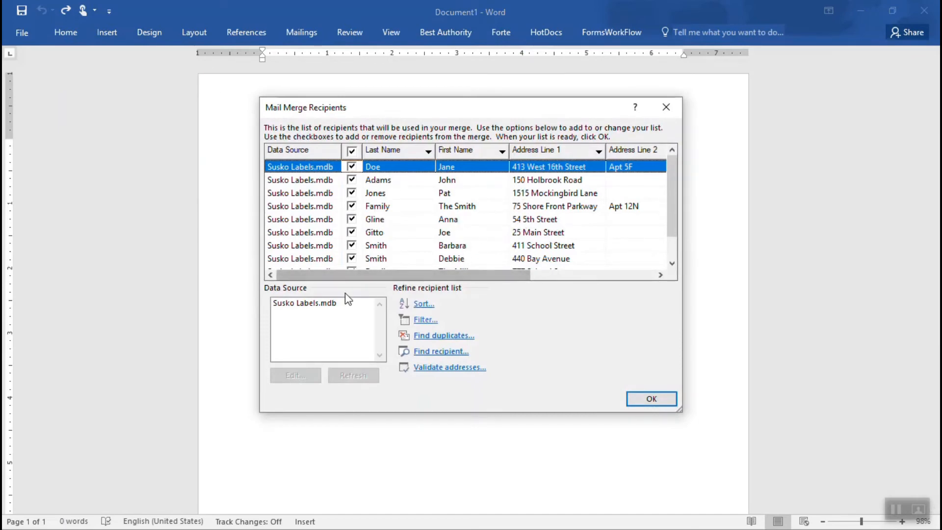
pyautogui.click(304, 302)
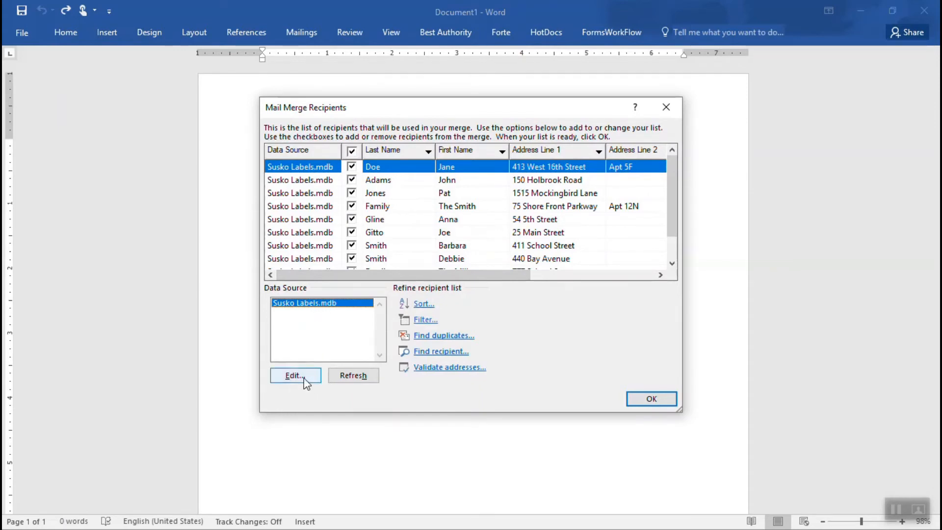
# Step: Change The Smith Family's Apt 12N to Apt 12M and save Susko Labels.mdb
pyautogui.click(294, 375)
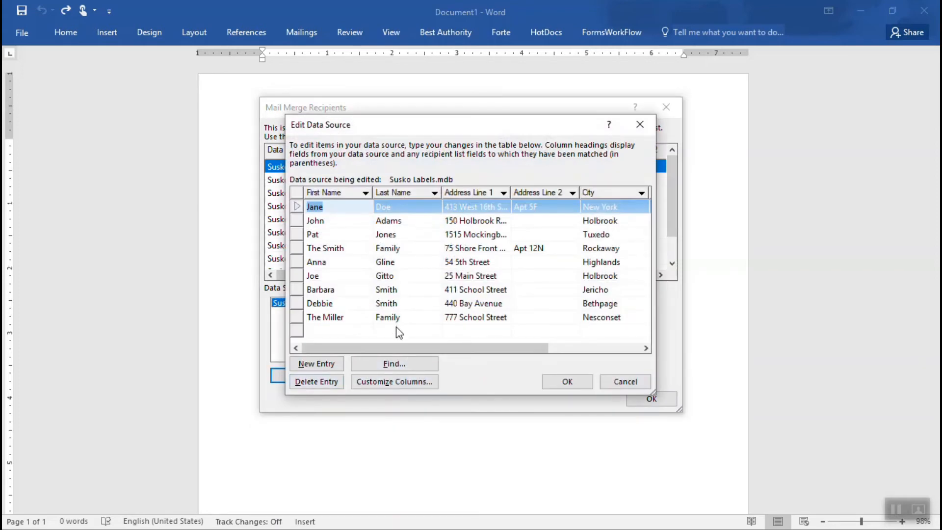
pyautogui.moveTo(319, 334)
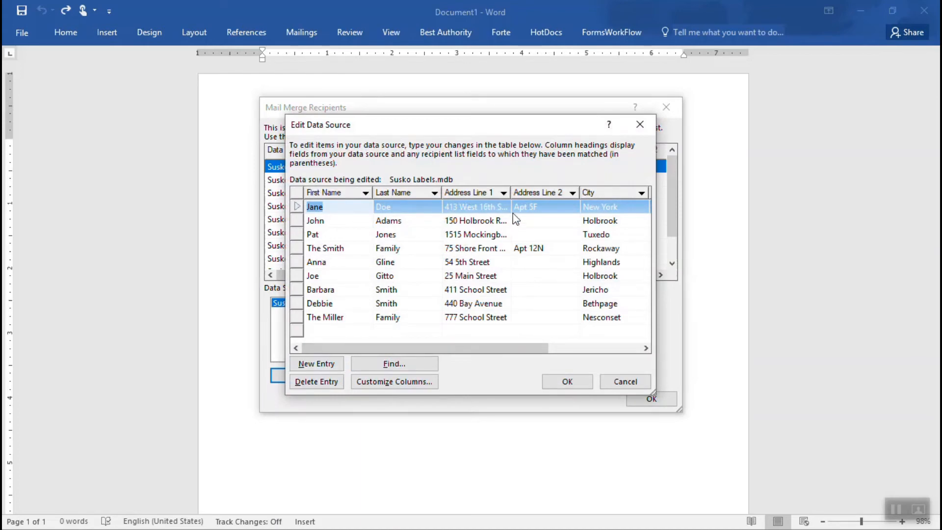
pyautogui.click(529, 248)
pyautogui.write('M')
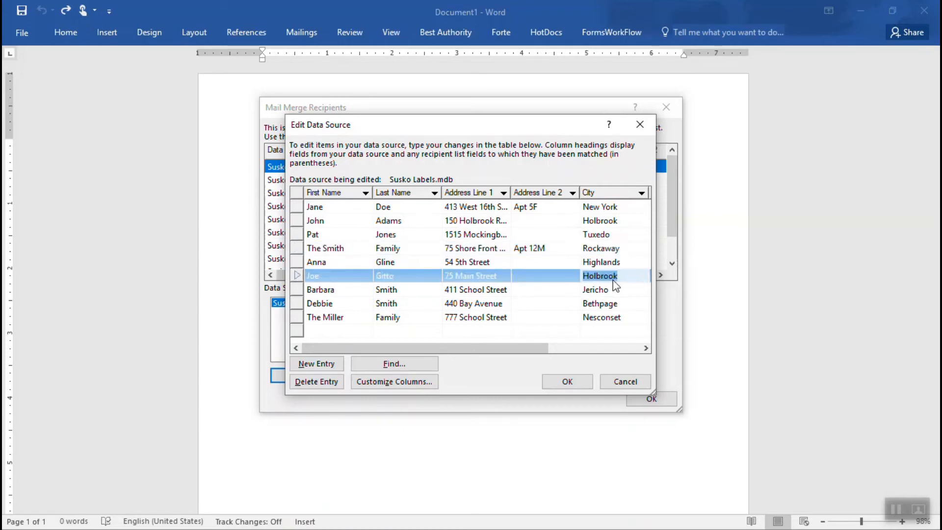
pyautogui.click(567, 382)
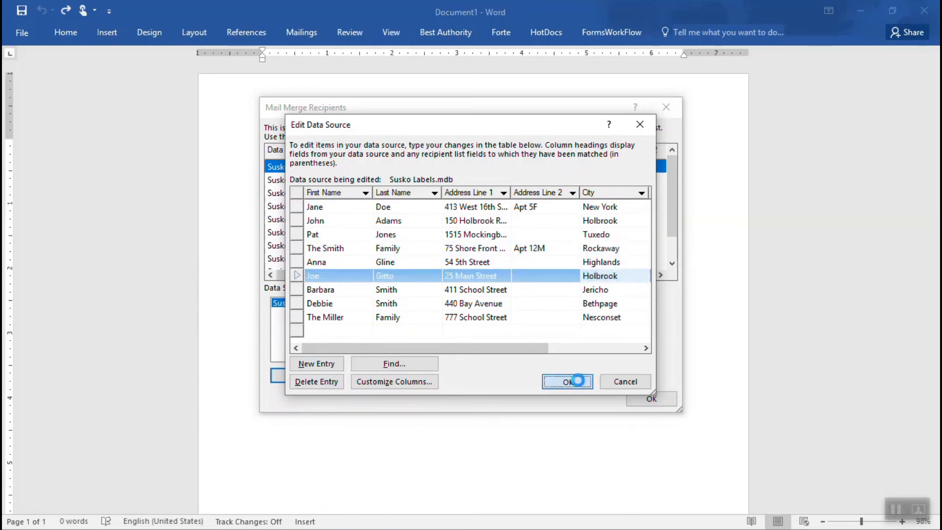
pyautogui.click(567, 382)
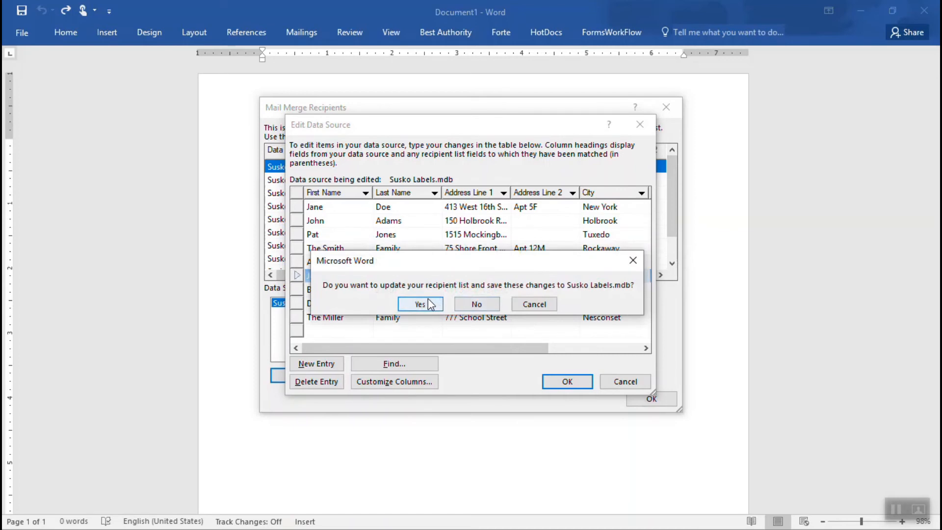
pyautogui.click(420, 303)
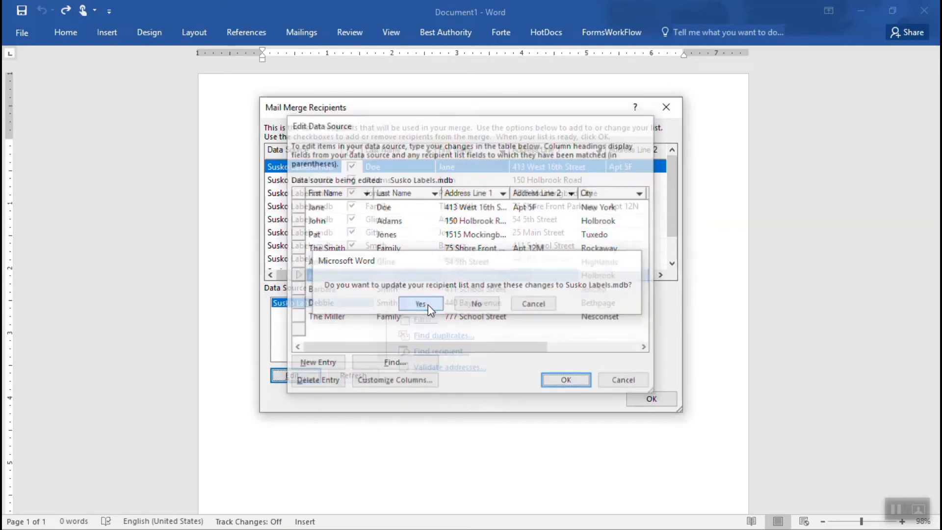
pyautogui.click(420, 303)
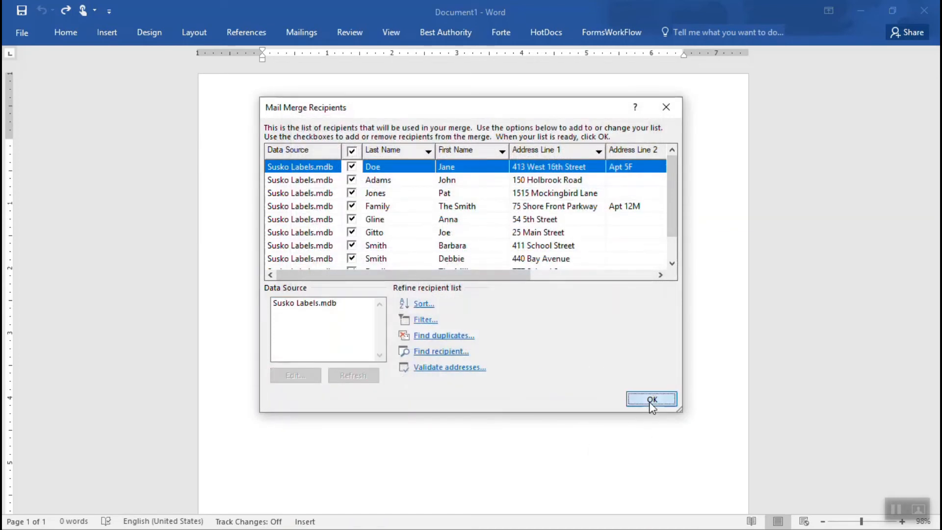
pyautogui.click(652, 399)
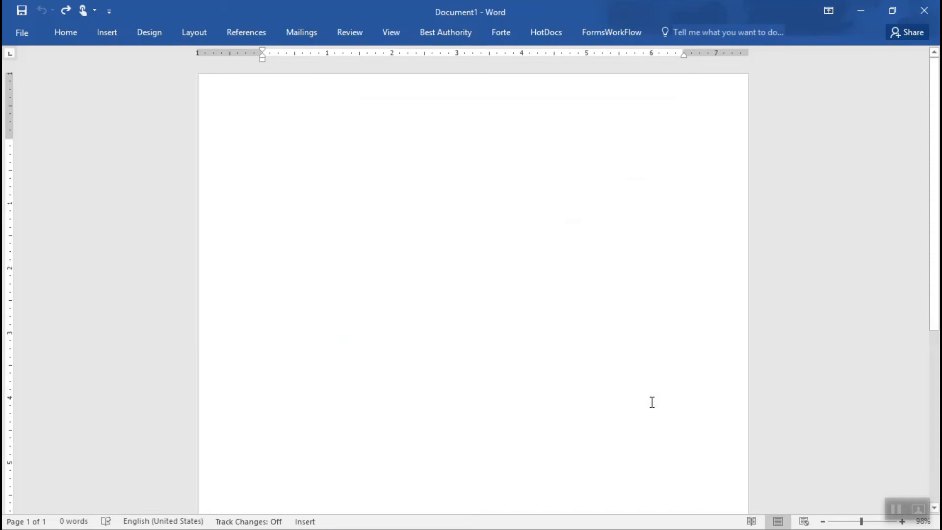
# Step: Go to the label grid with «Next Record» fields and show the Mailings commands
pyautogui.click(263, 144)
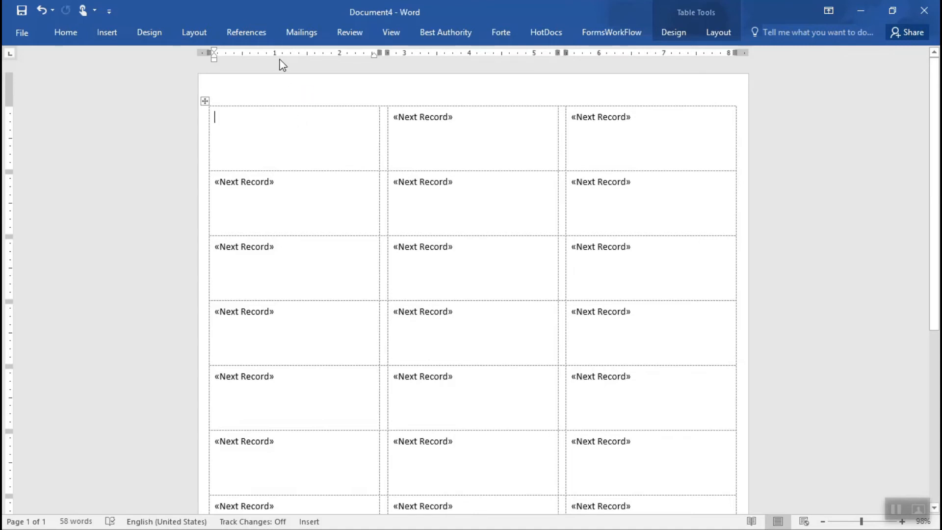
pyautogui.click(300, 32)
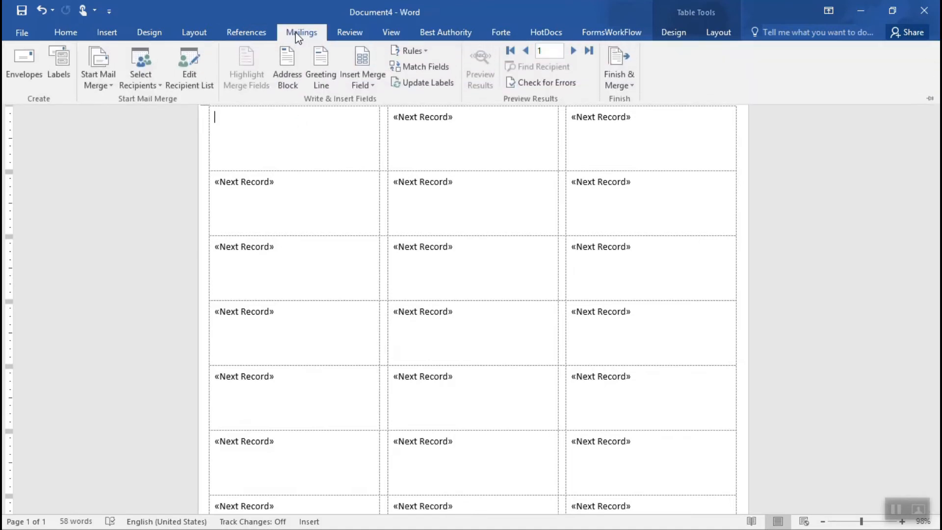
pyautogui.moveTo(250, 144)
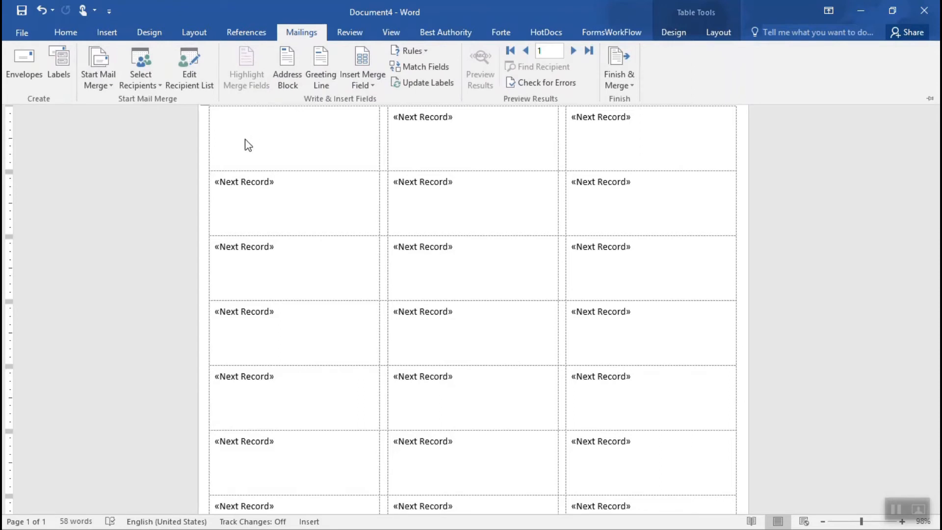
pyautogui.moveTo(286, 67)
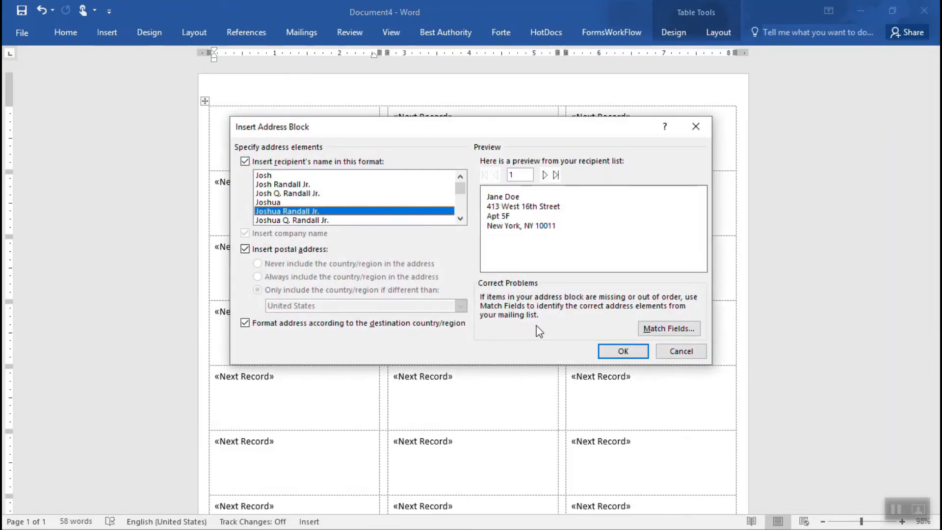
pyautogui.moveTo(557, 321)
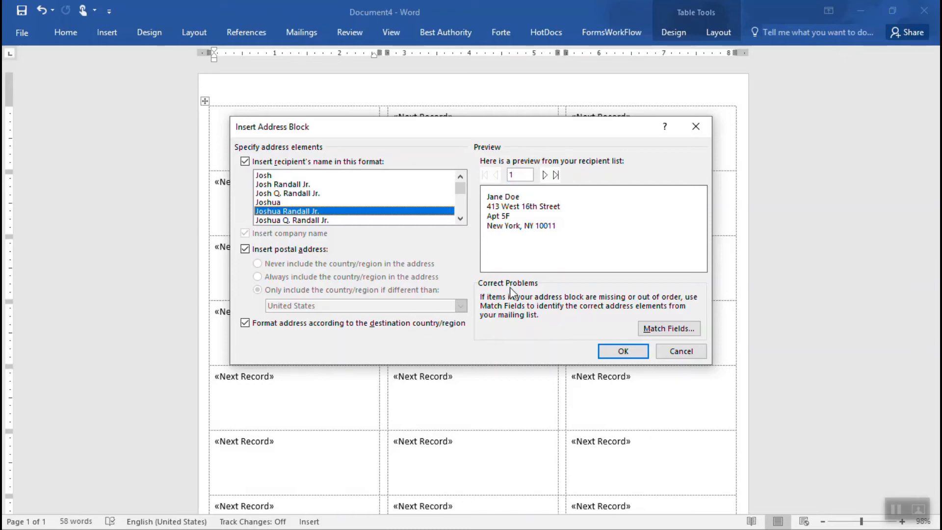
pyautogui.moveTo(509, 239)
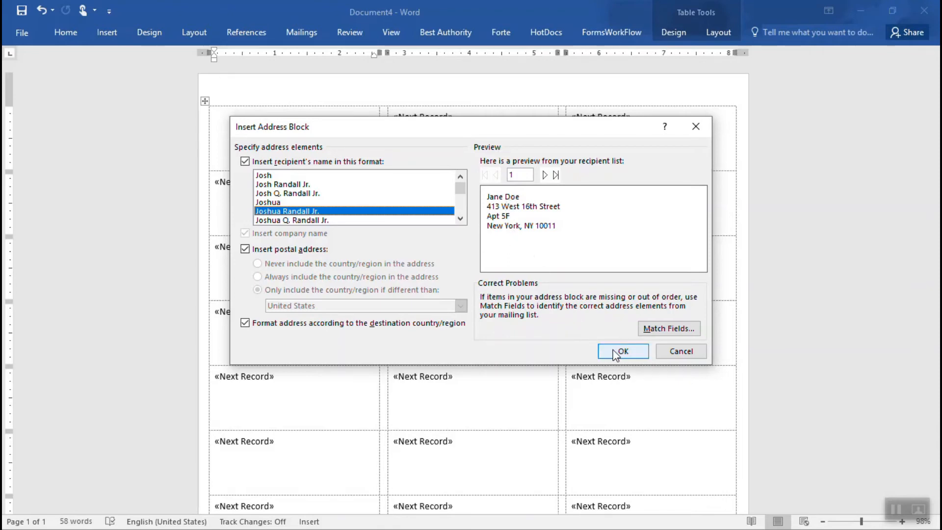
# Step: Insert an «AddressBlock» field into the first label
pyautogui.click(622, 351)
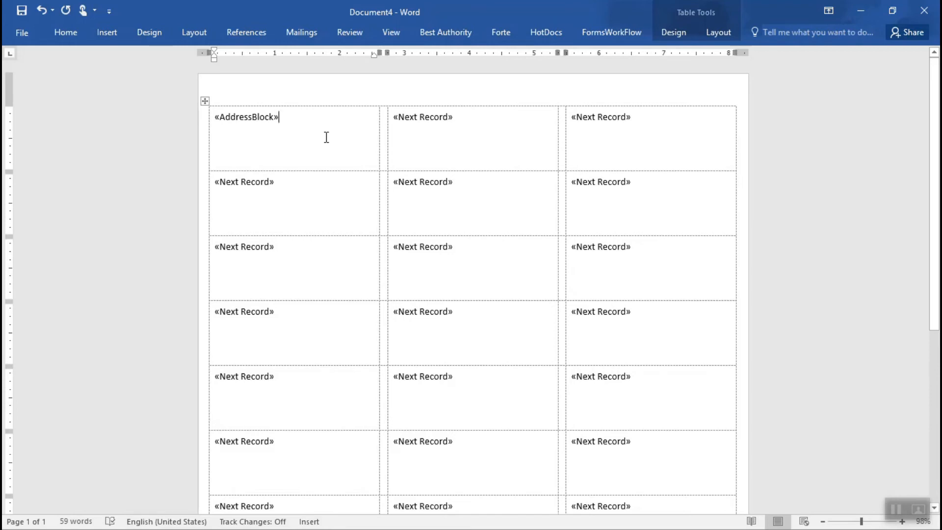
pyautogui.moveTo(300, 32)
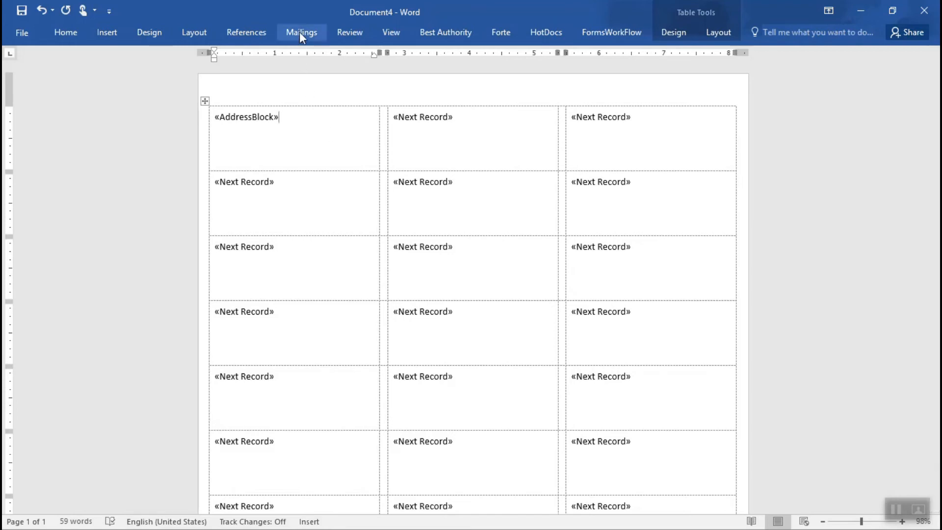
pyautogui.click(301, 32)
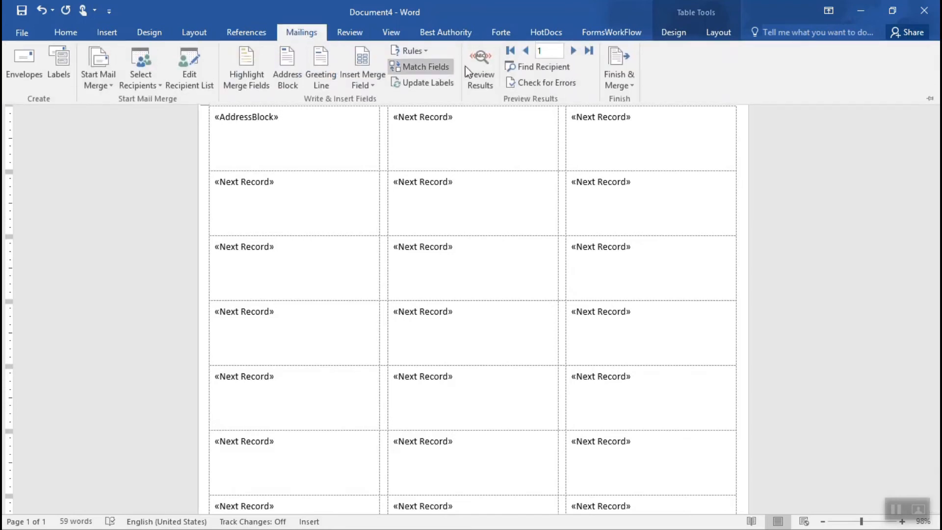
pyautogui.click(480, 67)
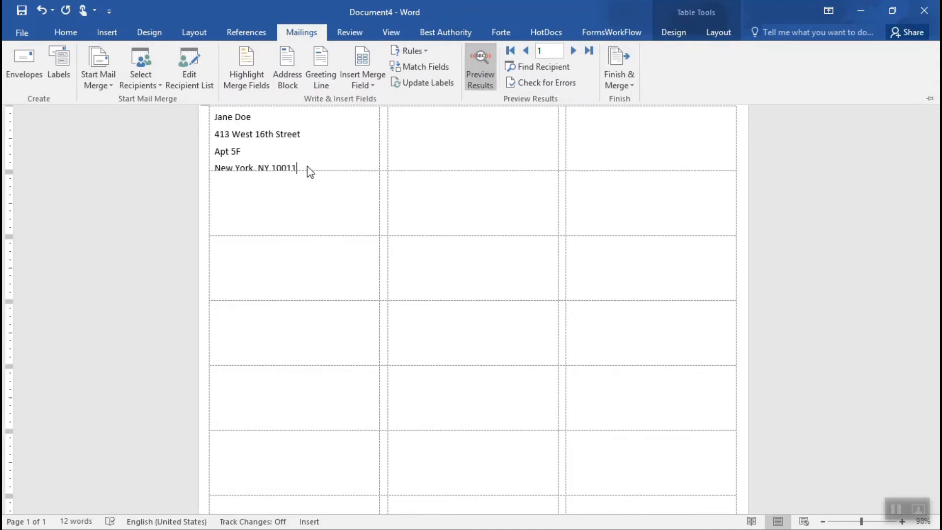
pyautogui.moveTo(270, 137)
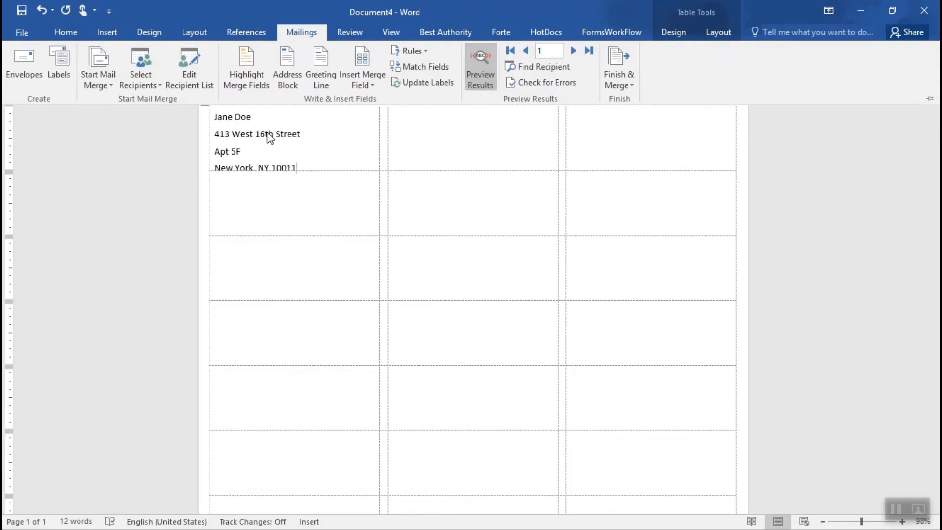
pyautogui.moveTo(312, 143)
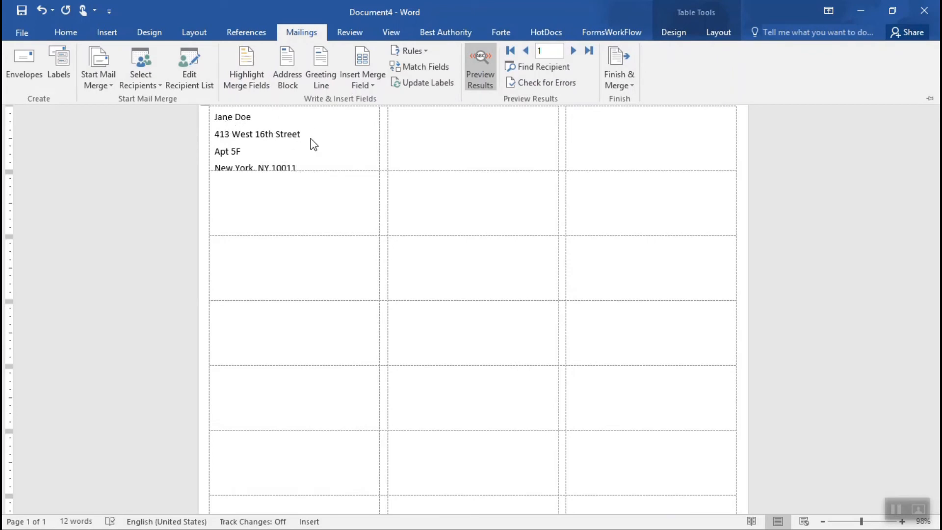
pyautogui.moveTo(271, 131)
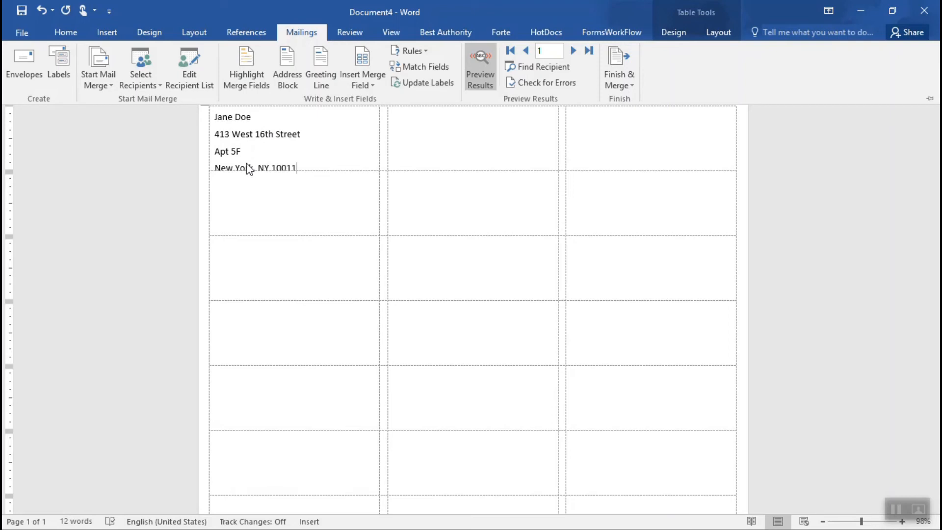
pyautogui.moveTo(256, 134)
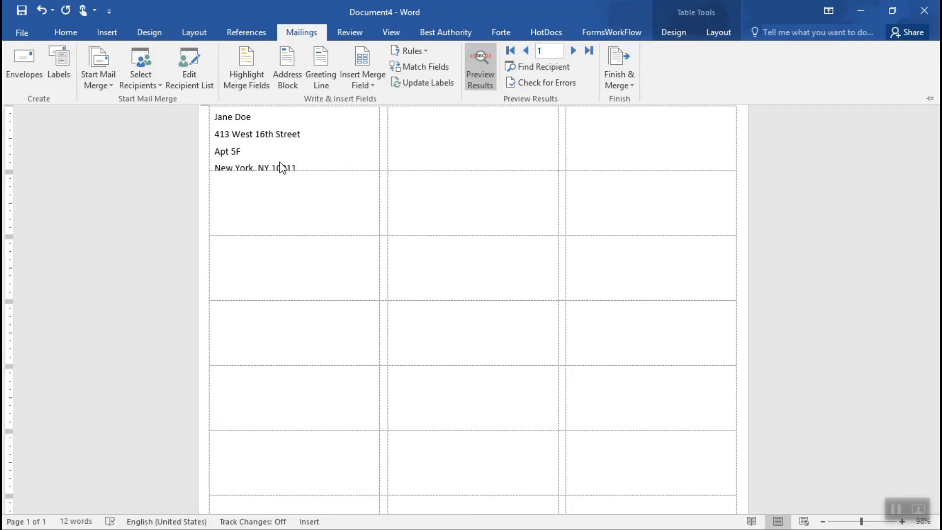
pyautogui.moveTo(267, 150)
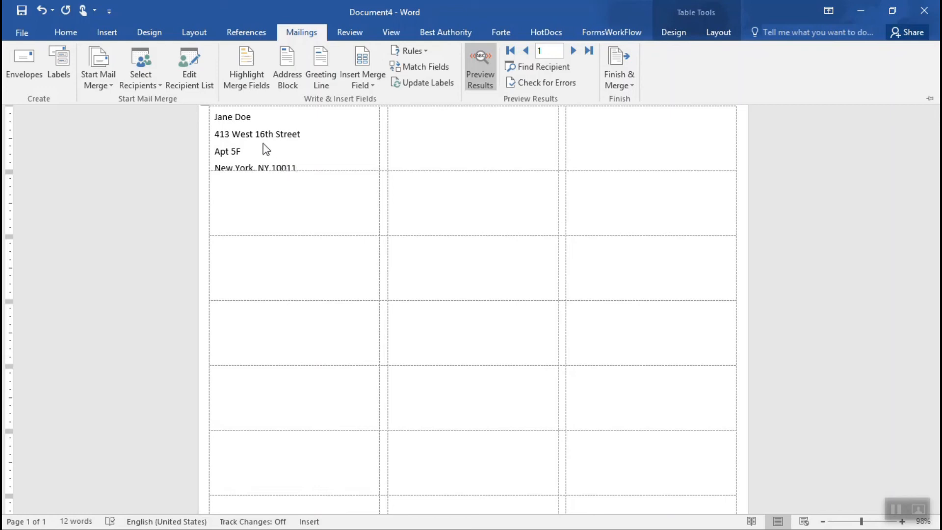
pyautogui.moveTo(257, 185)
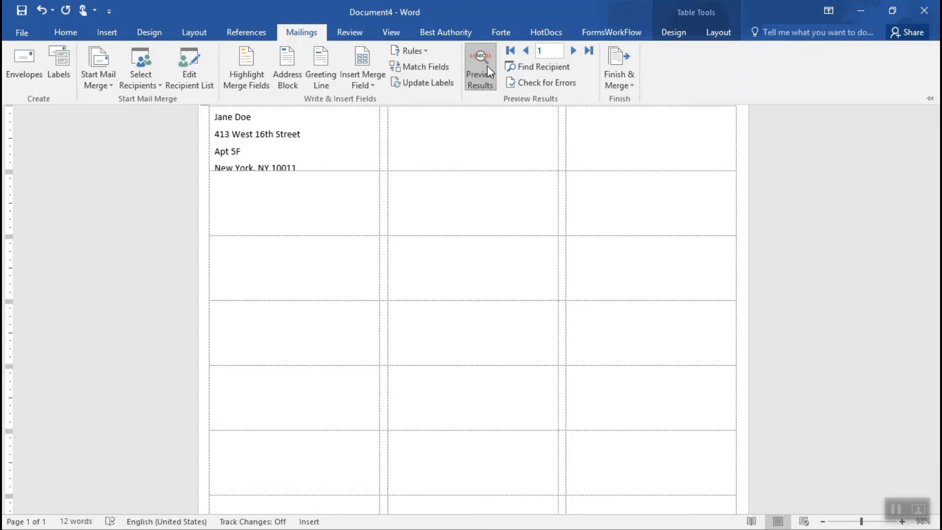
pyautogui.click(479, 67)
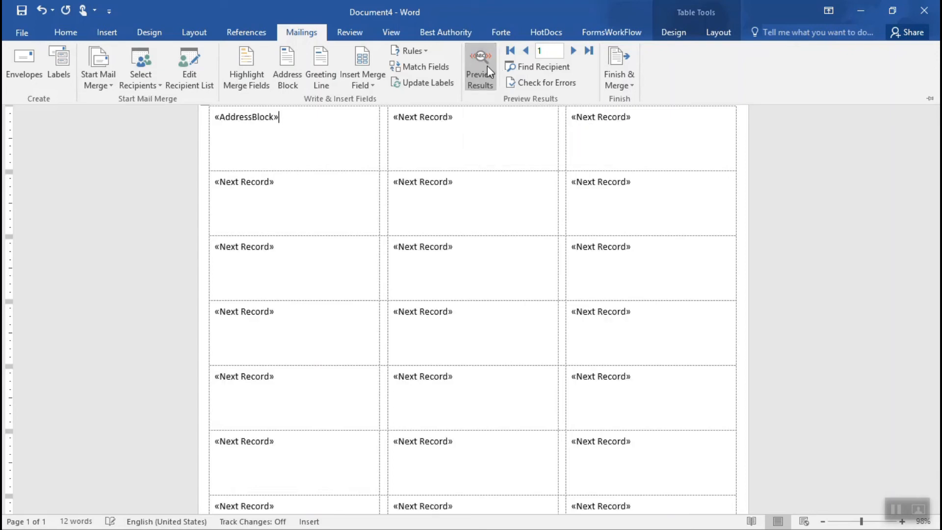
pyautogui.click(479, 66)
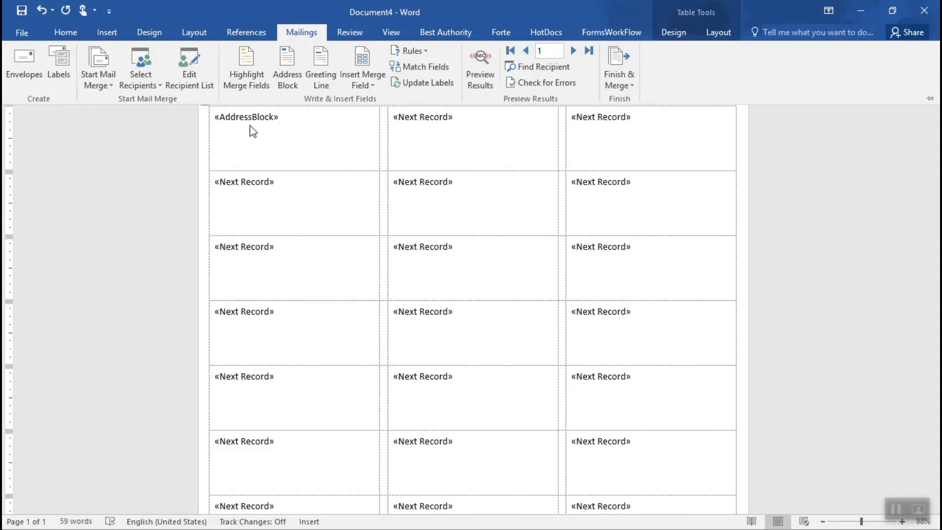
# Step: Copy the first label's «AddressBlock» to every other label with Update Labels
pyautogui.click(280, 117)
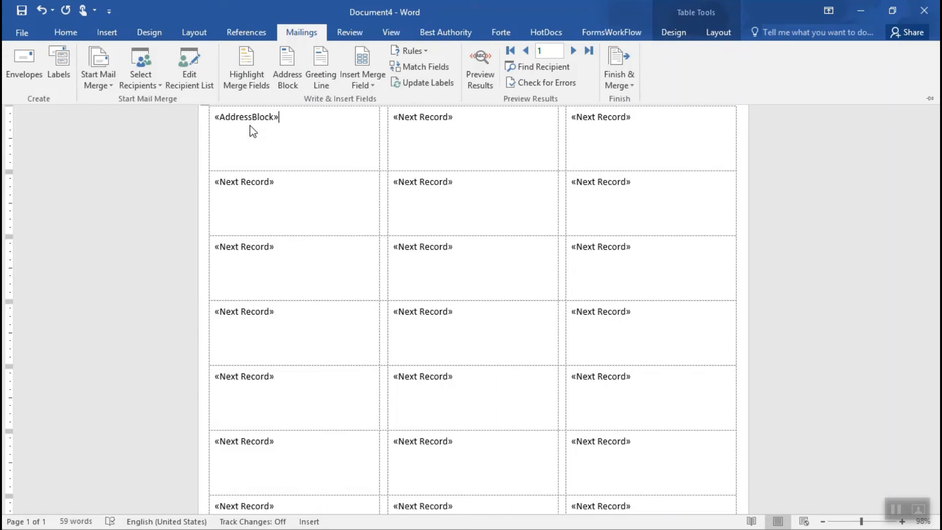
pyautogui.moveTo(428, 83)
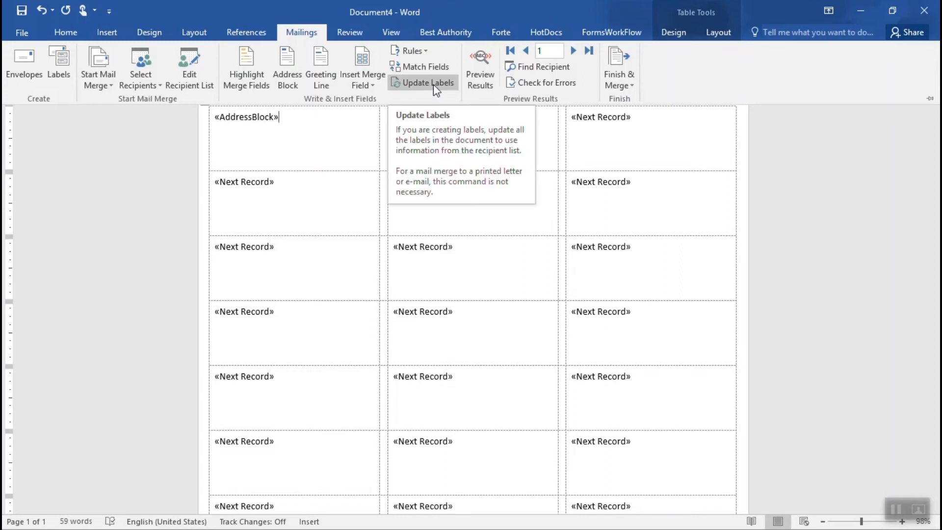
pyautogui.click(424, 82)
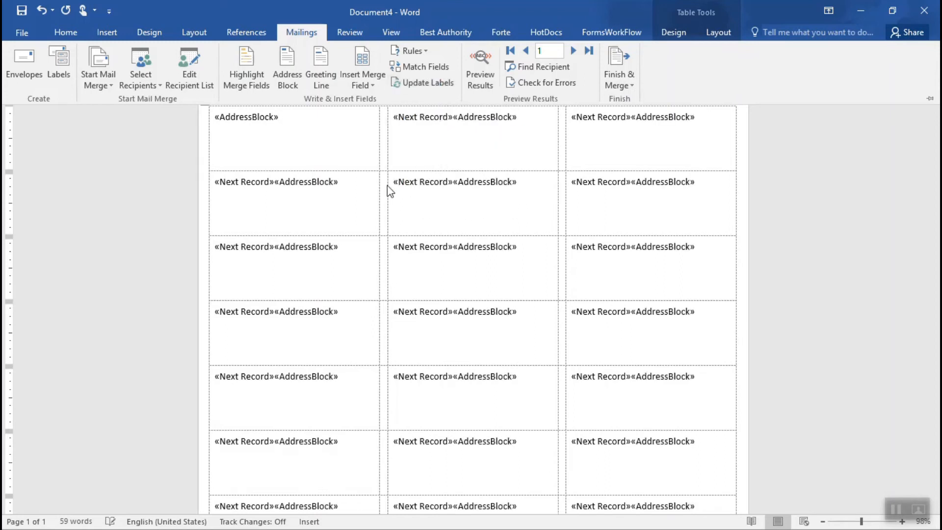
pyautogui.moveTo(552, 367)
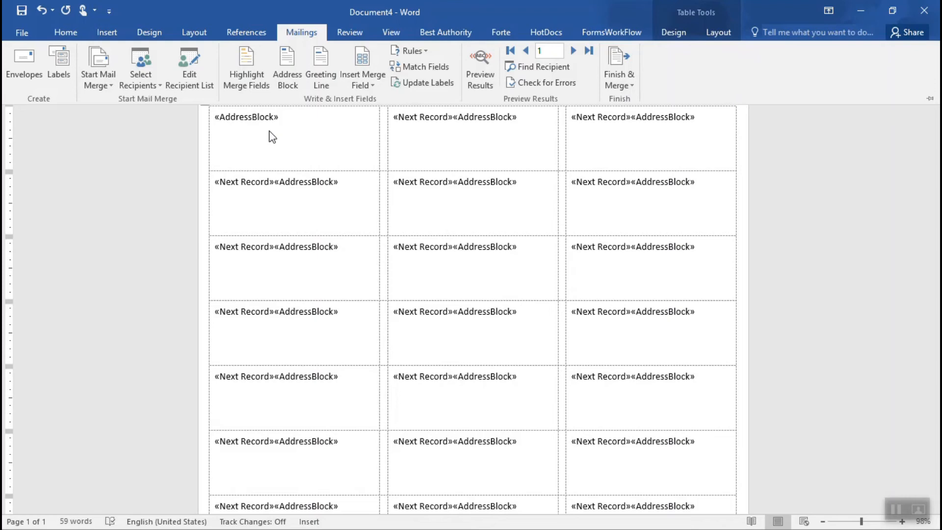
pyautogui.moveTo(483, 14)
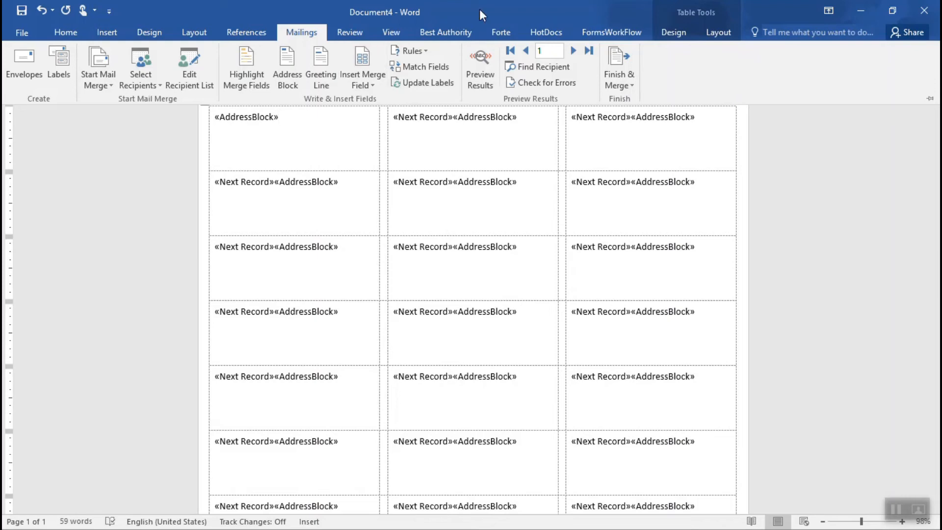
pyautogui.click(479, 66)
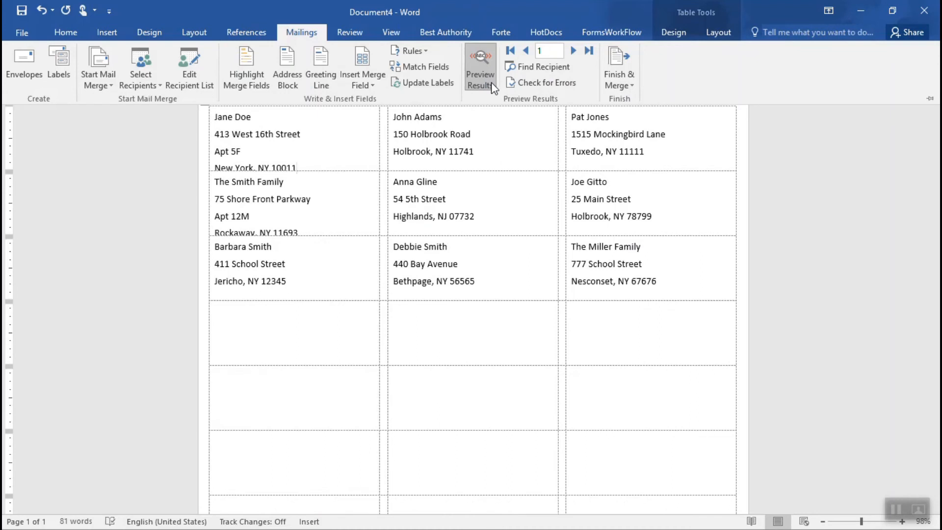
pyautogui.click(480, 66)
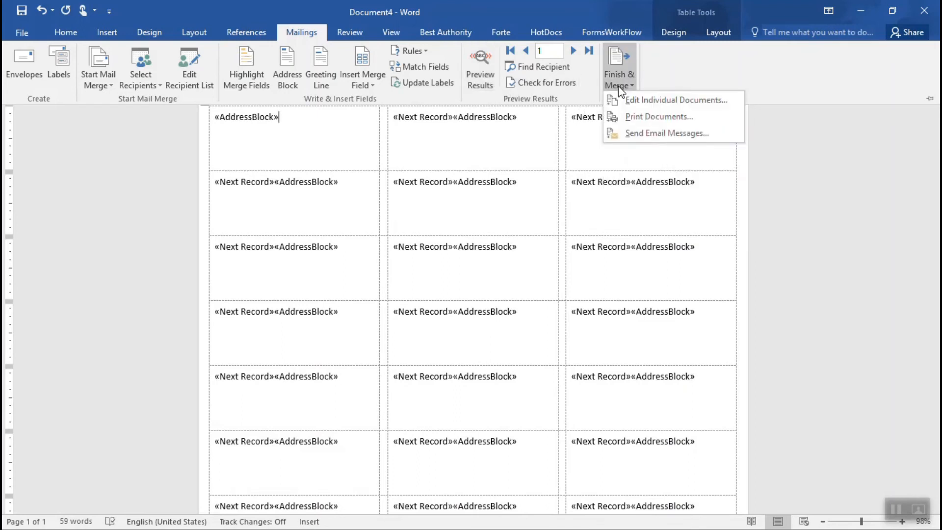
pyautogui.moveTo(631, 102)
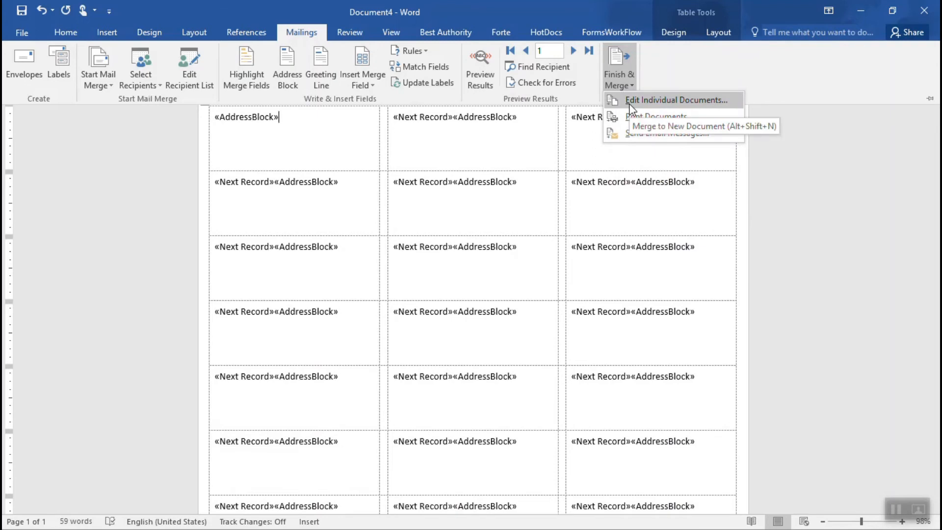
# Step: Merge all recipient records into individual documents in a new file
pyautogui.click(668, 100)
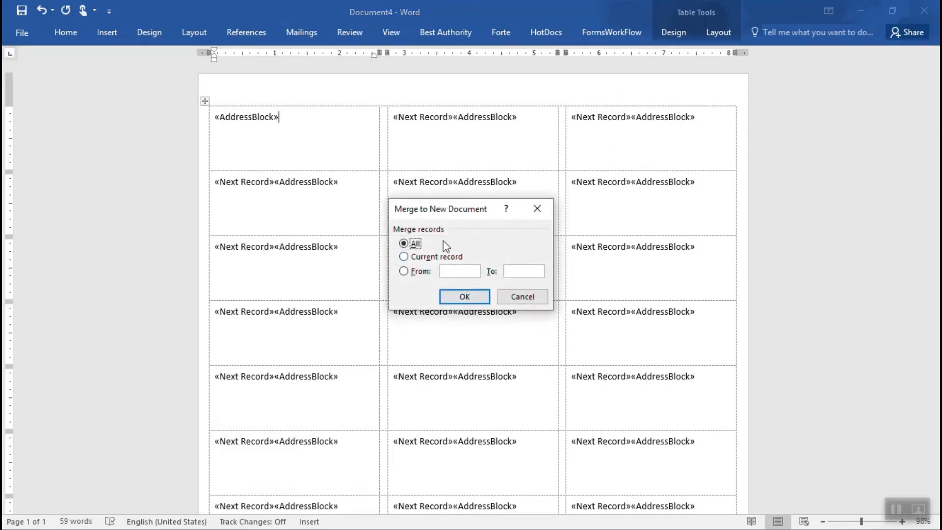
pyautogui.moveTo(417, 257)
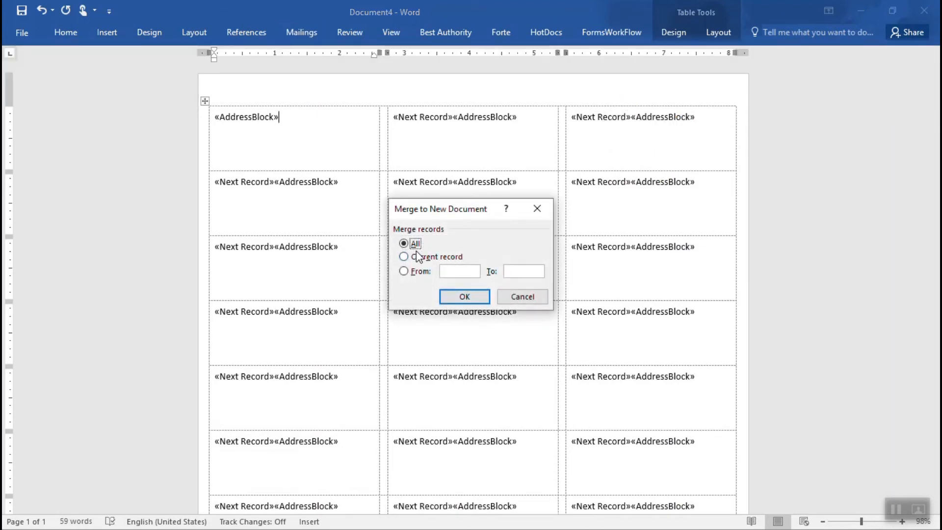
pyautogui.click(463, 297)
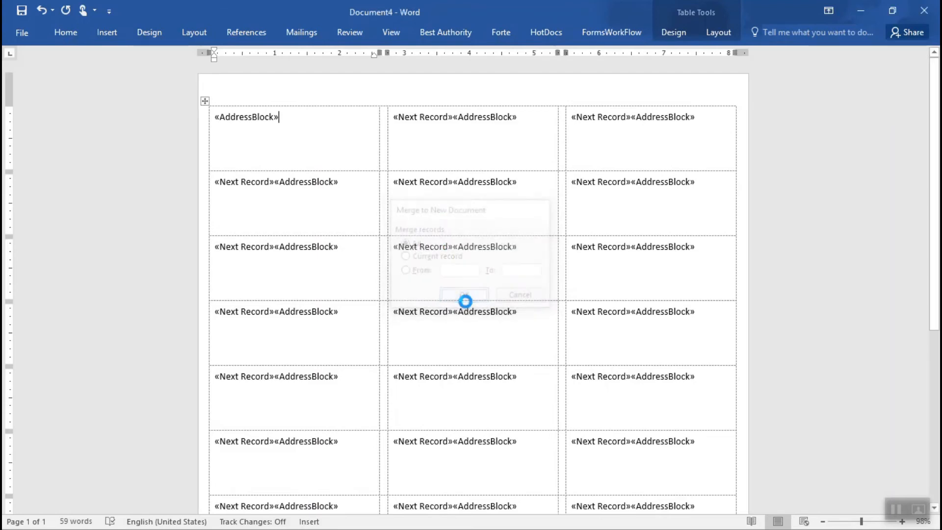
pyautogui.click(463, 294)
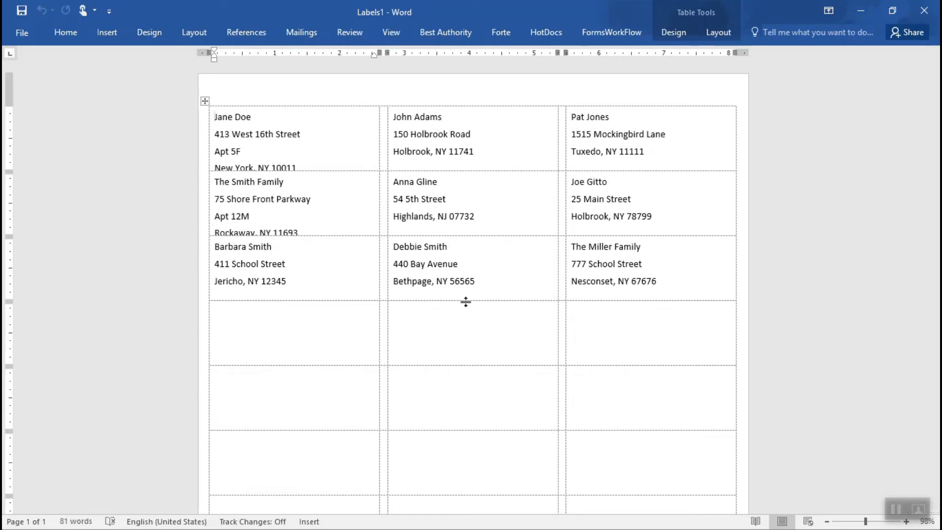
# Step: Check that Labels1 is one page with nine addressed labels, then return to the top
pyautogui.scroll(-3)
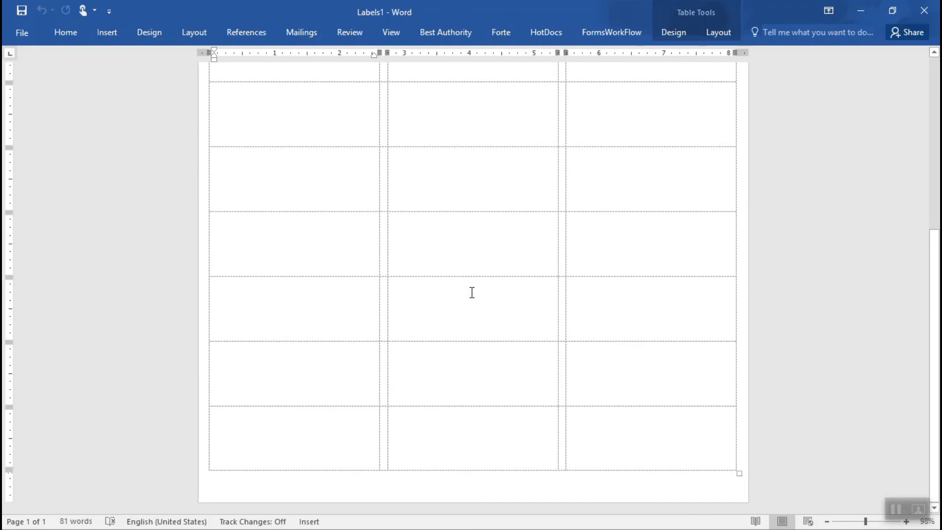
pyautogui.moveTo(34, 528)
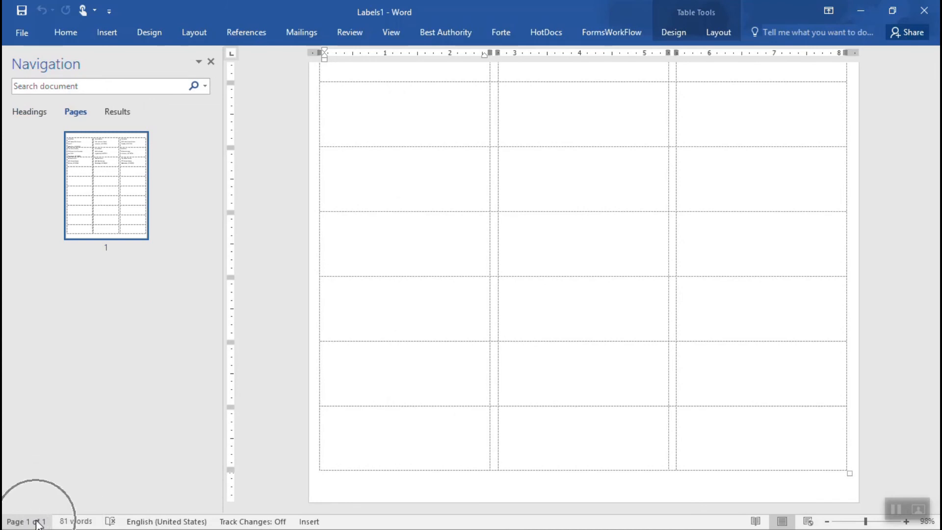
pyautogui.moveTo(217, 72)
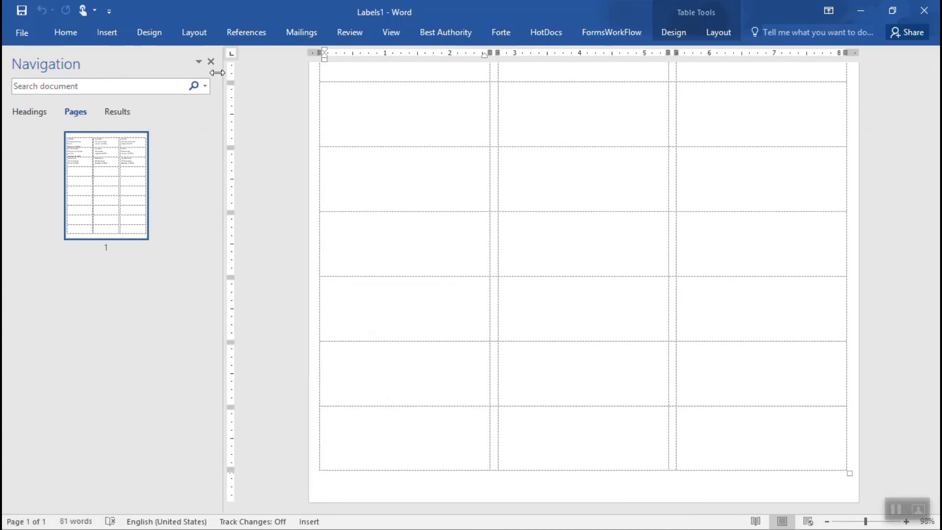
pyautogui.click(211, 61)
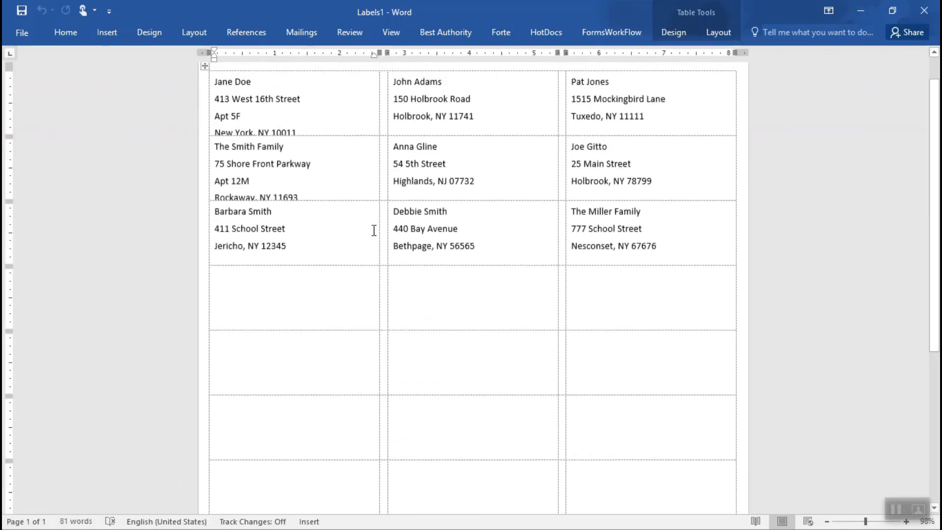
pyautogui.scroll(3)
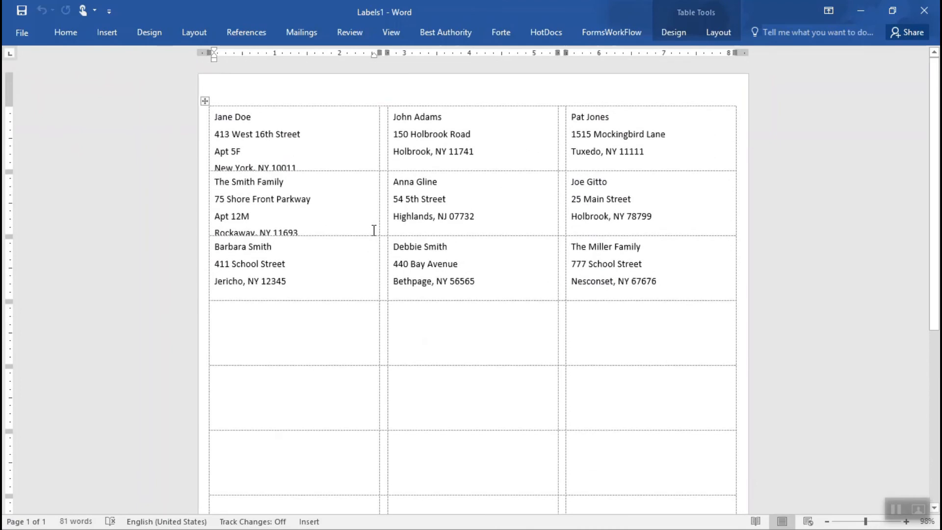
pyautogui.click(212, 117)
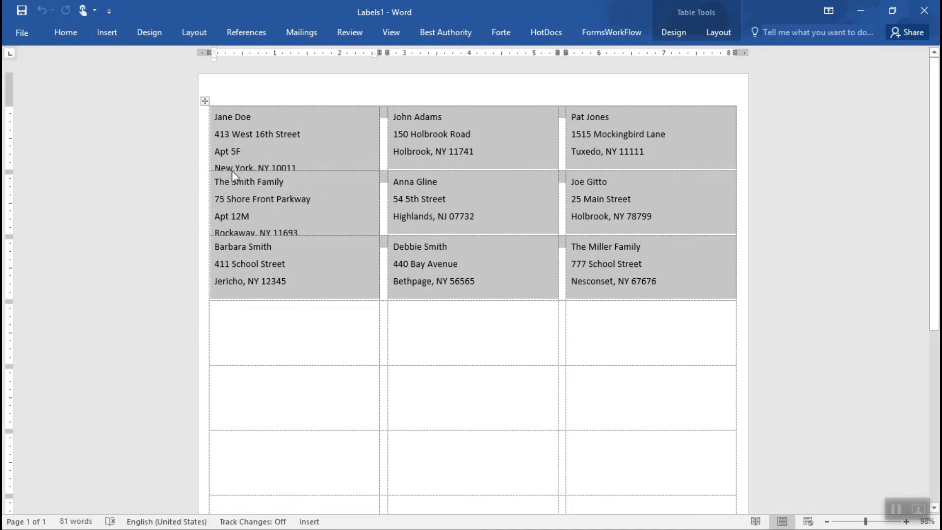
pyautogui.moveTo(109, 73)
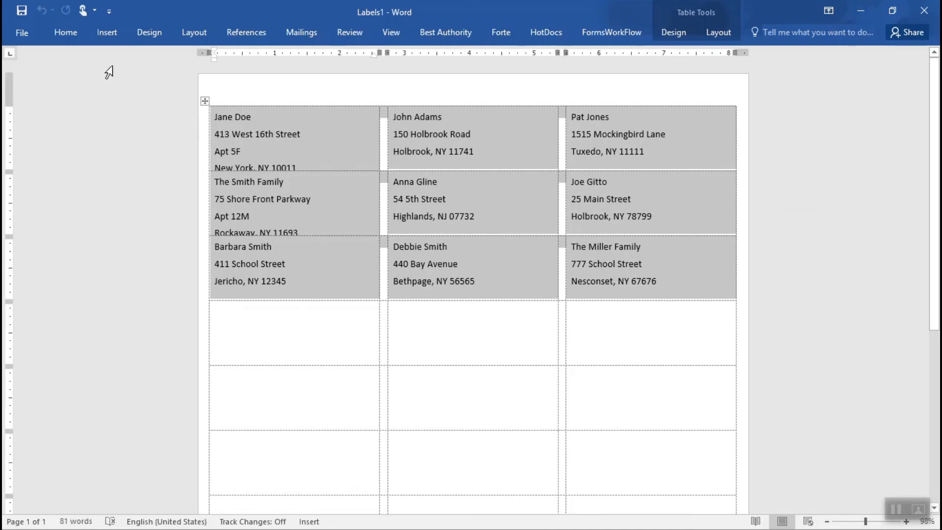
# Step: Set Spacing Before to 0 pt for the merged label paragraphs and deselect them
pyautogui.click(65, 32)
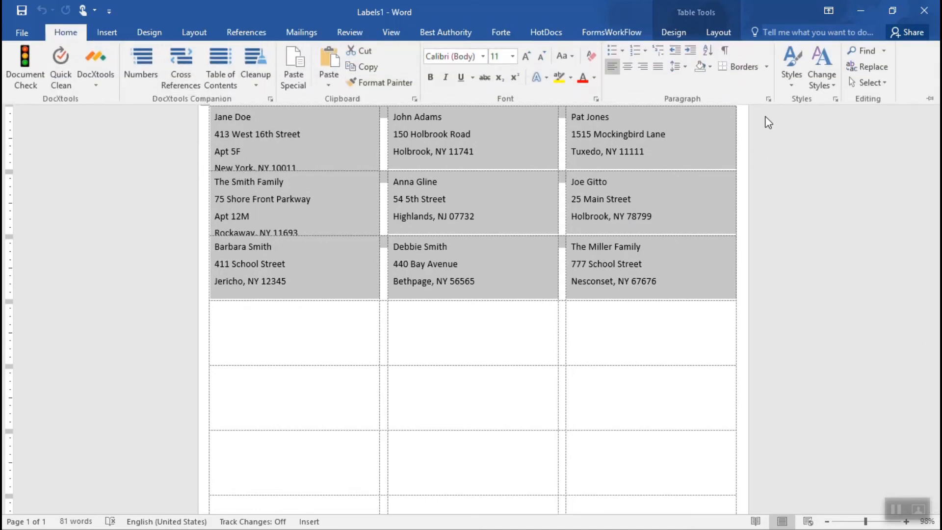
pyautogui.moveTo(769, 98)
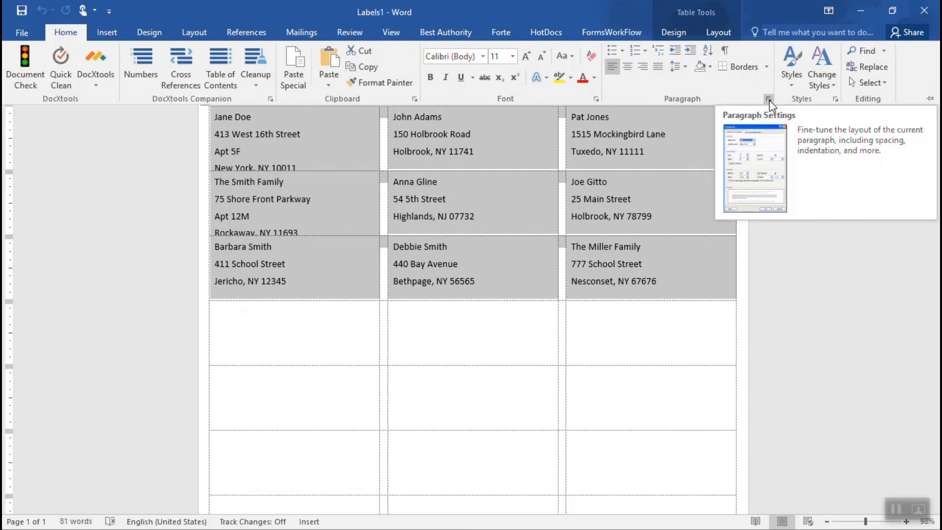
pyautogui.click(769, 99)
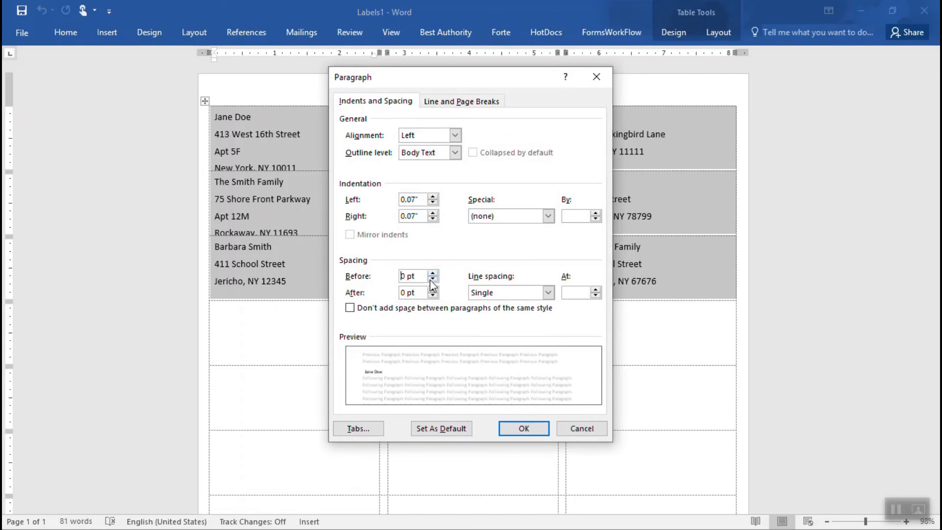
pyautogui.moveTo(259, 139)
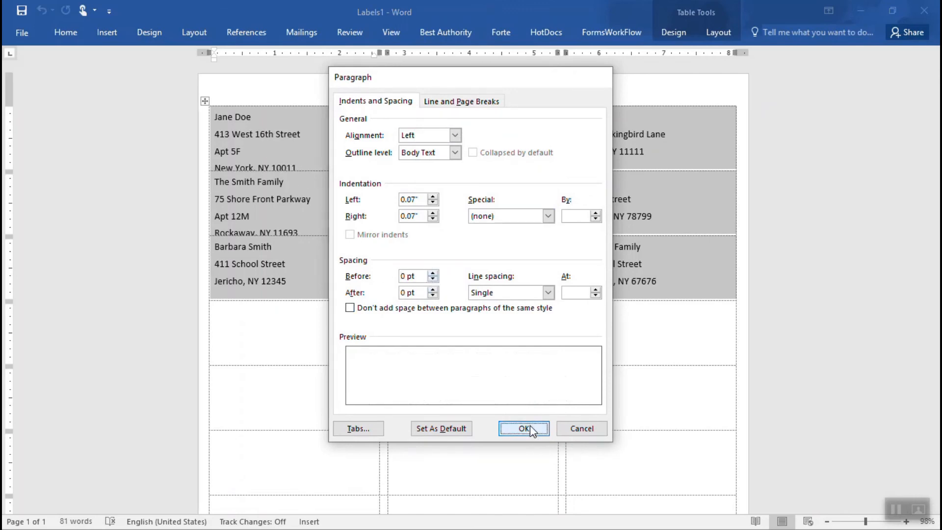
pyautogui.click(524, 429)
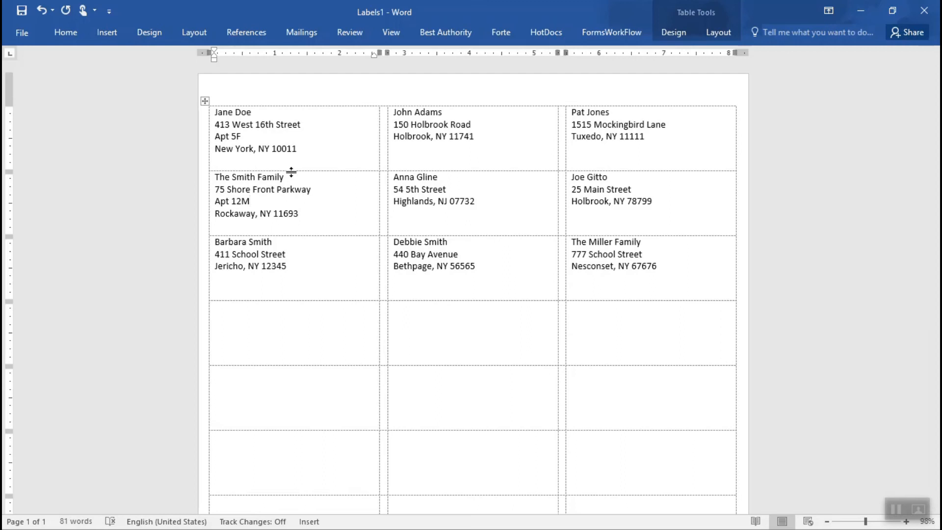
pyautogui.click(245, 201)
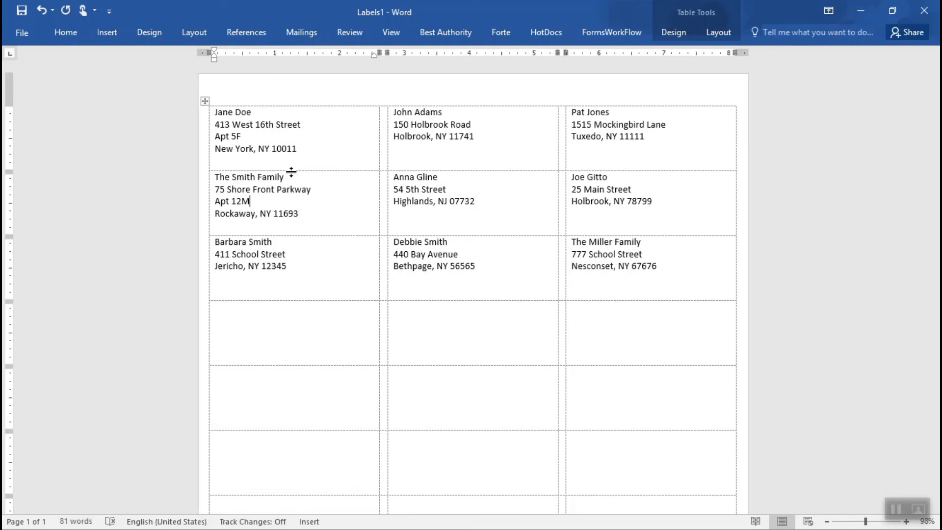
pyautogui.moveTo(375, 22)
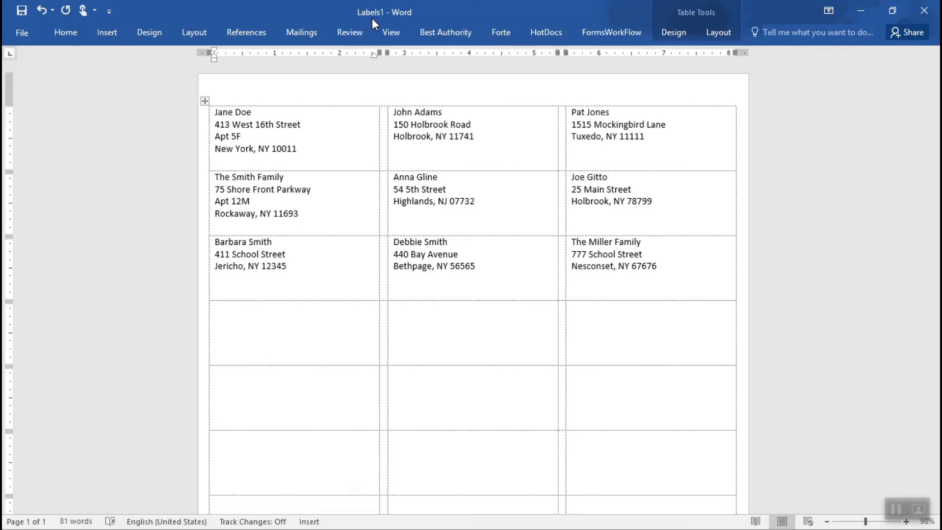
pyautogui.click(246, 201)
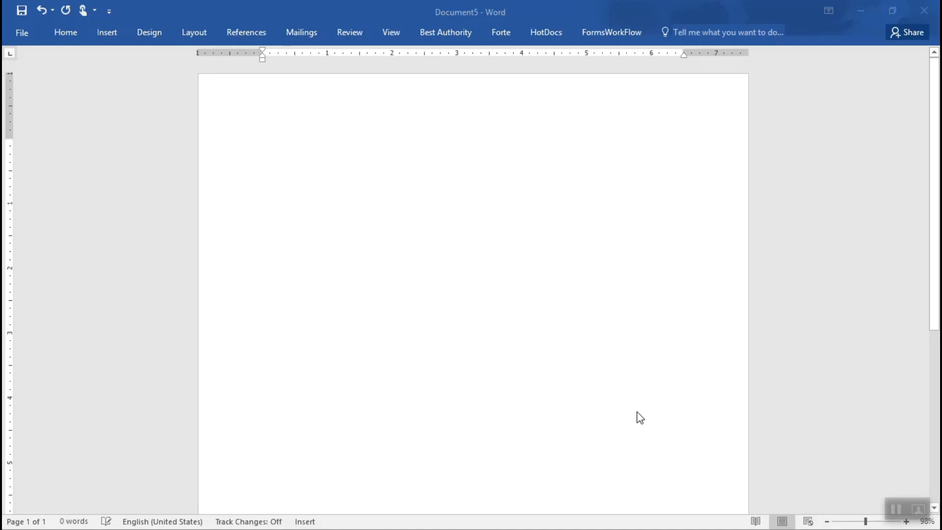
pyautogui.moveTo(624, 408)
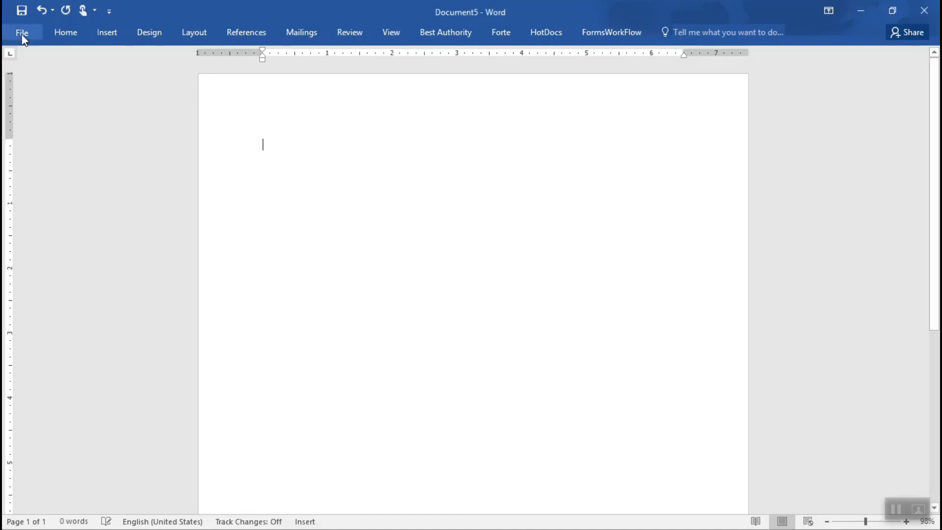
# Step: Search the online New templates for 'holiday la' labels
pyautogui.click(21, 32)
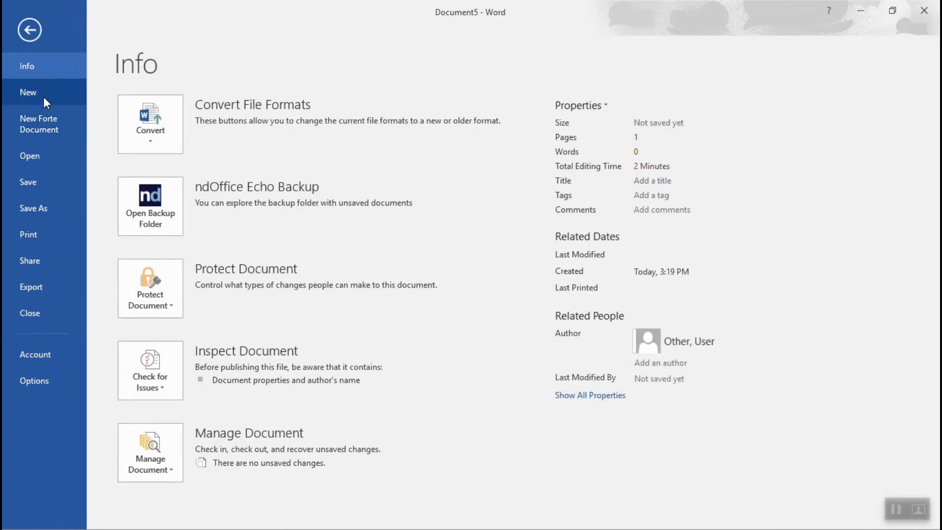
pyautogui.click(28, 92)
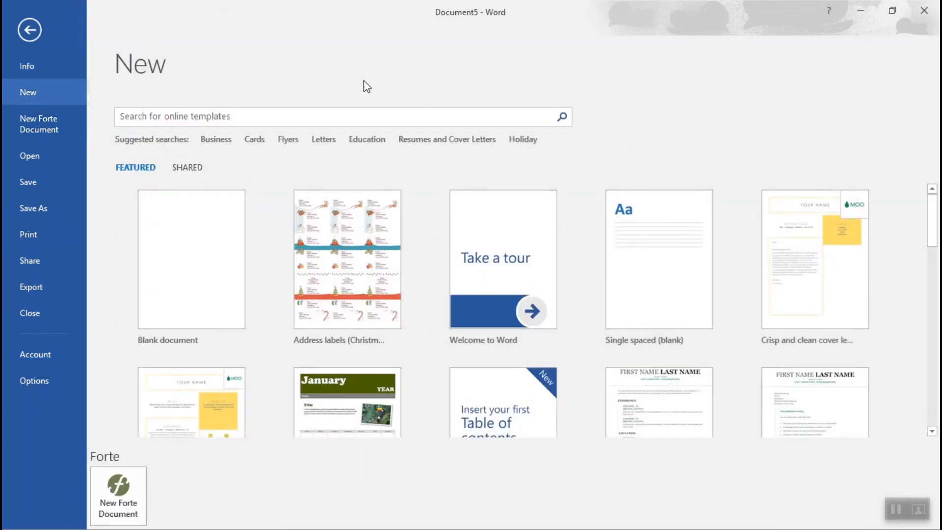
pyautogui.click(343, 116)
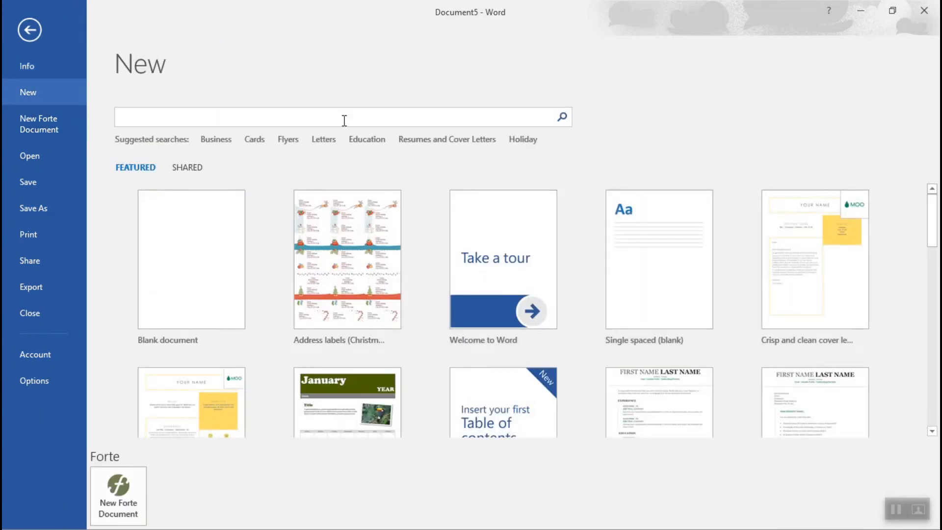
pyautogui.write('holiday la')
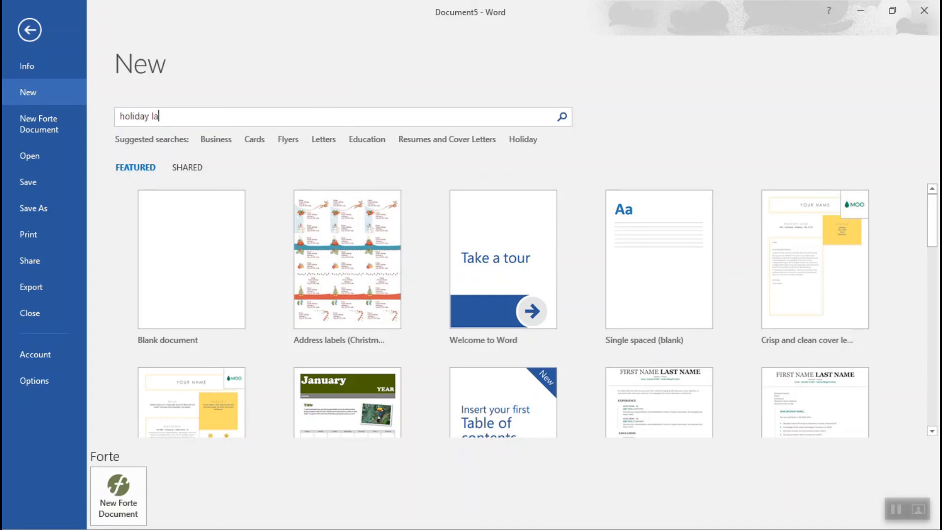
pyautogui.click(562, 117)
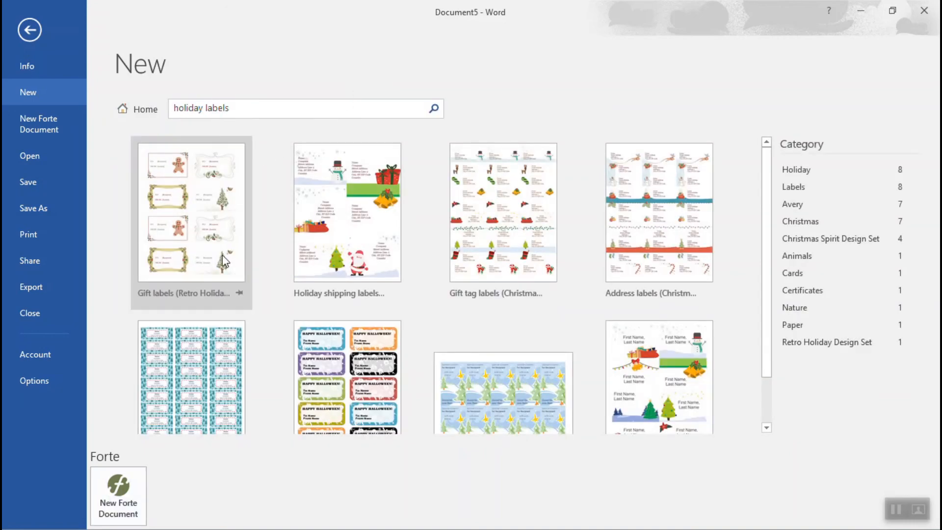
pyautogui.moveTo(658, 240)
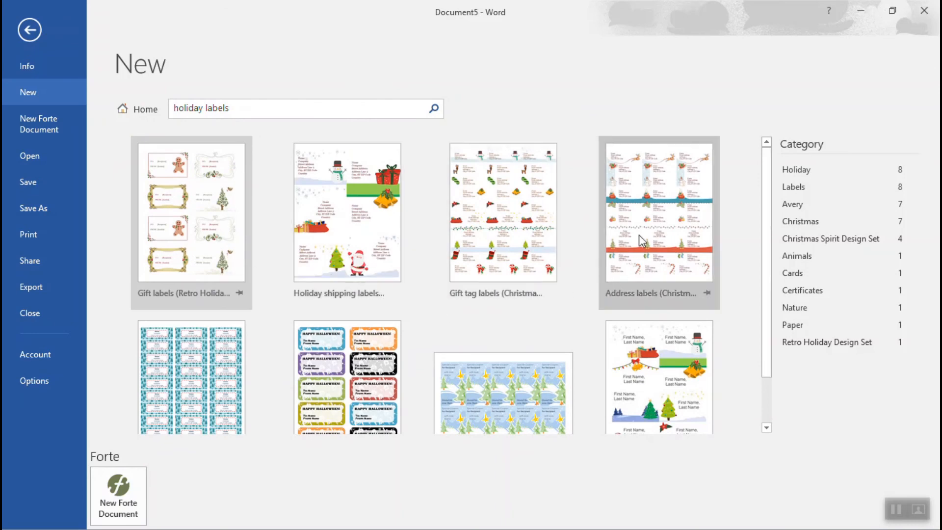
# Step: Preview and create the Address labels (Christmas Spirit) template
pyautogui.scroll(-3)
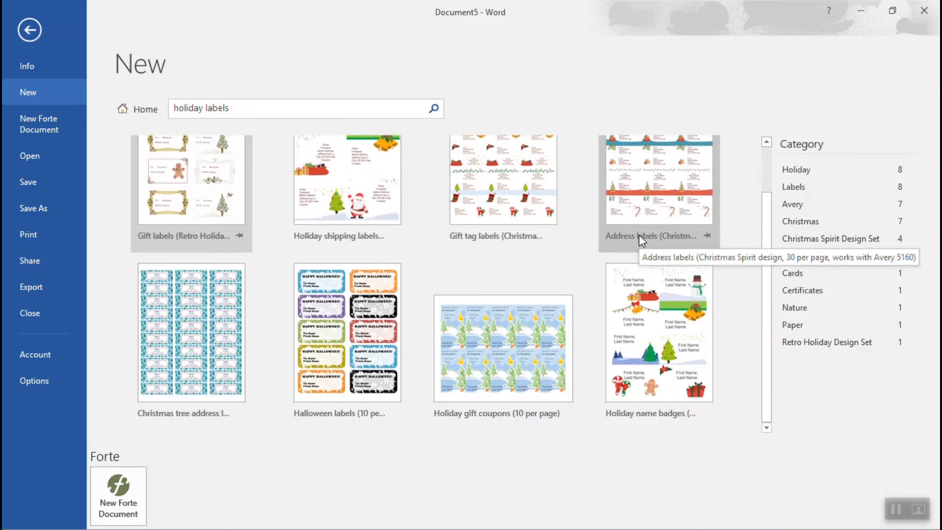
pyautogui.moveTo(628, 203)
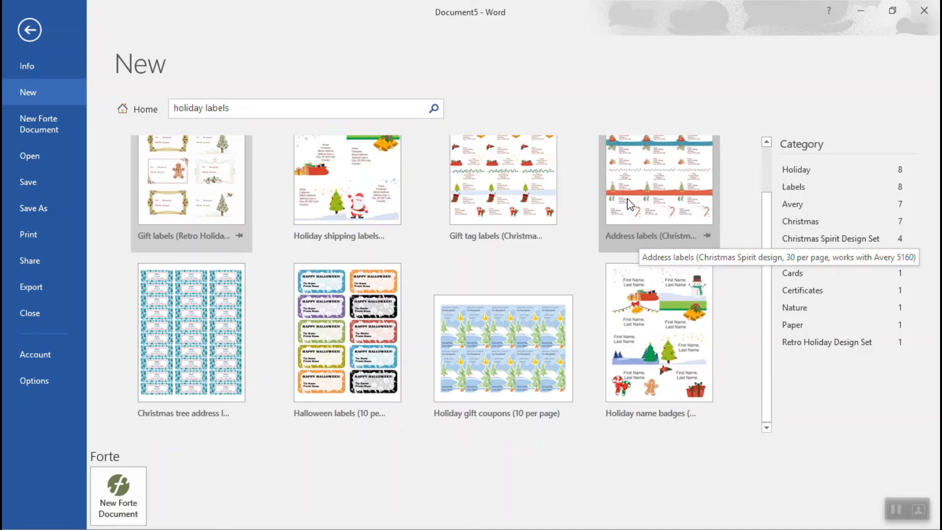
pyautogui.click(659, 179)
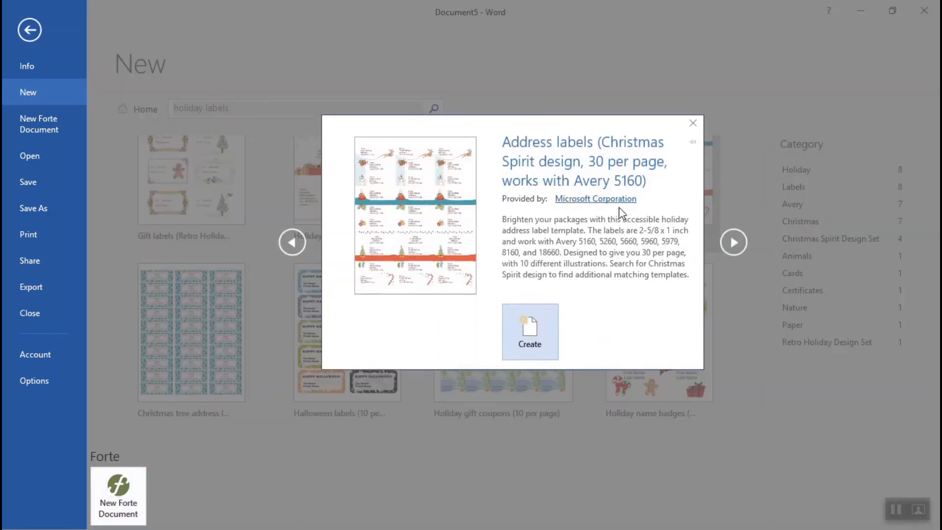
pyautogui.click(529, 331)
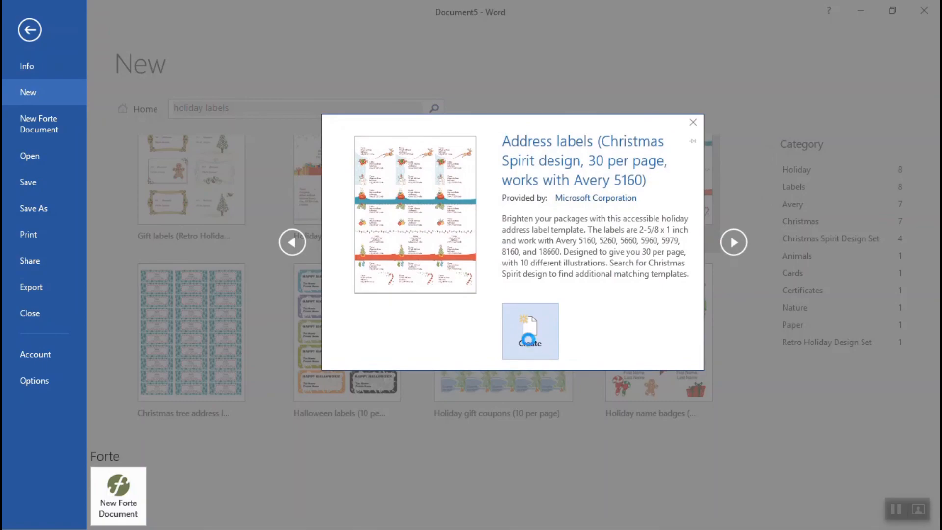
pyautogui.click(529, 331)
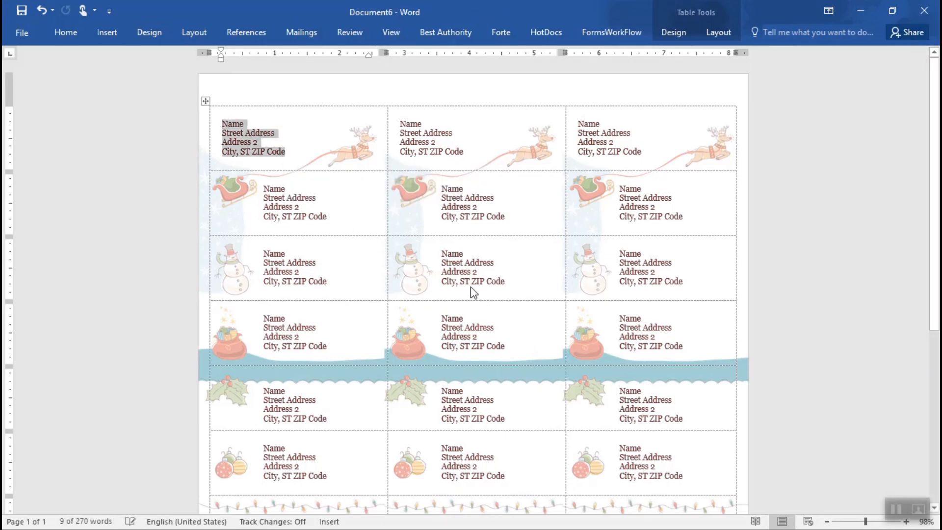
pyautogui.write('Jeannine Susko')
pyautogui.write('150')
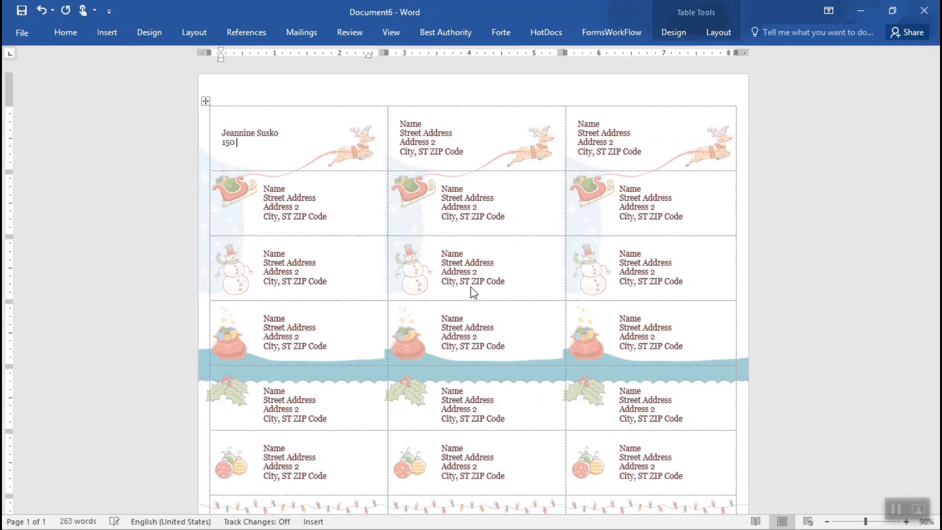
pyautogui.write('Holbrook')
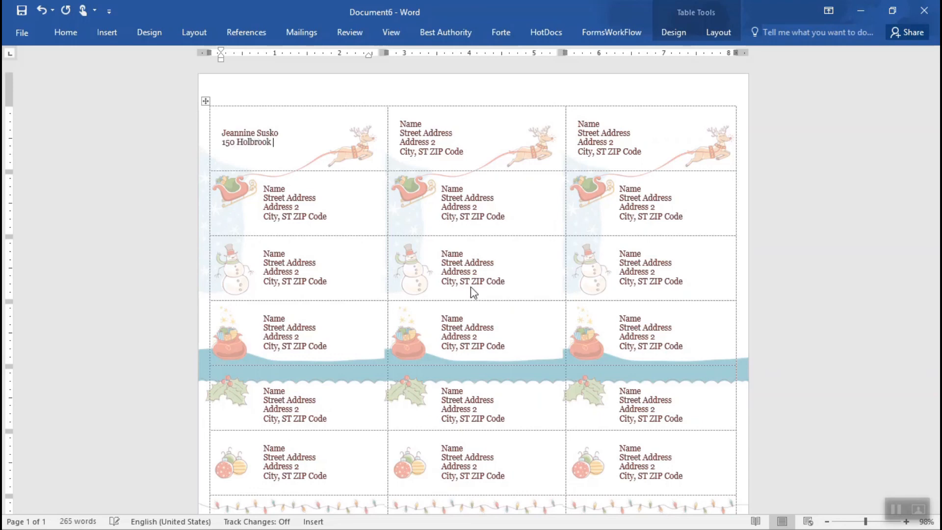
pyautogui.write('Road')
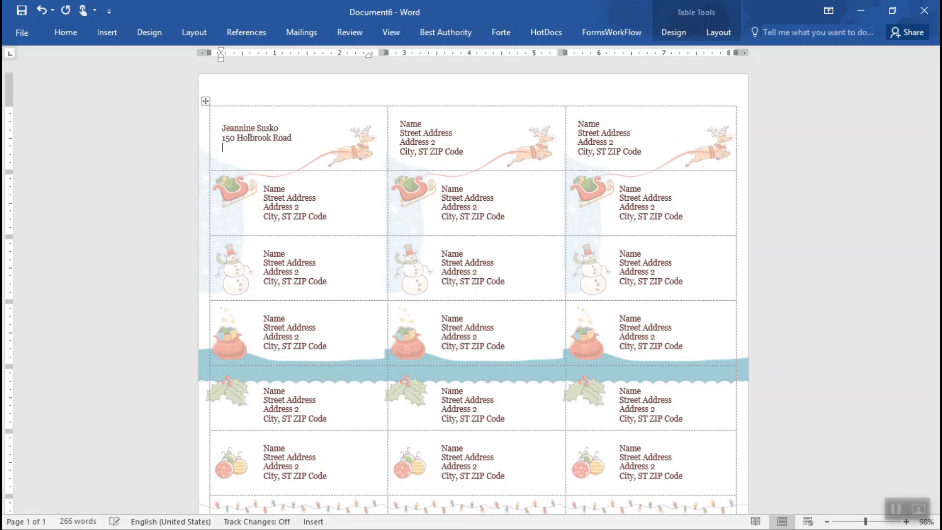
pyautogui.write('Holbroo')
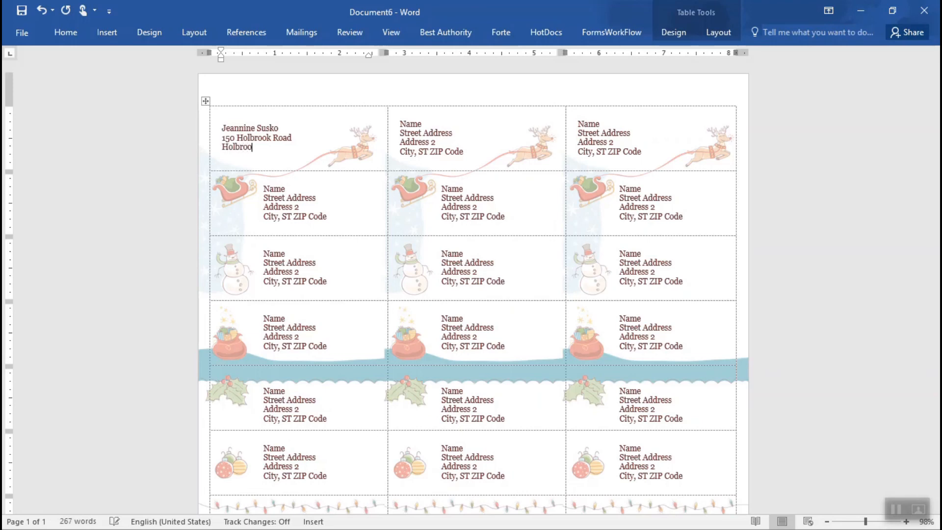
pyautogui.write(', NY 117')
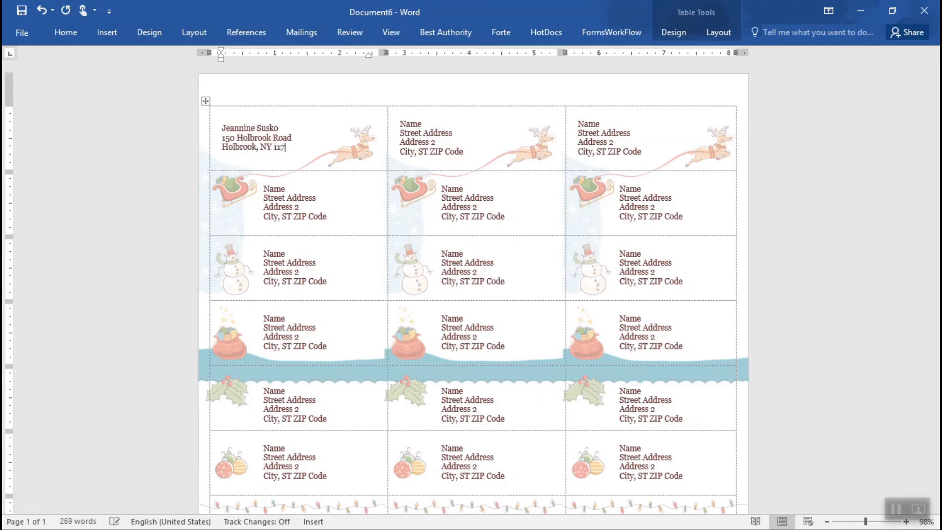
pyautogui.write('41')
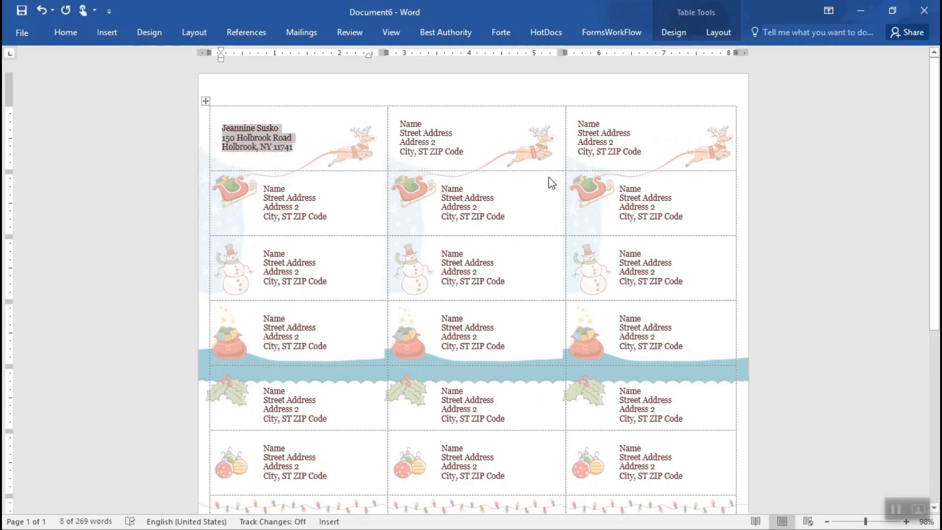
pyautogui.moveTo(394, 126)
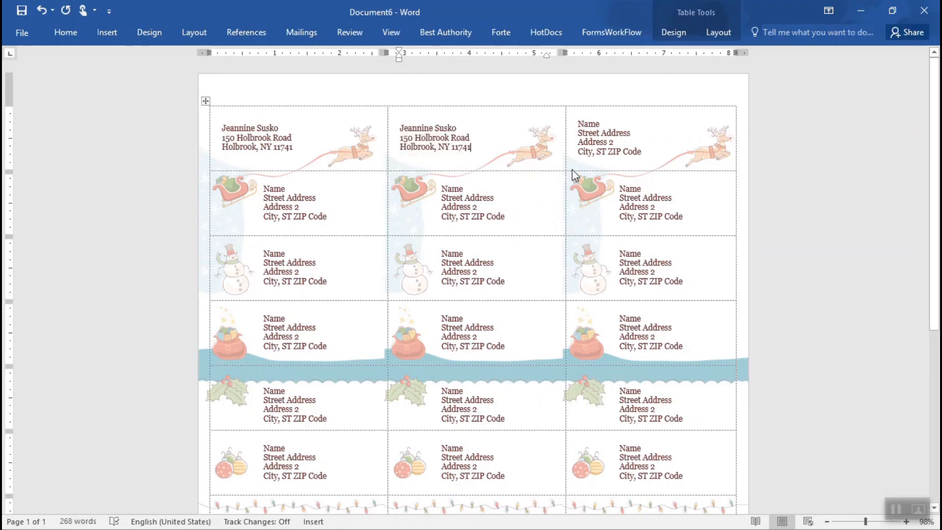
# Step: Select the third top-row label's placeholder address so the return address can replace it
pyautogui.doubleClick(609, 137)
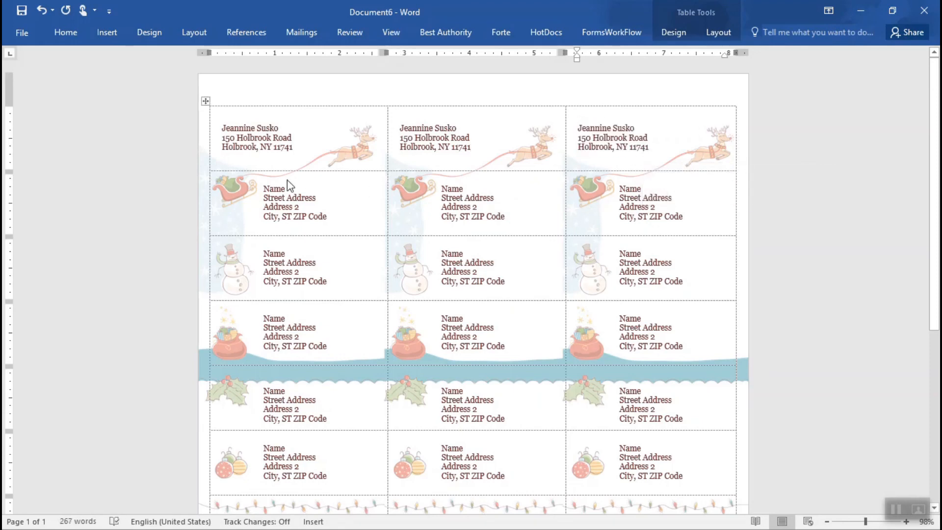
pyautogui.moveTo(275, 195)
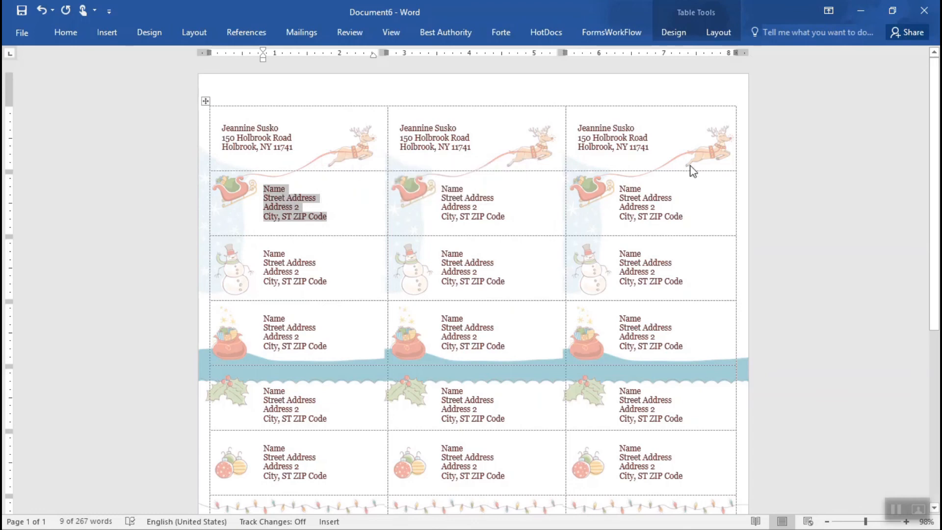
pyautogui.moveTo(759, 215)
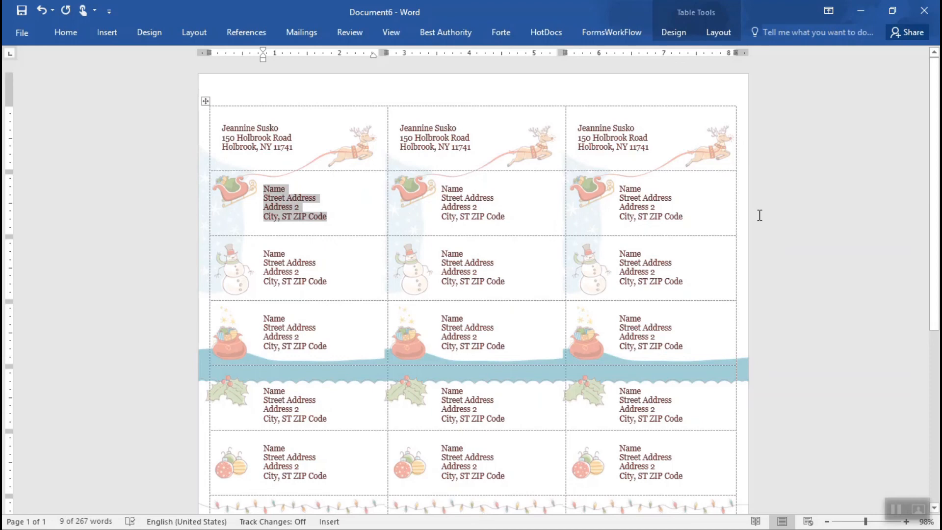